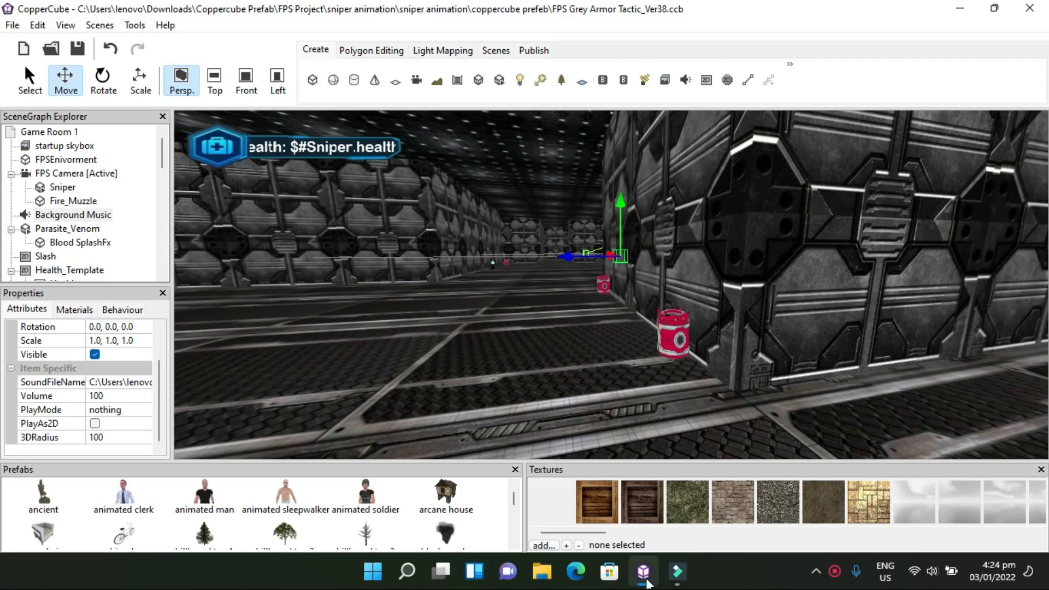
{"action": "mouse_move", "coordinate": [706, 568]}
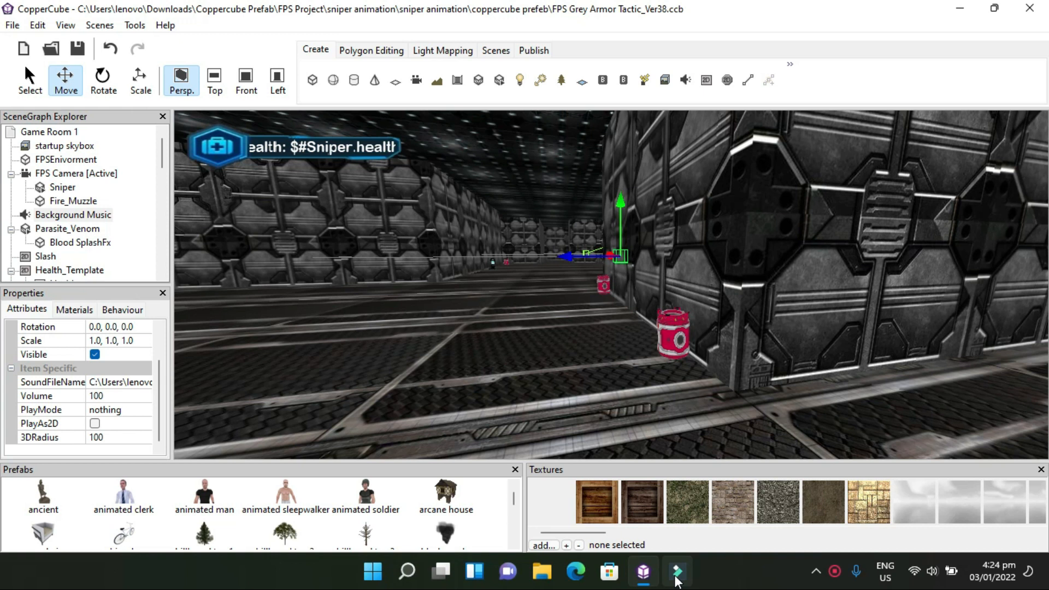
{"action": "mouse_move", "coordinate": [735, 555]}
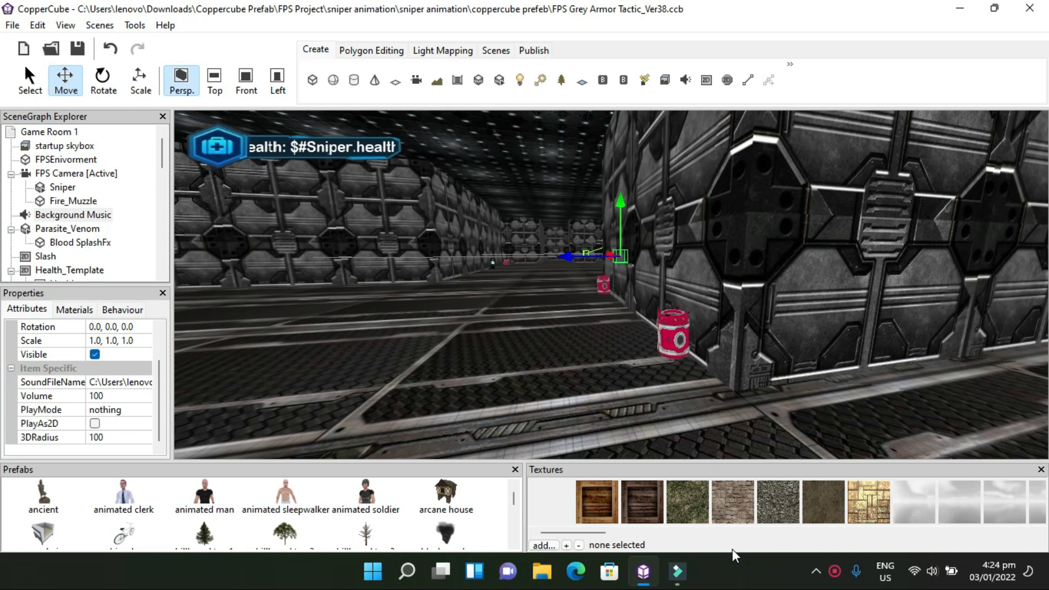
{"action": "mouse_move", "coordinate": [451, 152]}
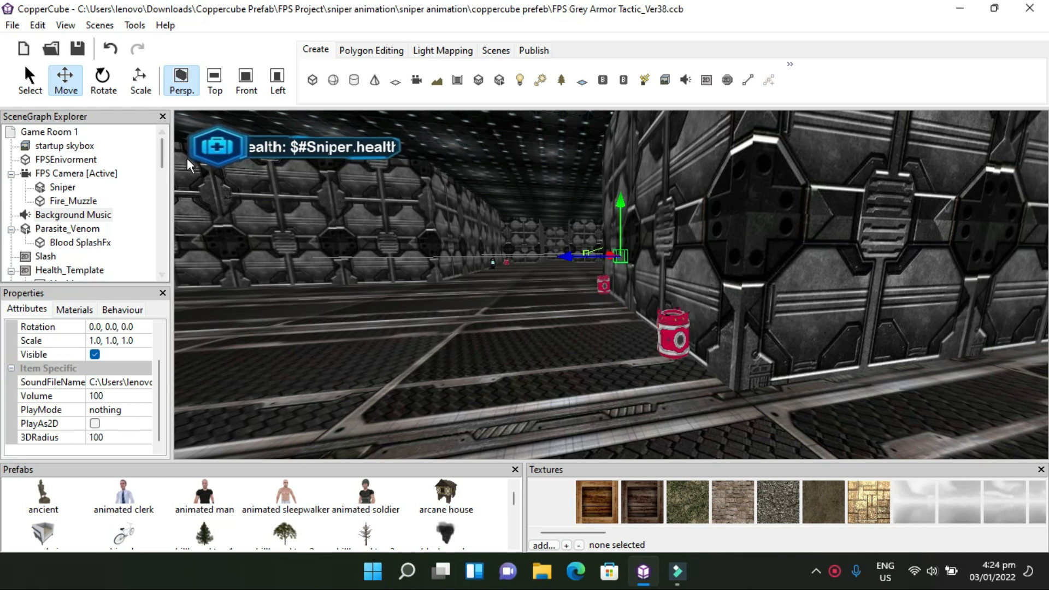
{"action": "mouse_move", "coordinate": [223, 172]}
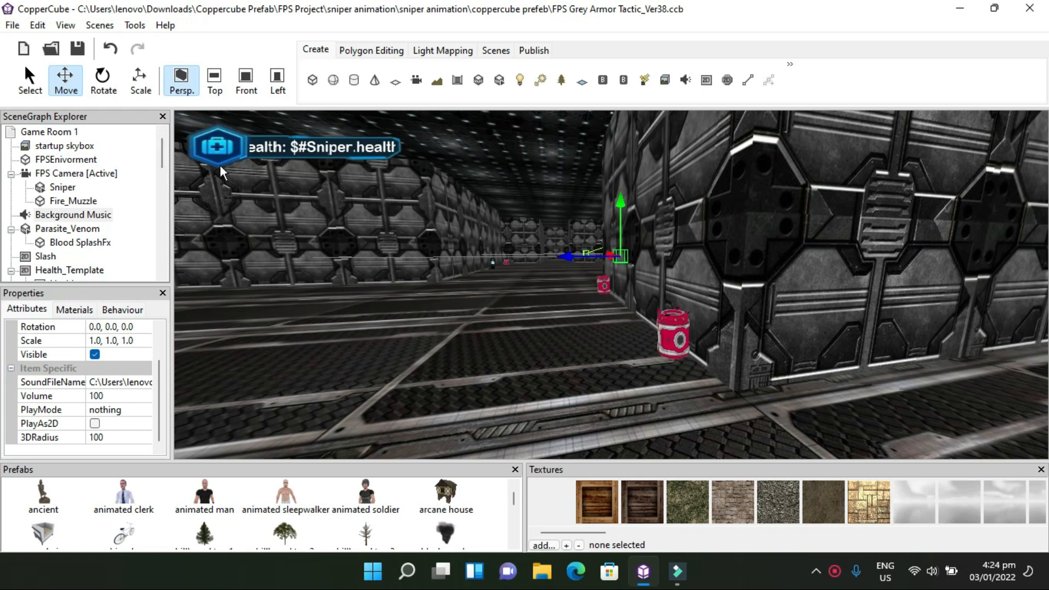
{"action": "mouse_move", "coordinate": [220, 215]}
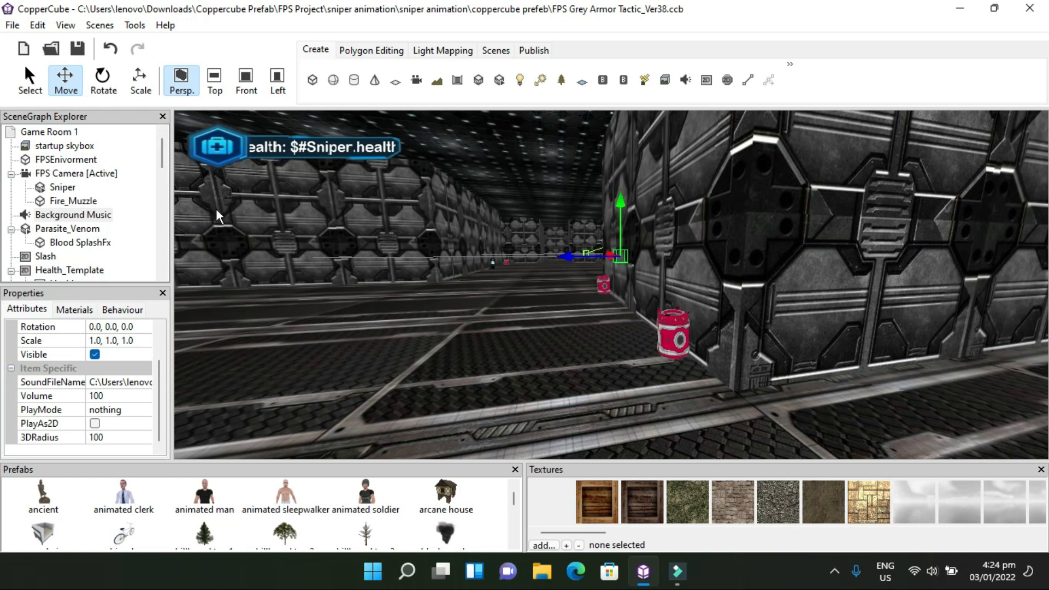
{"action": "mouse_move", "coordinate": [221, 211]}
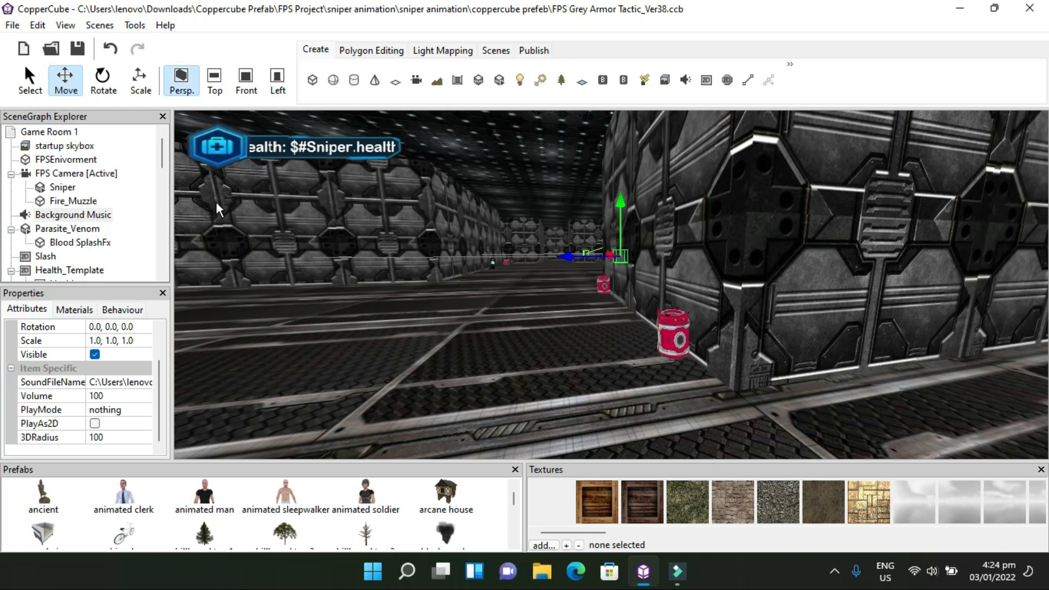
{"action": "mouse_move", "coordinate": [198, 197]}
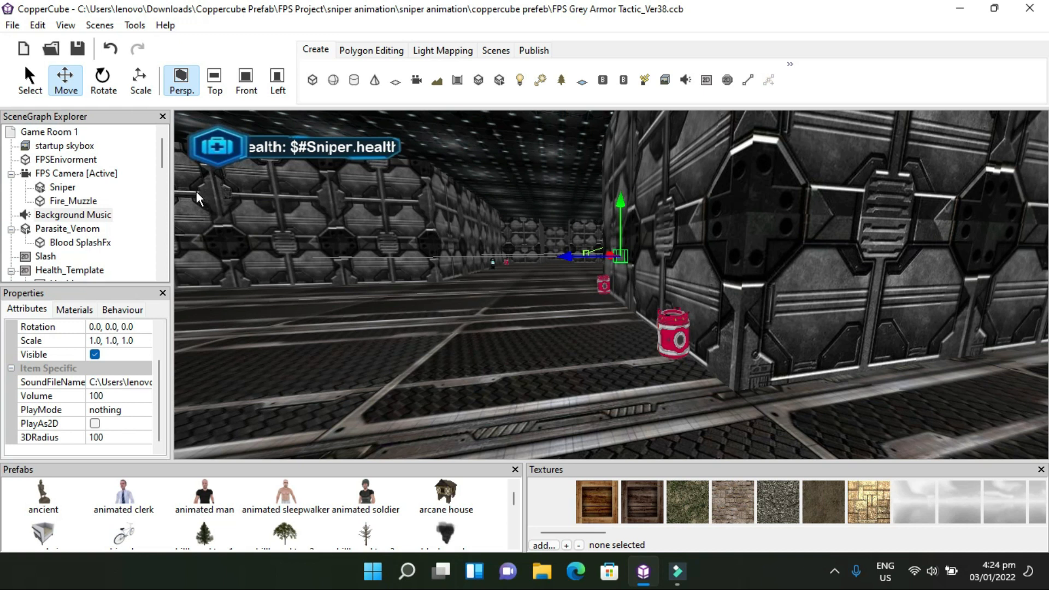
{"action": "mouse_move", "coordinate": [157, 174]}
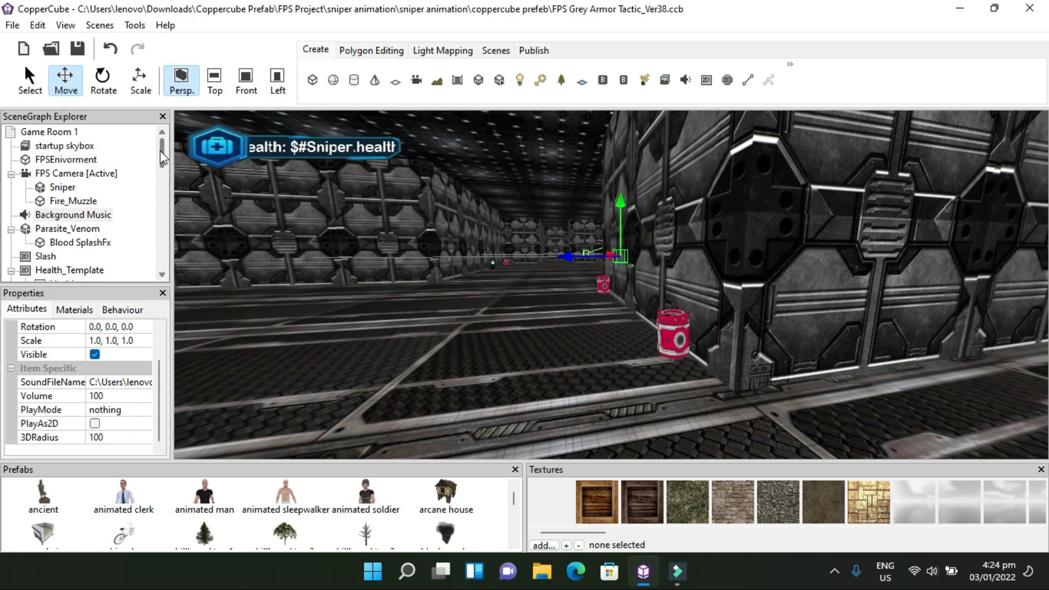
Select Health_Template and uncheck Visible so the health overlay disappears from the scene
{"action": "scroll", "scroll_direction": "down", "scroll_amount": 3}
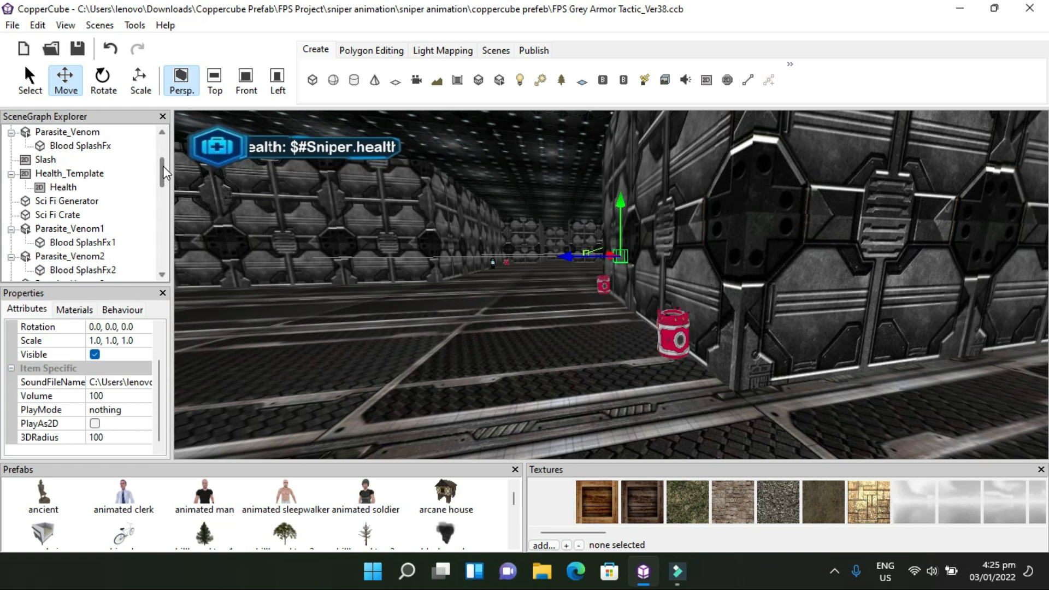
{"action": "mouse_move", "coordinate": [178, 215]}
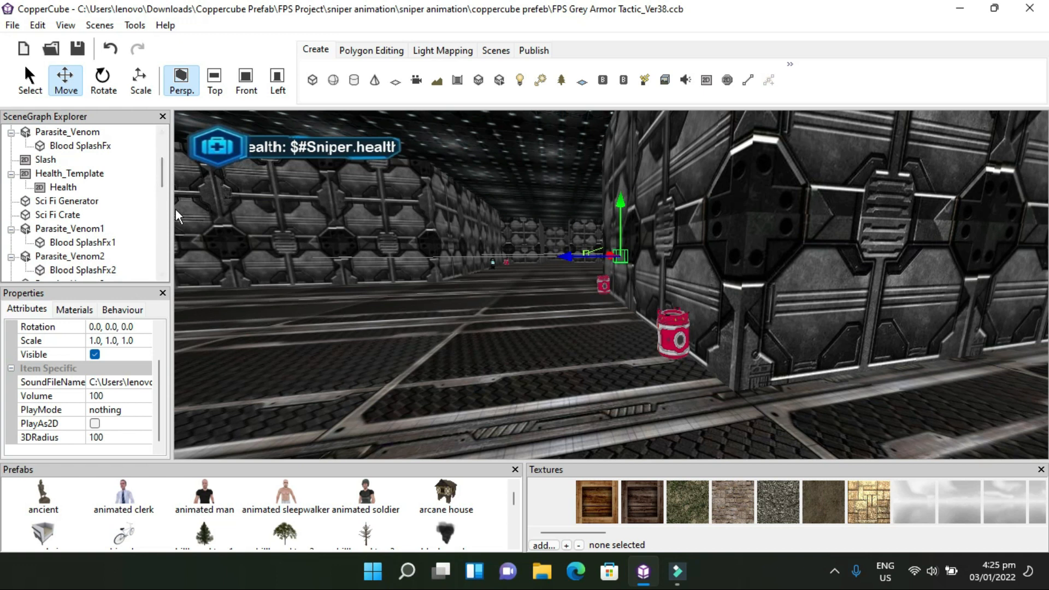
{"action": "left_click", "coordinate": [70, 174]}
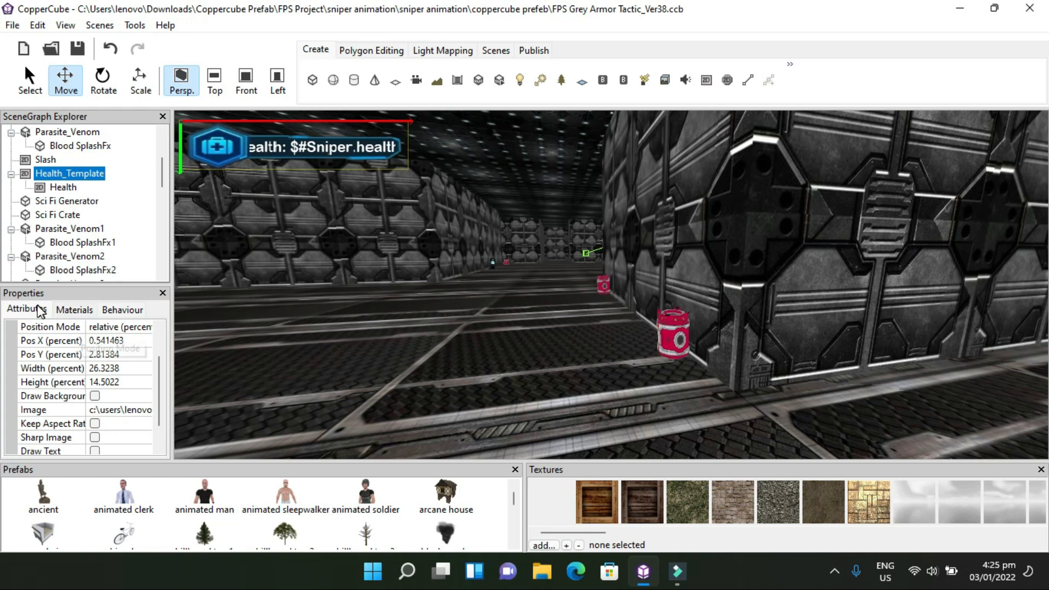
{"action": "left_click", "coordinate": [26, 309]}
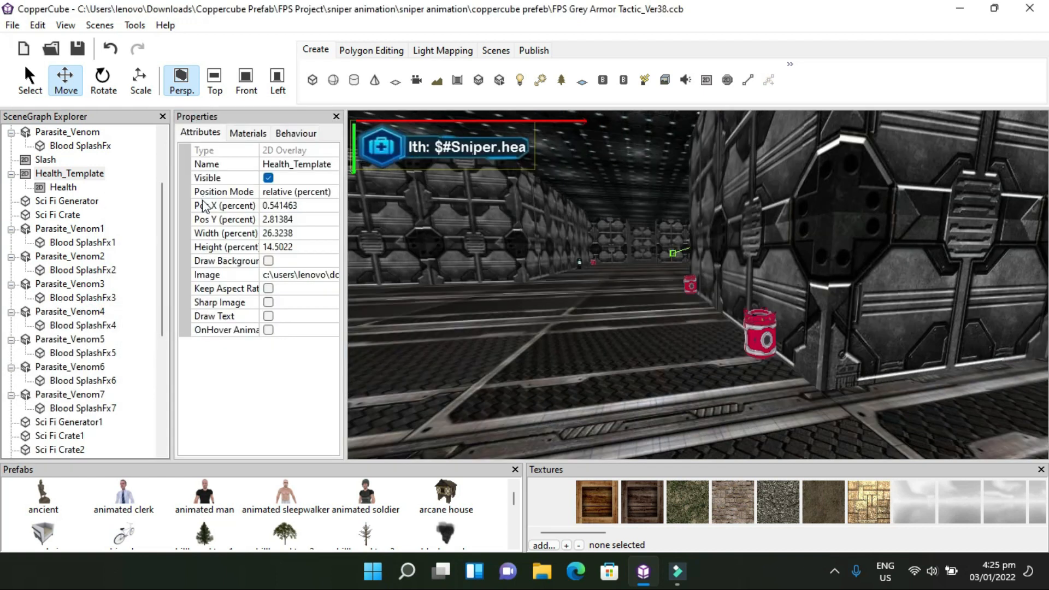
{"action": "mouse_move", "coordinate": [350, 173]}
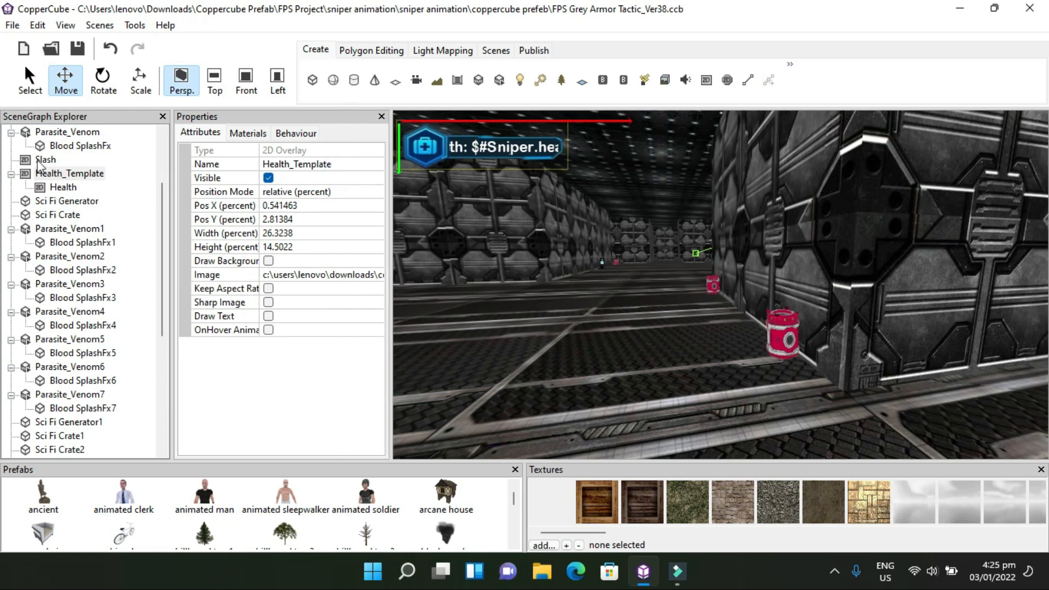
{"action": "mouse_move", "coordinate": [205, 198]}
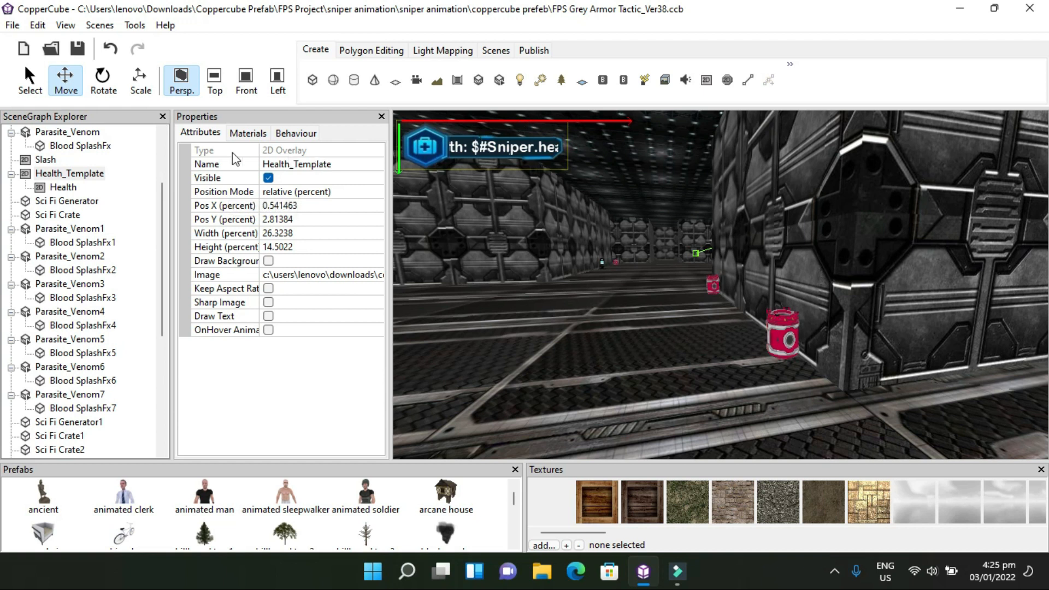
{"action": "left_click", "coordinate": [269, 177]}
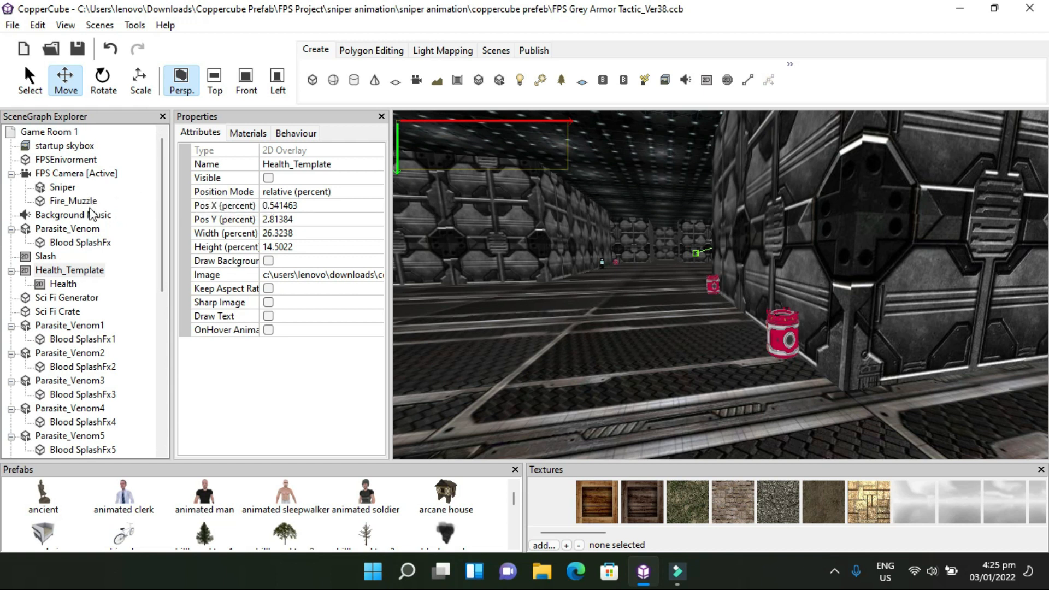
Re-tick Visible on Health_Template so the health icon and 'Health: $#Sniper.health$' label reappear
{"action": "left_click", "coordinate": [62, 284]}
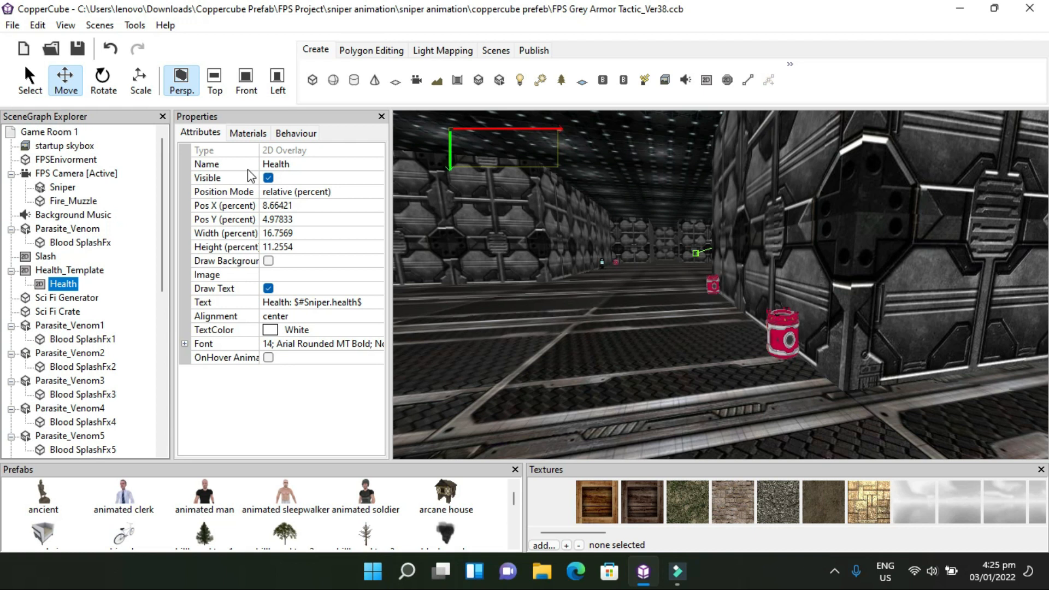
{"action": "mouse_move", "coordinate": [163, 7]}
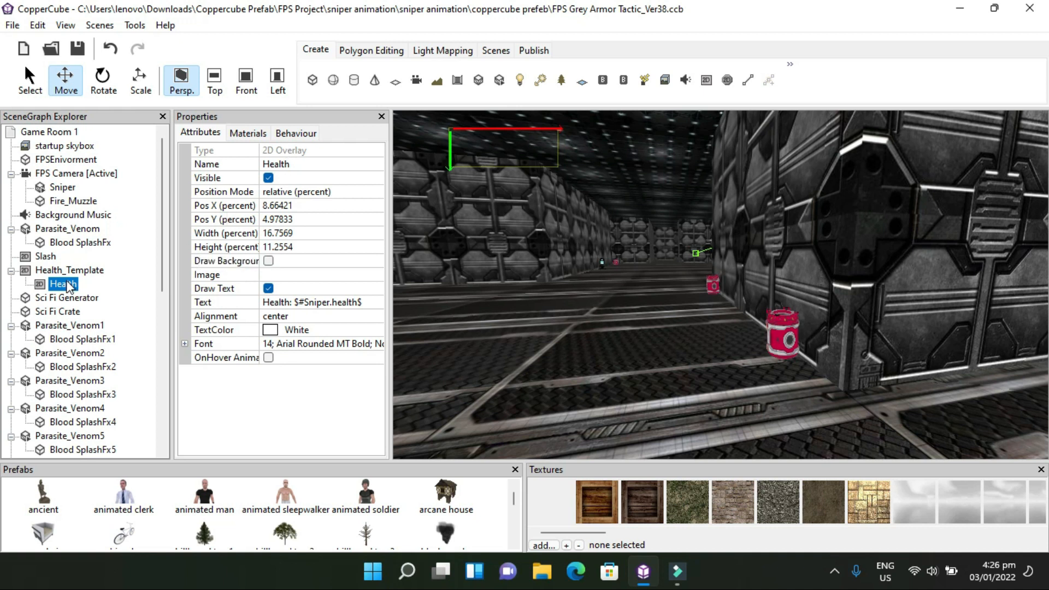
{"action": "left_click", "coordinate": [69, 270]}
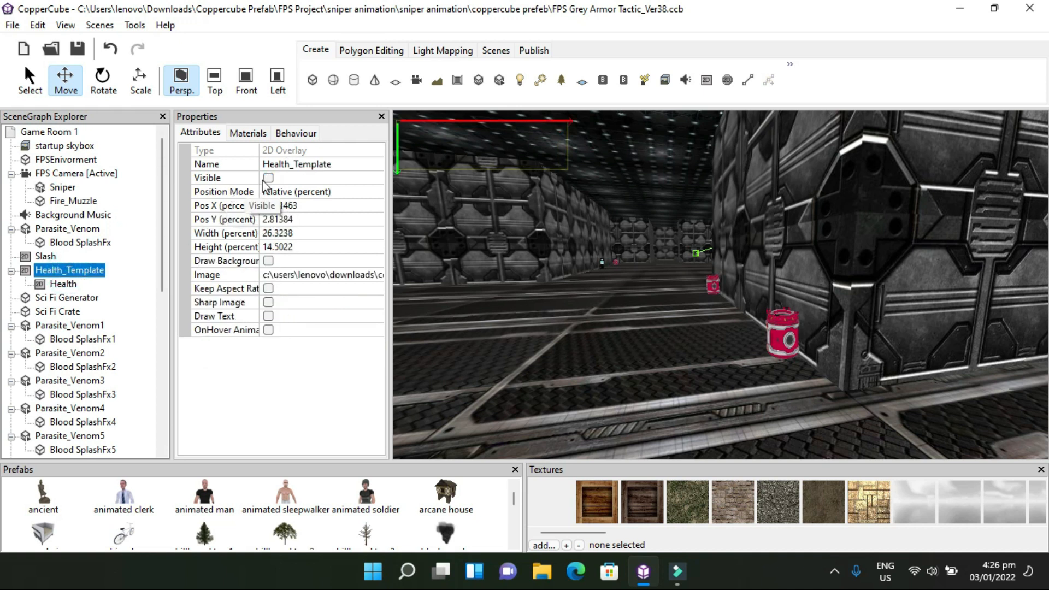
{"action": "left_click", "coordinate": [63, 284]}
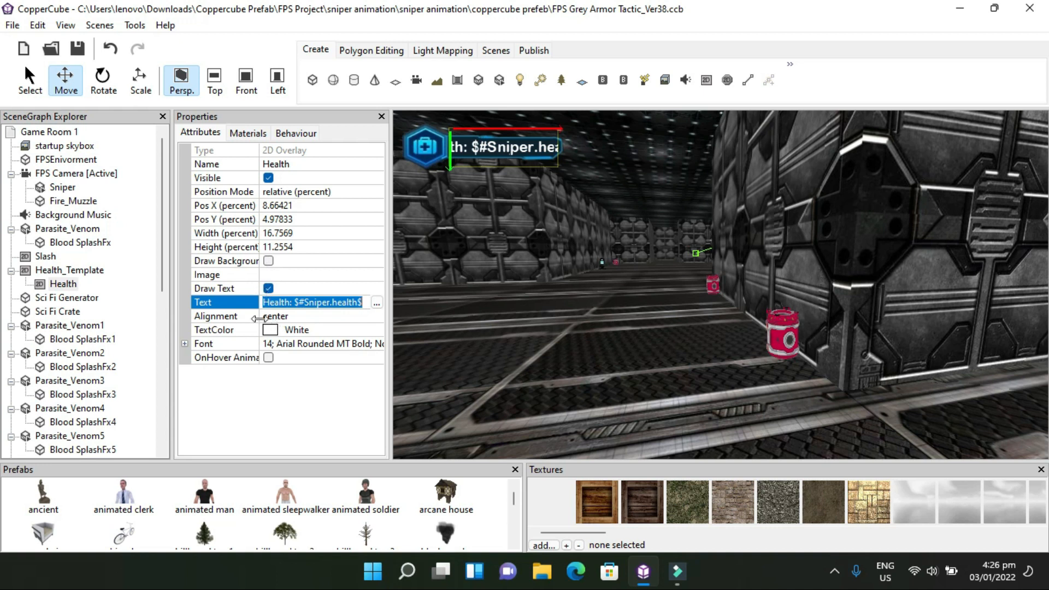
{"action": "mouse_move", "coordinate": [384, 308]}
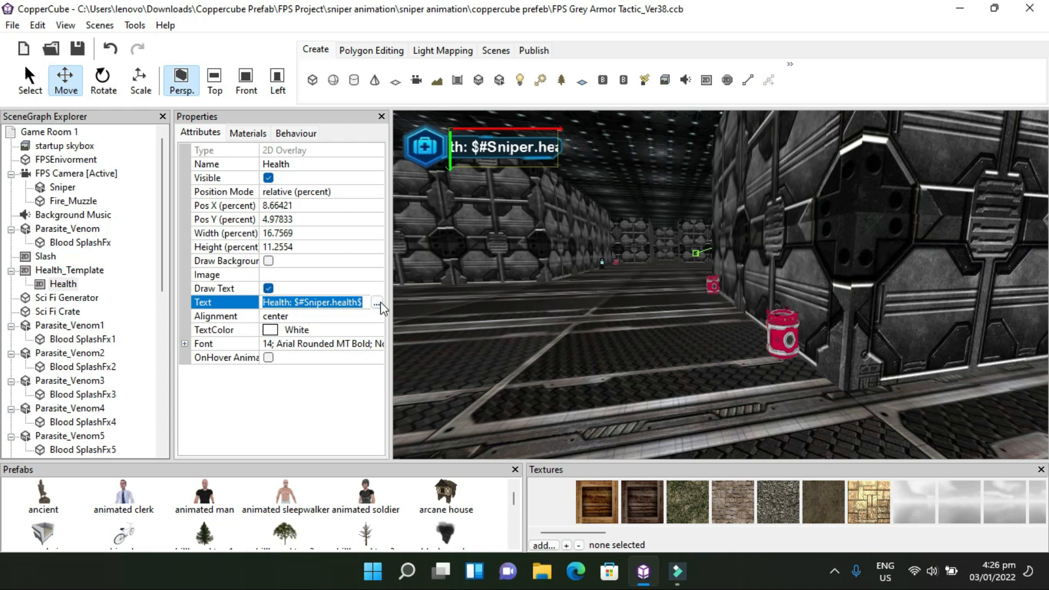
Review the Health label text 'Health: $#Sniper.health$' in its editor and confirm it unchanged
{"action": "left_click", "coordinate": [377, 302]}
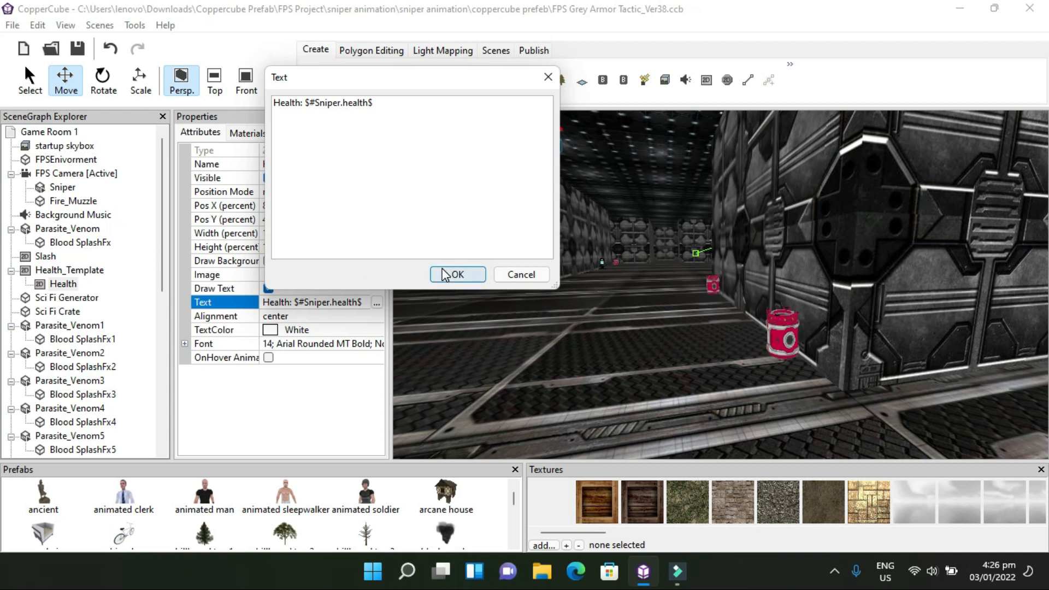
{"action": "left_click", "coordinate": [457, 275]}
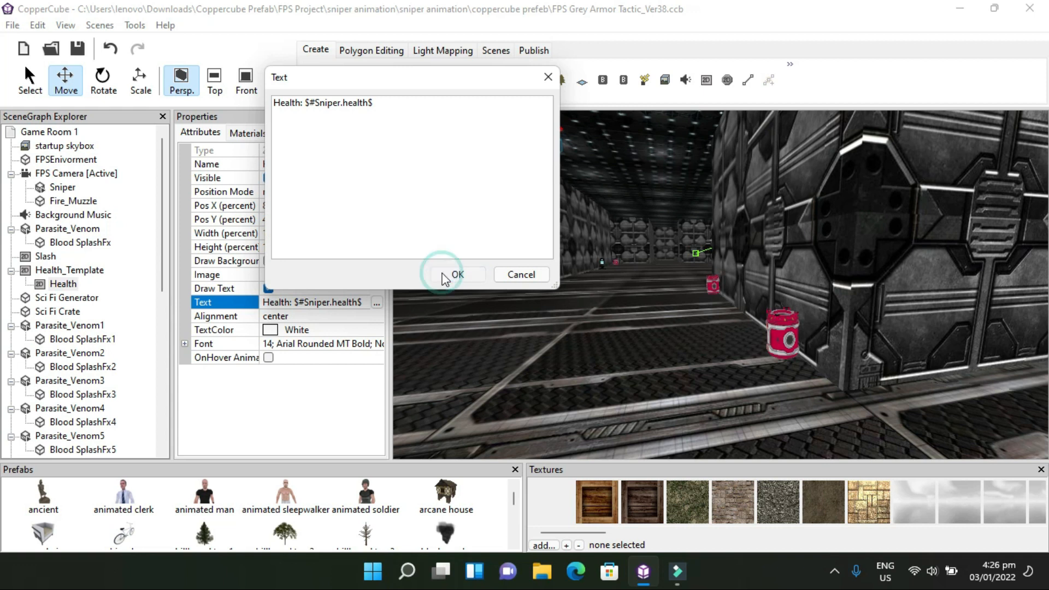
{"action": "left_click", "coordinate": [457, 274]}
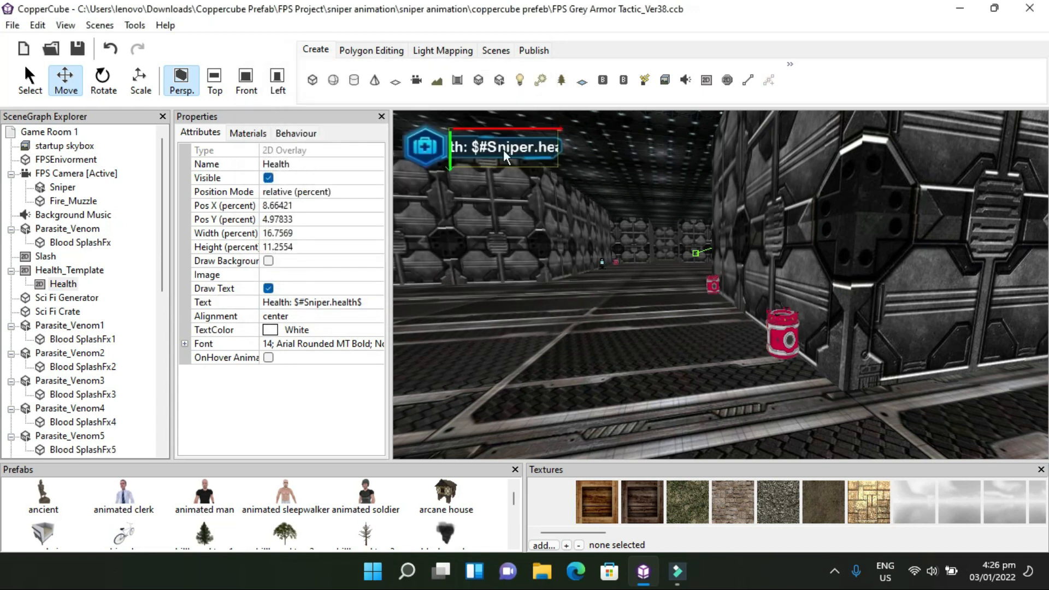
{"action": "mouse_move", "coordinate": [498, 161]}
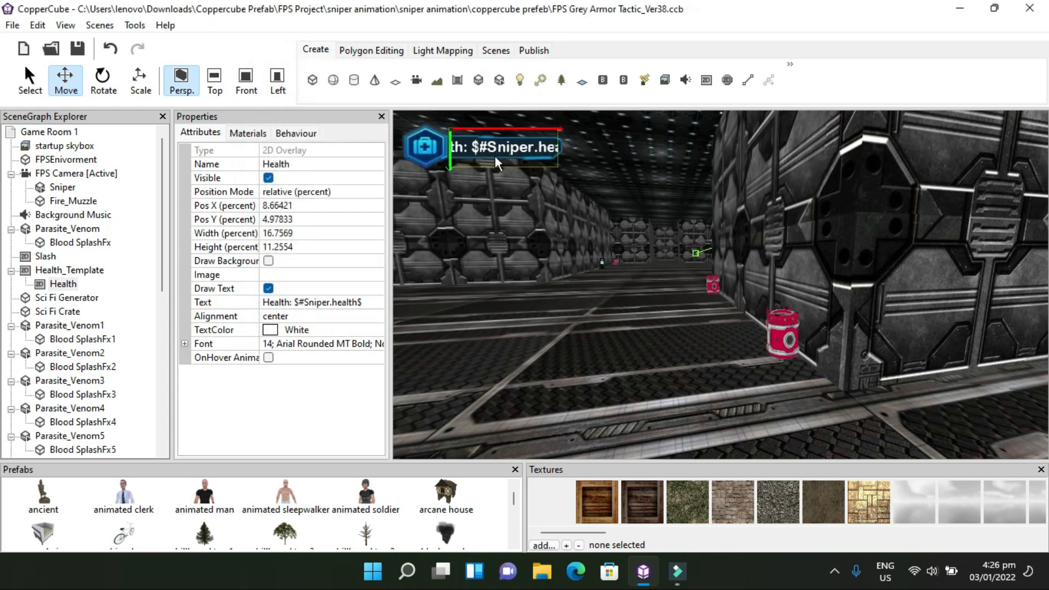
{"action": "mouse_move", "coordinate": [522, 161]}
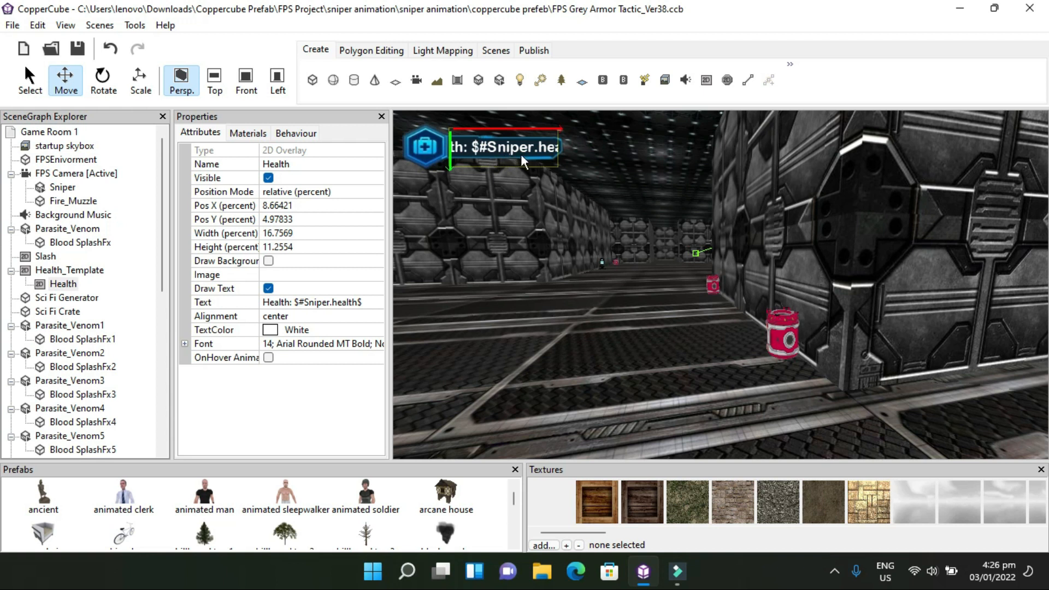
{"action": "mouse_move", "coordinate": [487, 150]}
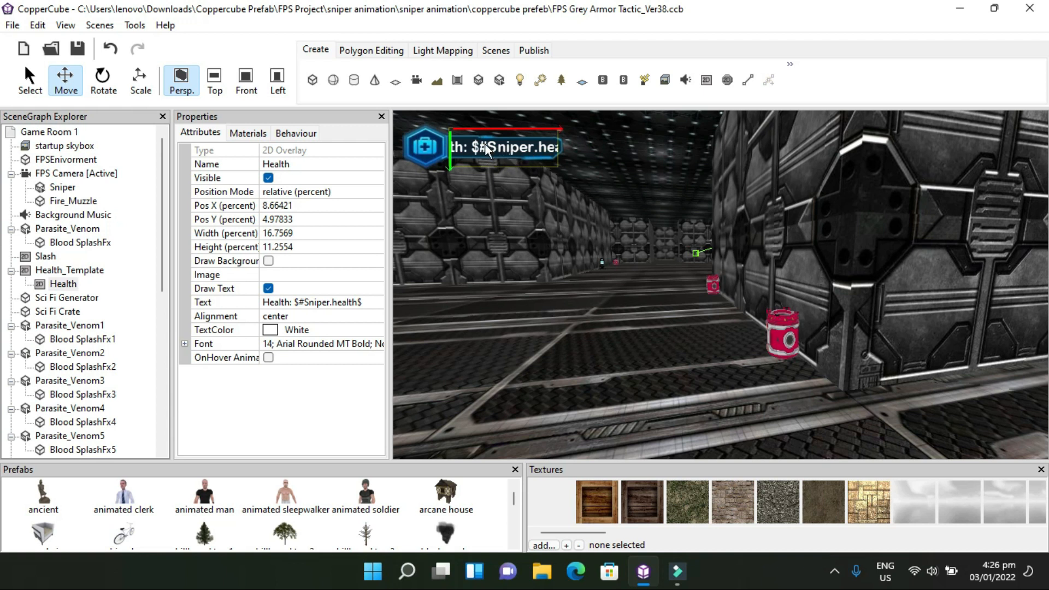
{"action": "mouse_move", "coordinate": [451, 147]}
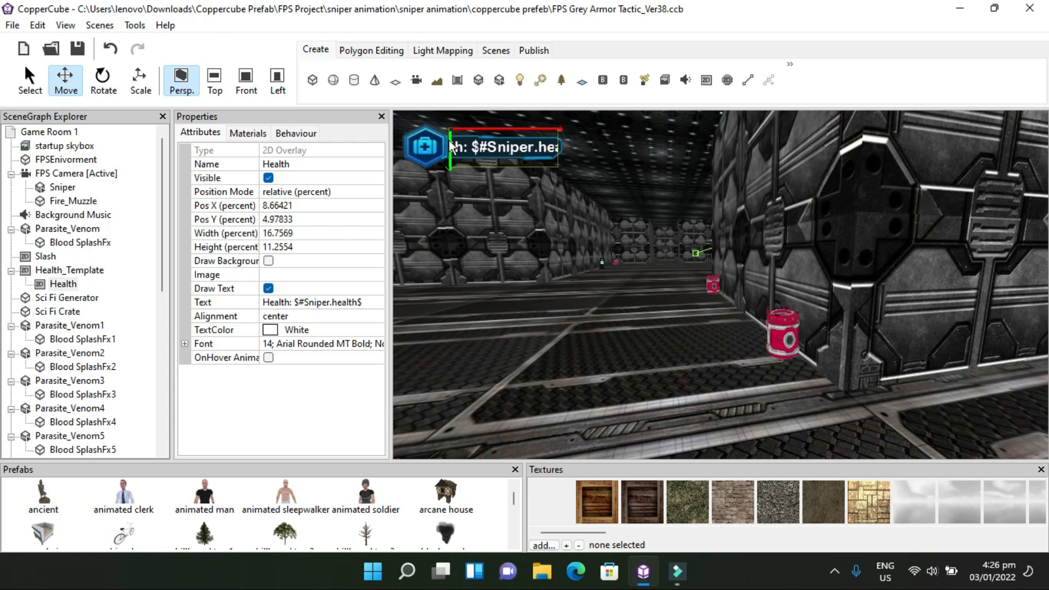
{"action": "mouse_move", "coordinate": [270, 141]}
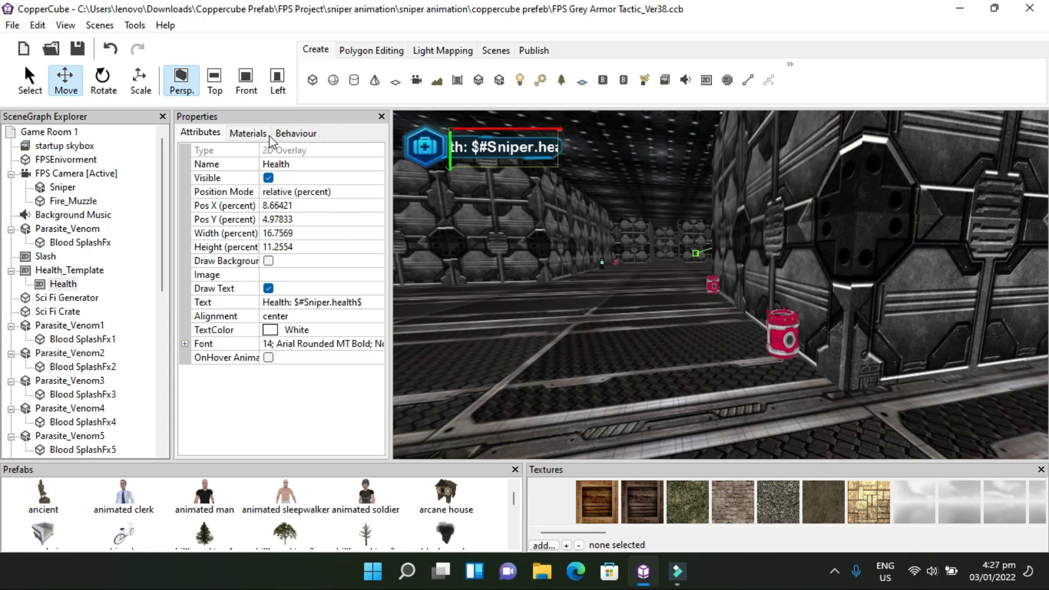
Show the Health overlay's 'Every few seconds do something' behaviour with its 10 ms interval and Change 2D action
{"action": "left_click", "coordinate": [295, 132]}
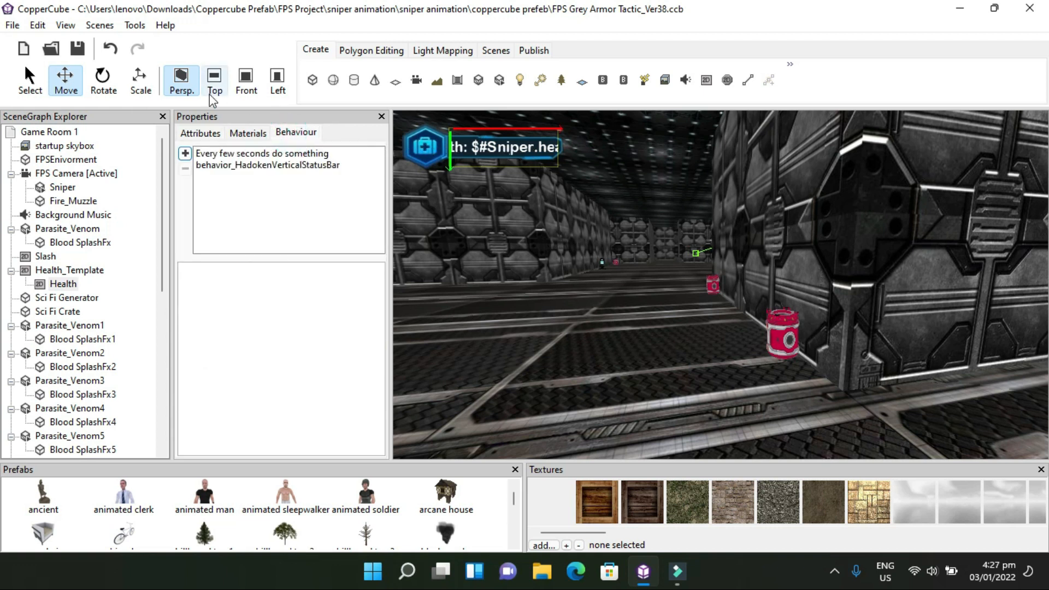
{"action": "mouse_move", "coordinate": [690, 326]}
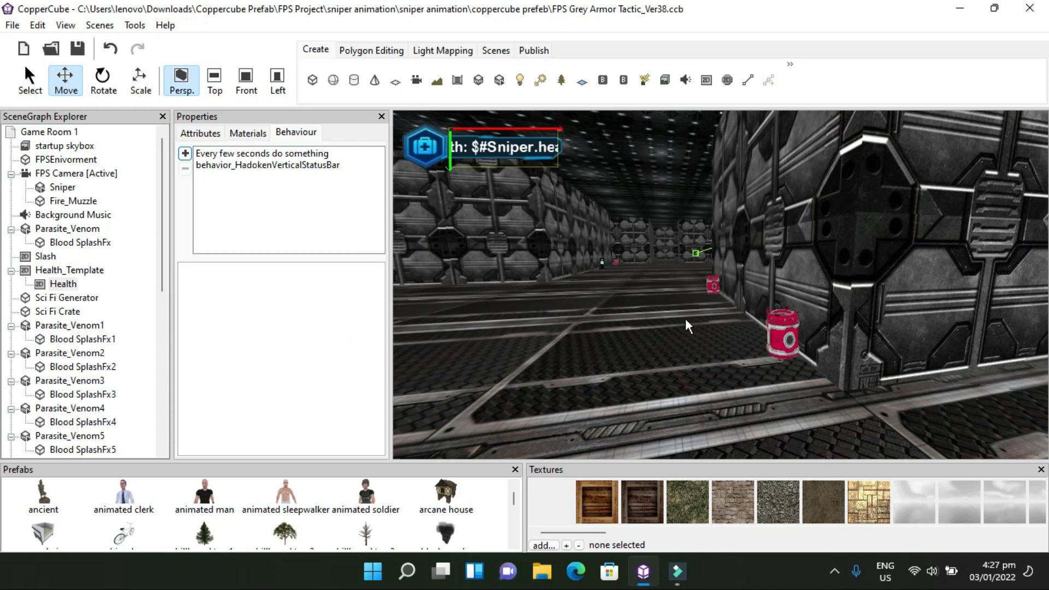
{"action": "mouse_move", "coordinate": [707, 321]}
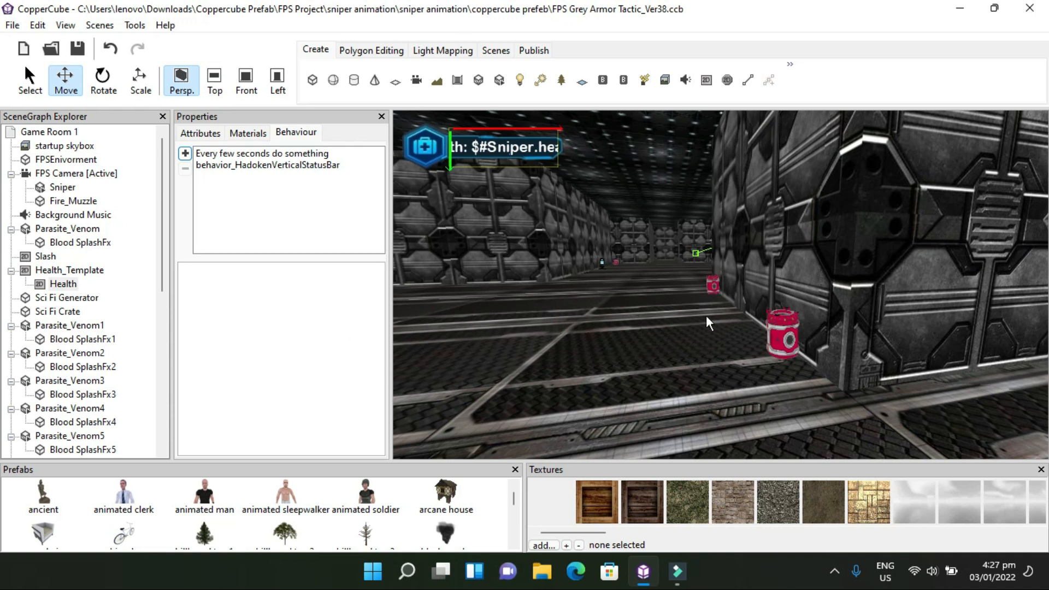
{"action": "mouse_move", "coordinate": [496, 162]}
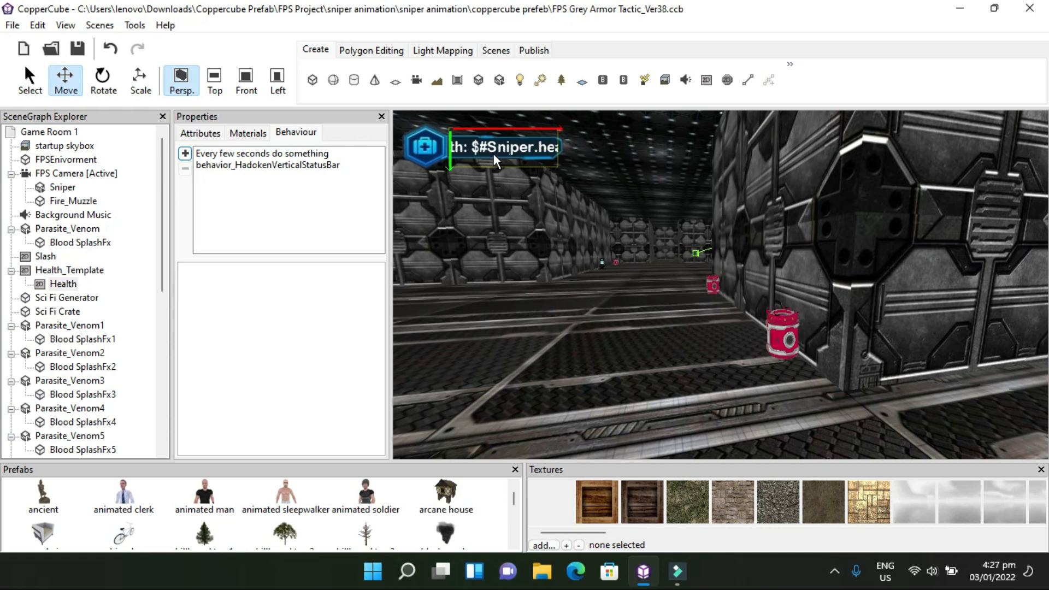
{"action": "mouse_move", "coordinate": [508, 161]}
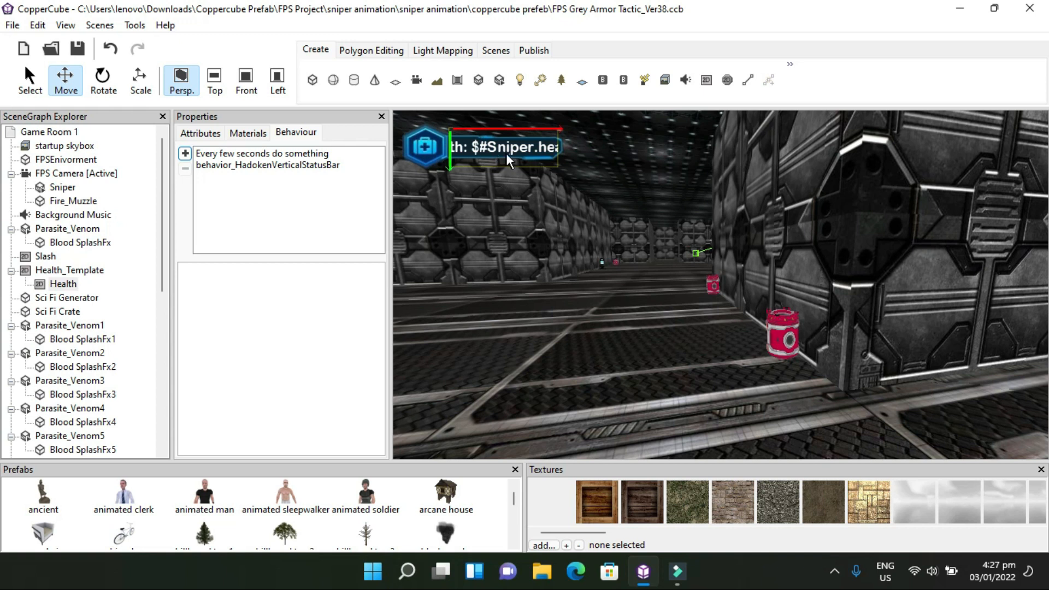
{"action": "mouse_move", "coordinate": [943, 302]}
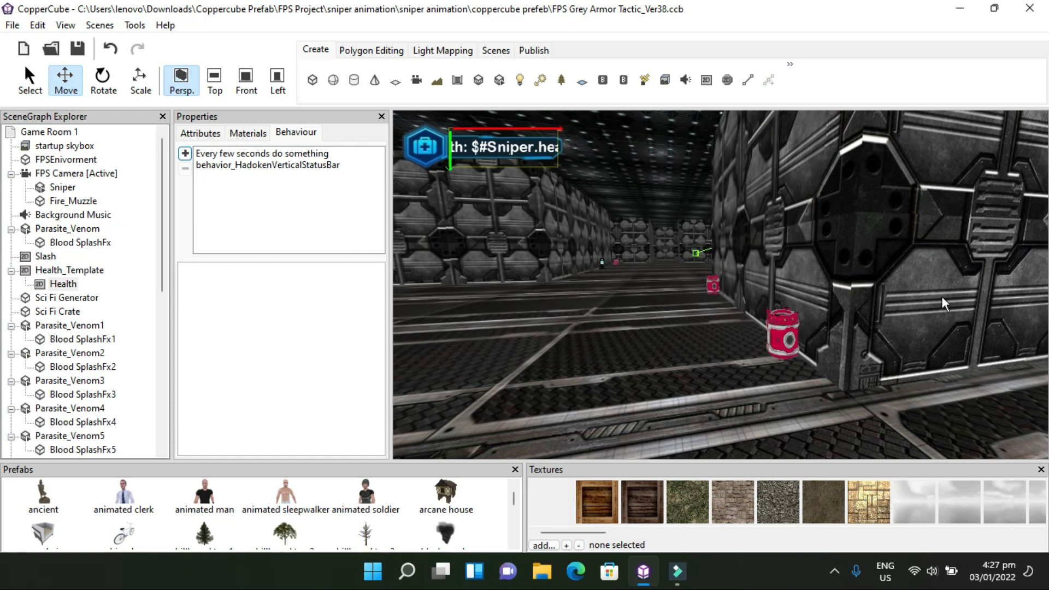
{"action": "mouse_move", "coordinate": [526, 293]}
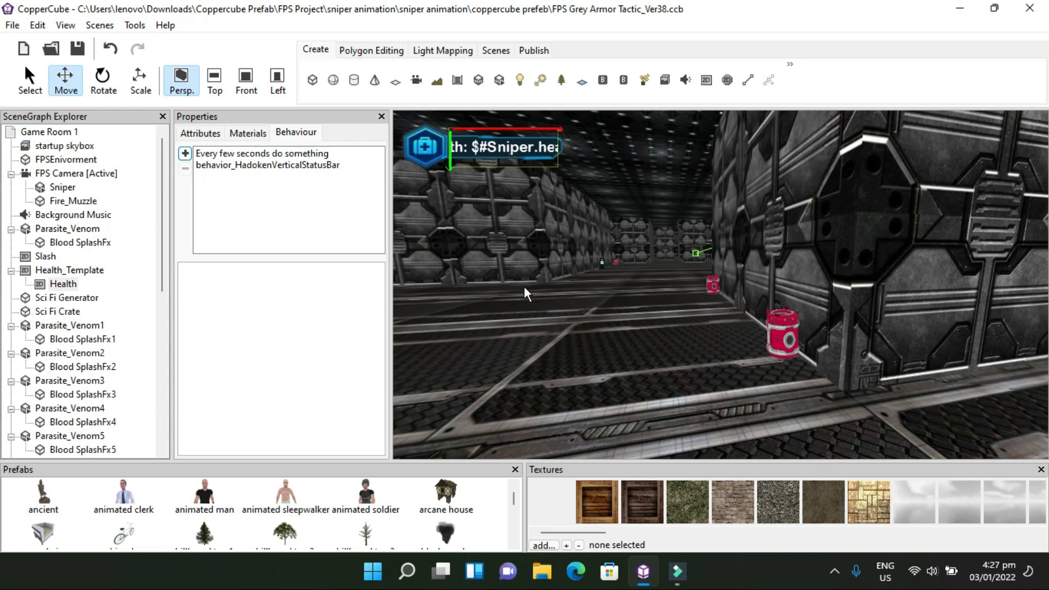
{"action": "mouse_move", "coordinate": [315, 256]}
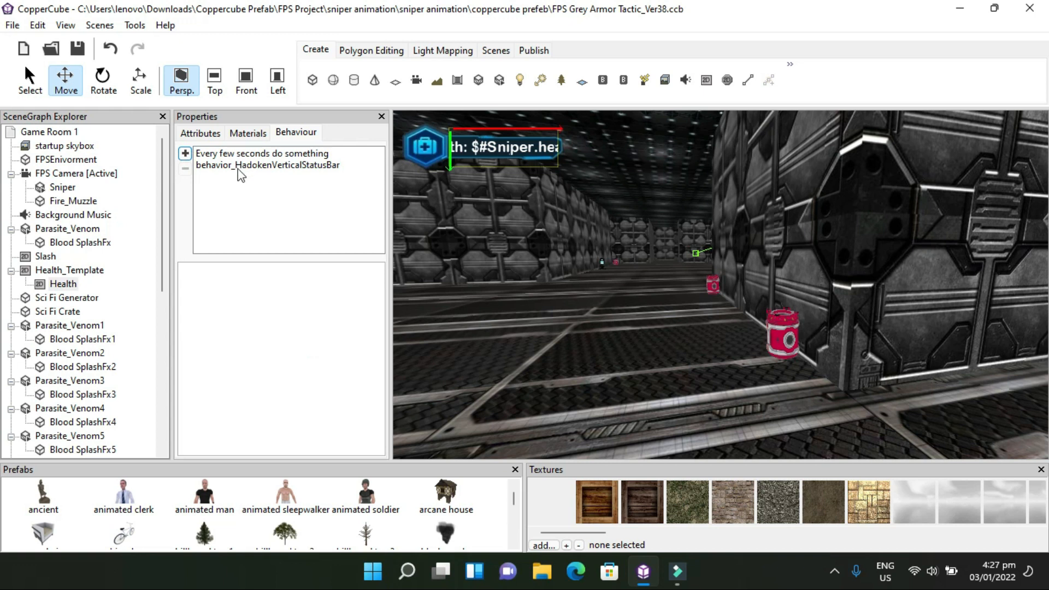
{"action": "mouse_move", "coordinate": [309, 186]}
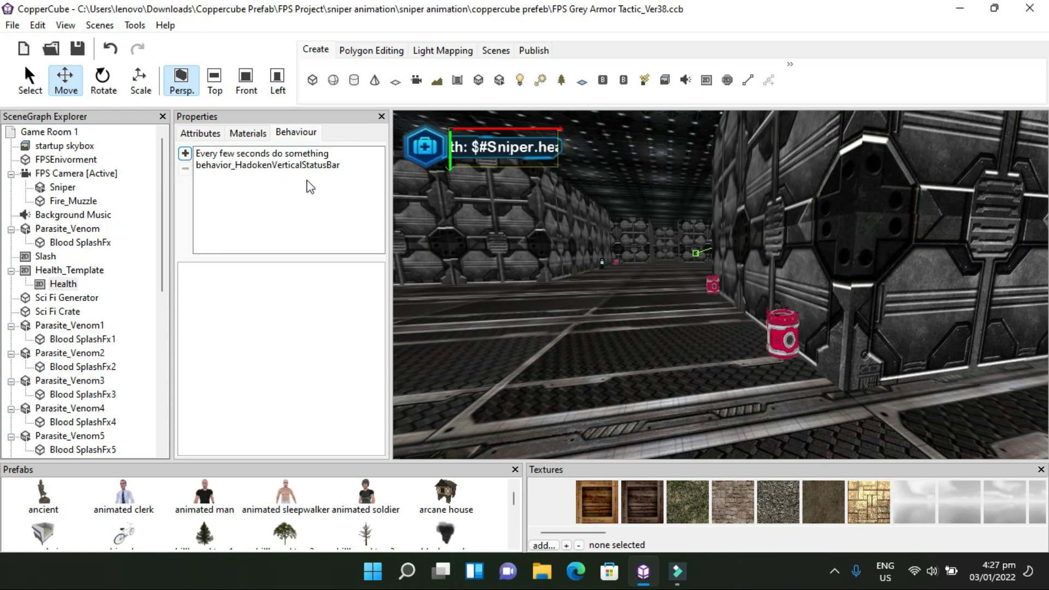
{"action": "mouse_move", "coordinate": [993, 320]}
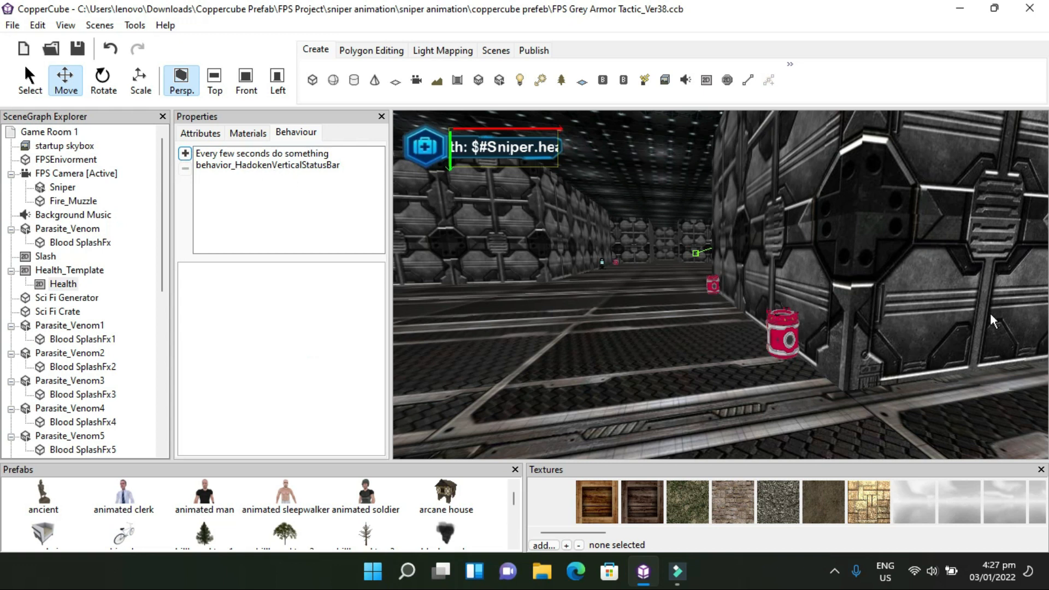
{"action": "mouse_move", "coordinate": [997, 377]}
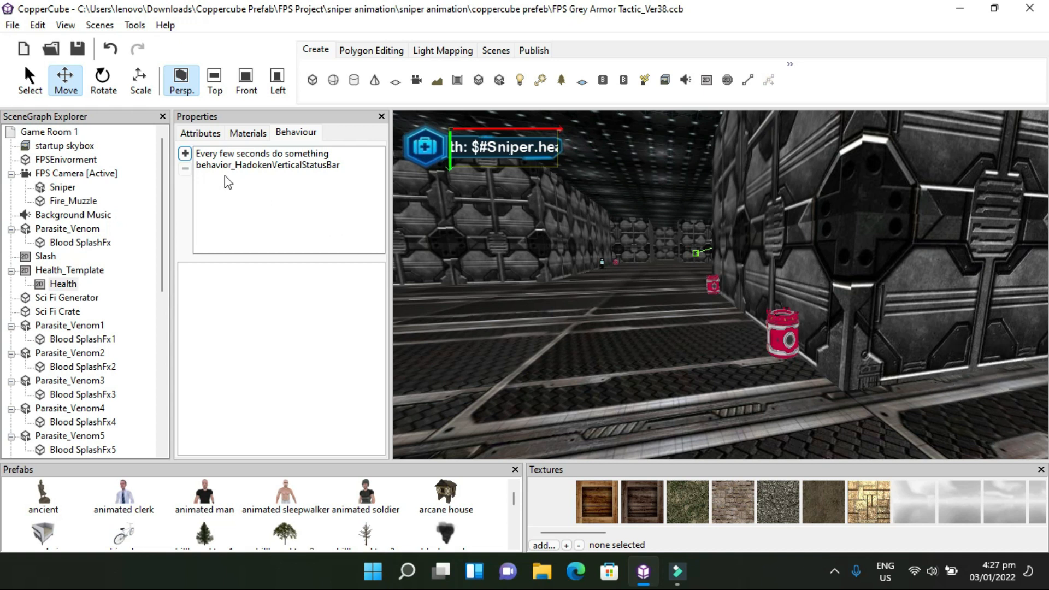
{"action": "left_click", "coordinate": [261, 153]}
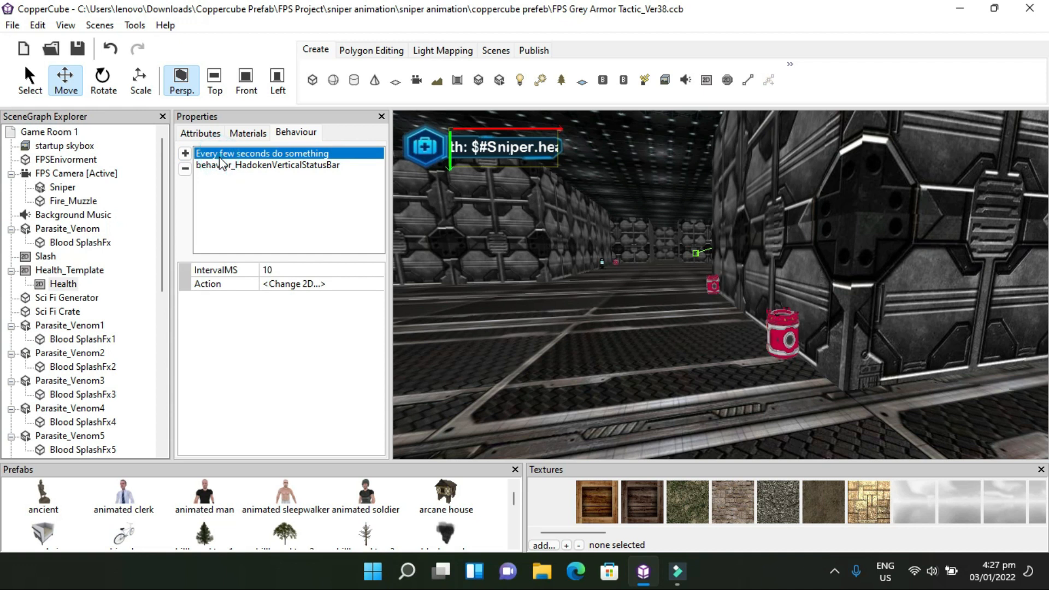
{"action": "mouse_move", "coordinate": [284, 182]}
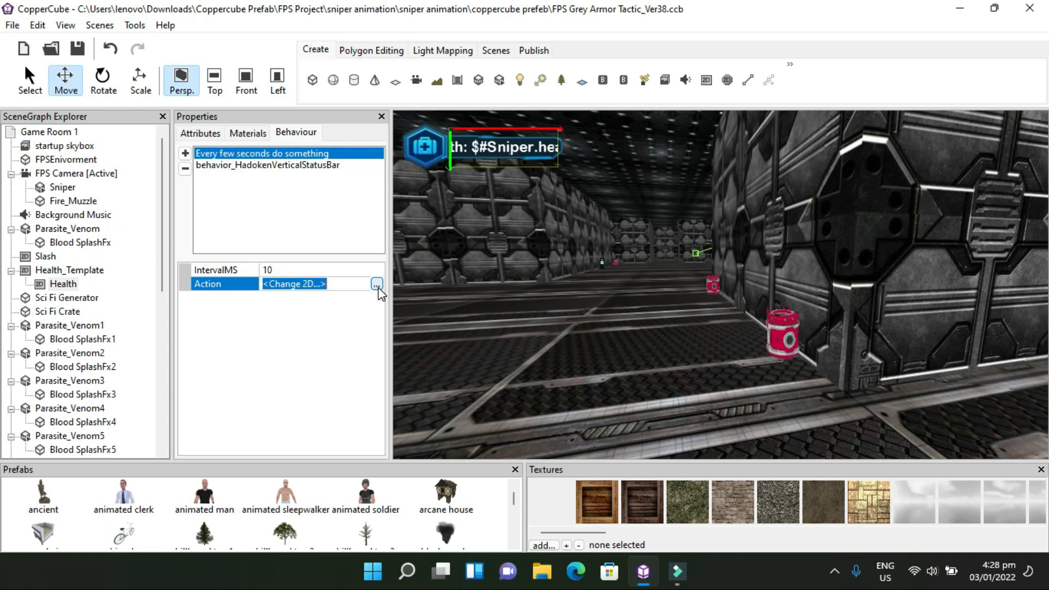
{"action": "left_click", "coordinate": [376, 284]}
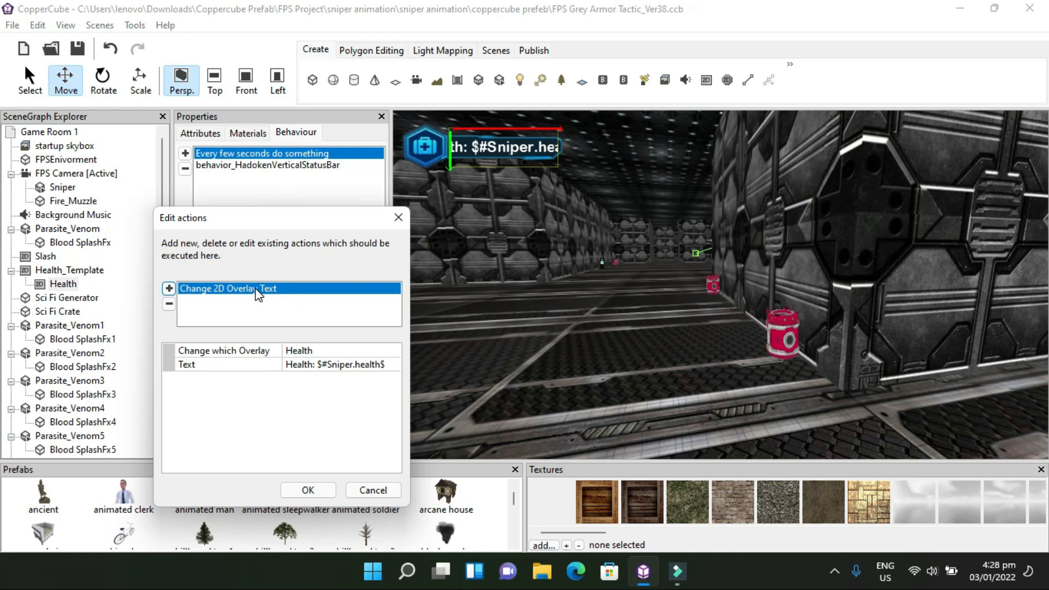
{"action": "mouse_move", "coordinate": [215, 358]}
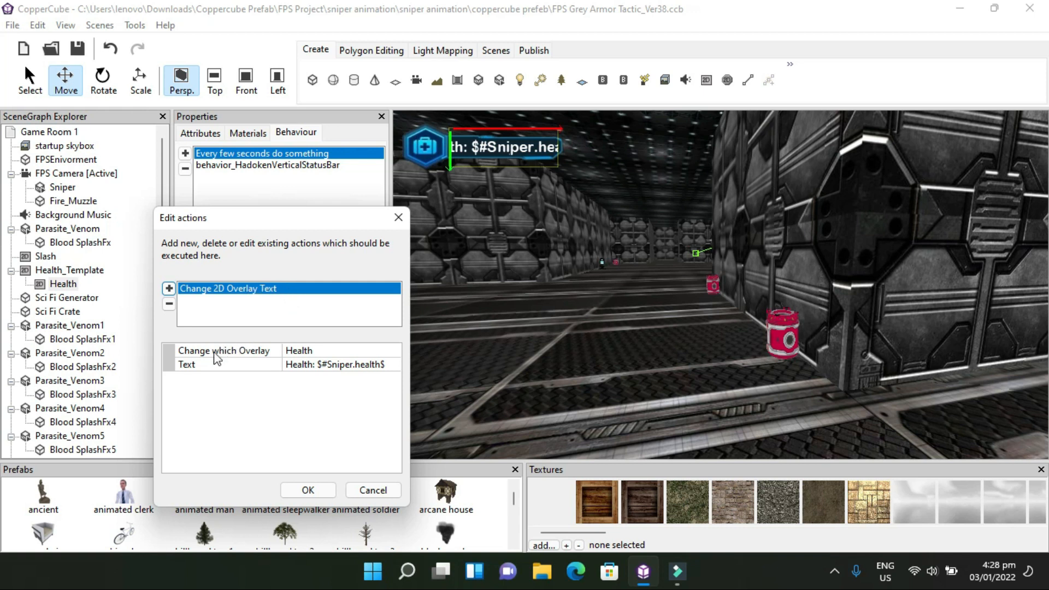
{"action": "mouse_move", "coordinate": [301, 363]}
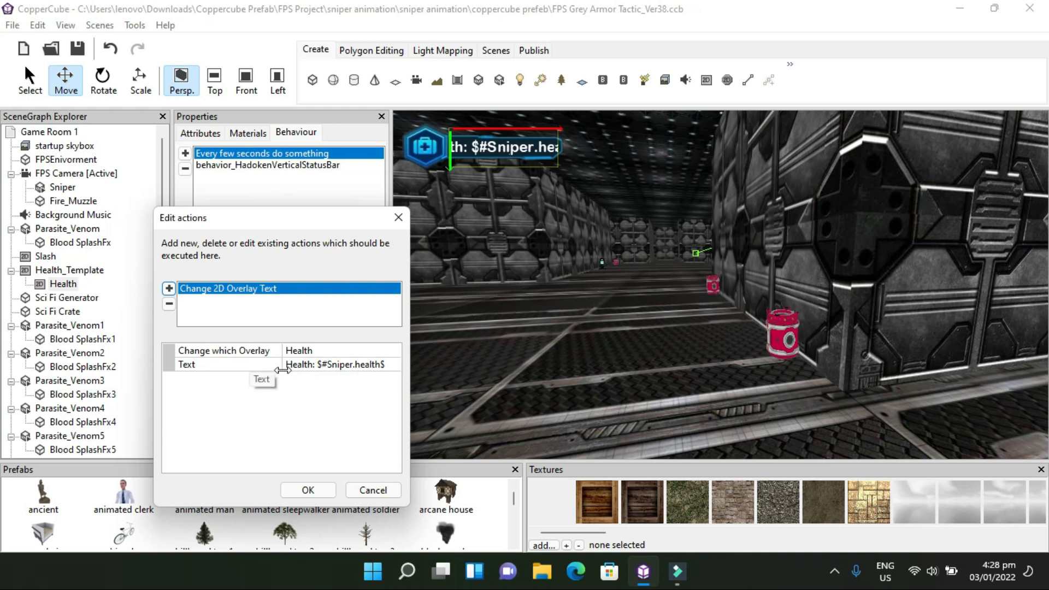
{"action": "mouse_move", "coordinate": [320, 380]}
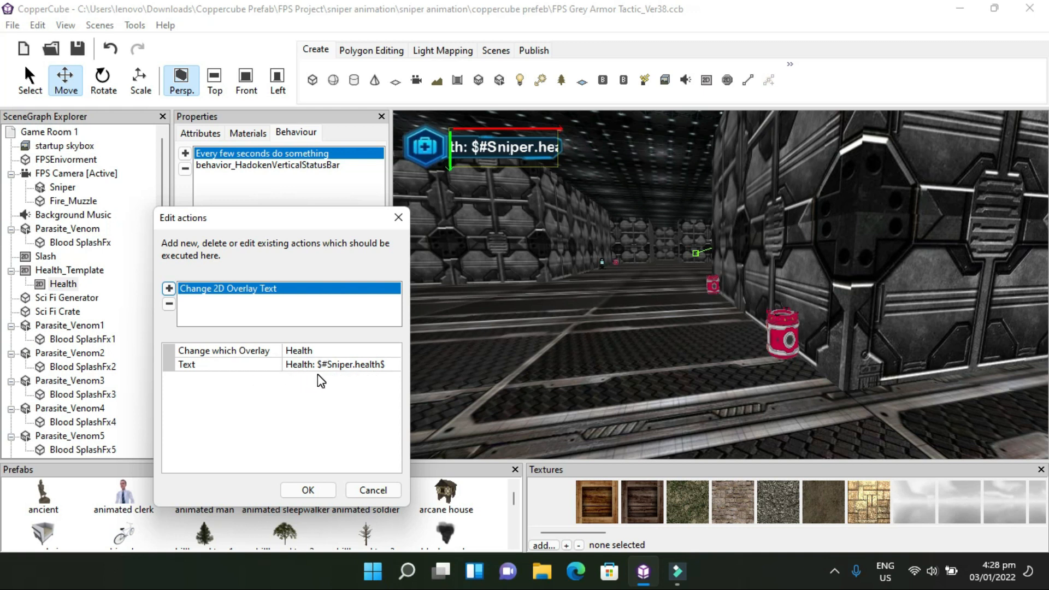
{"action": "mouse_move", "coordinate": [350, 382]}
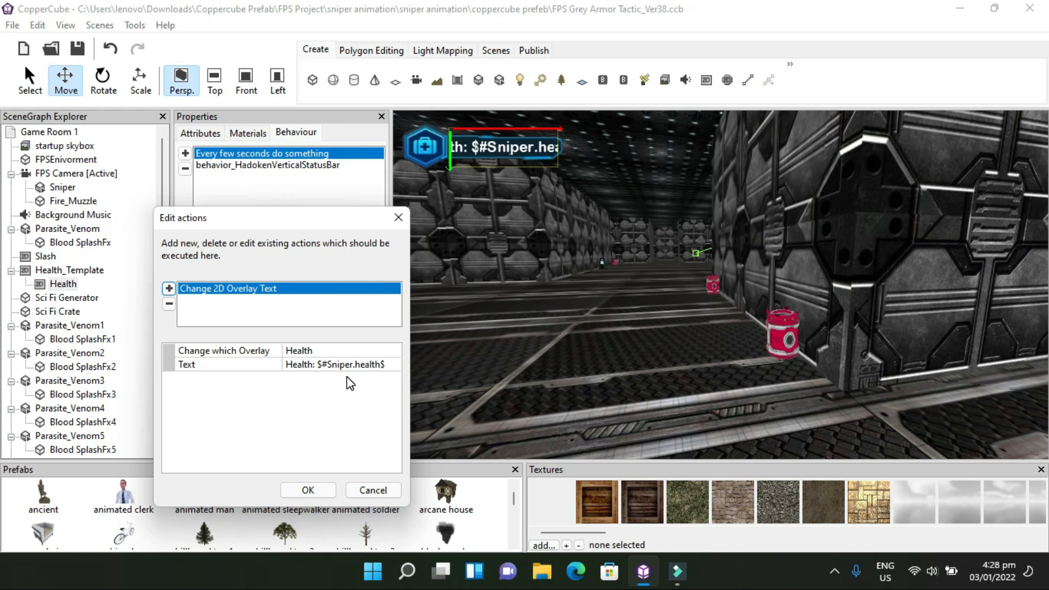
{"action": "mouse_move", "coordinate": [308, 490]}
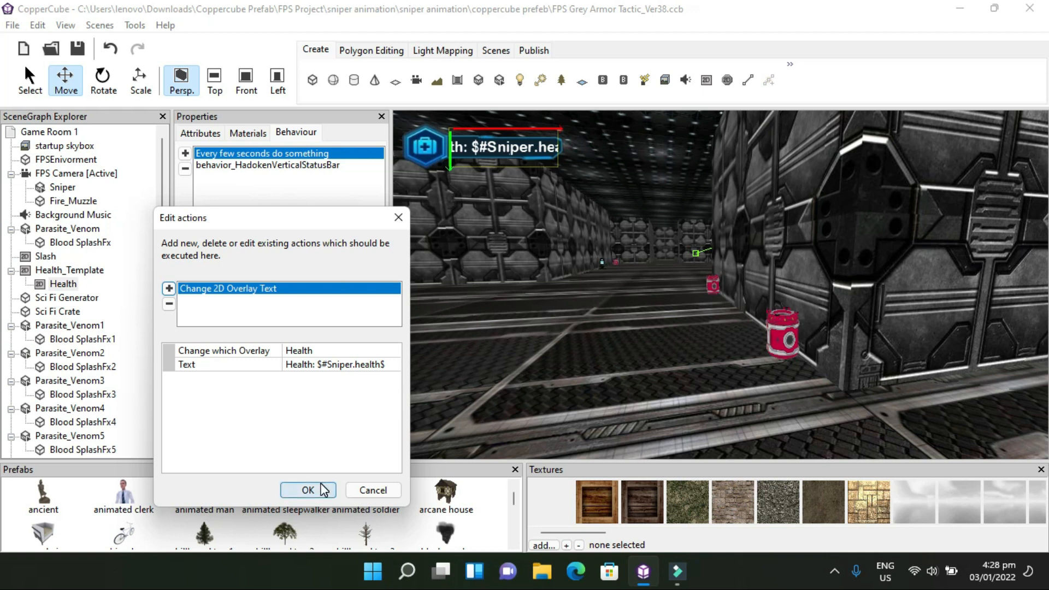
{"action": "left_click", "coordinate": [307, 490]}
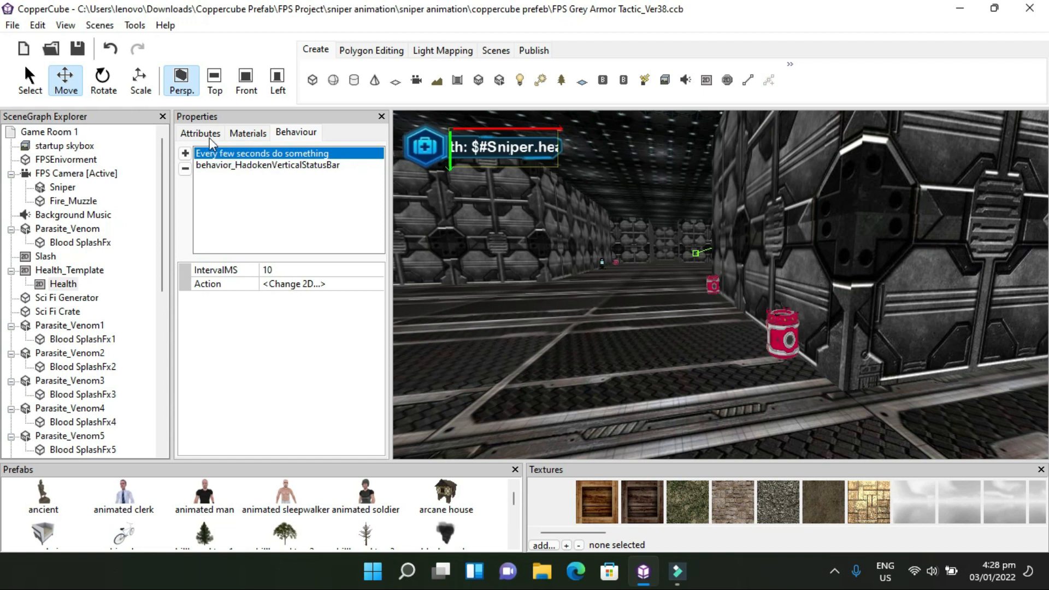
{"action": "mouse_move", "coordinate": [277, 172]}
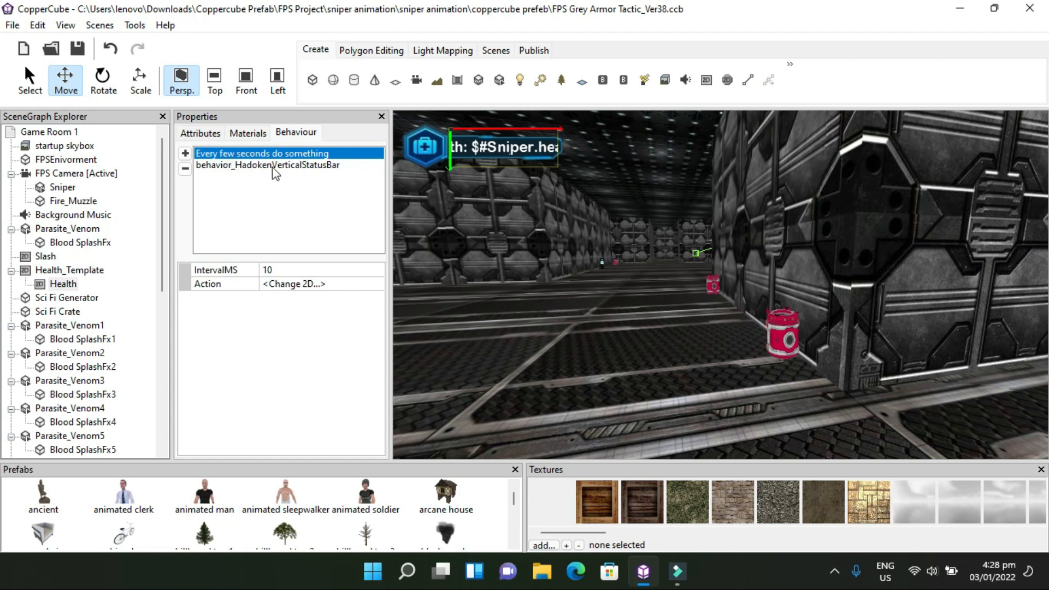
Show behavior_HadokenVerticalStatusBar tracking #Sniper.health in green, dismissing the add-behaviour menu unchanged
{"action": "left_click", "coordinate": [267, 165]}
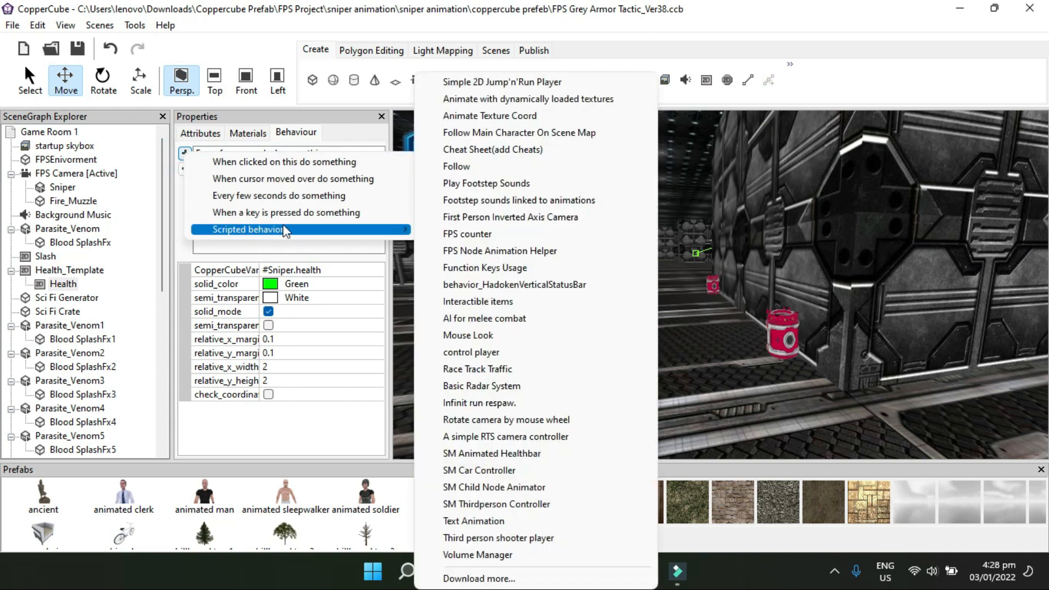
{"action": "mouse_move", "coordinate": [477, 301]}
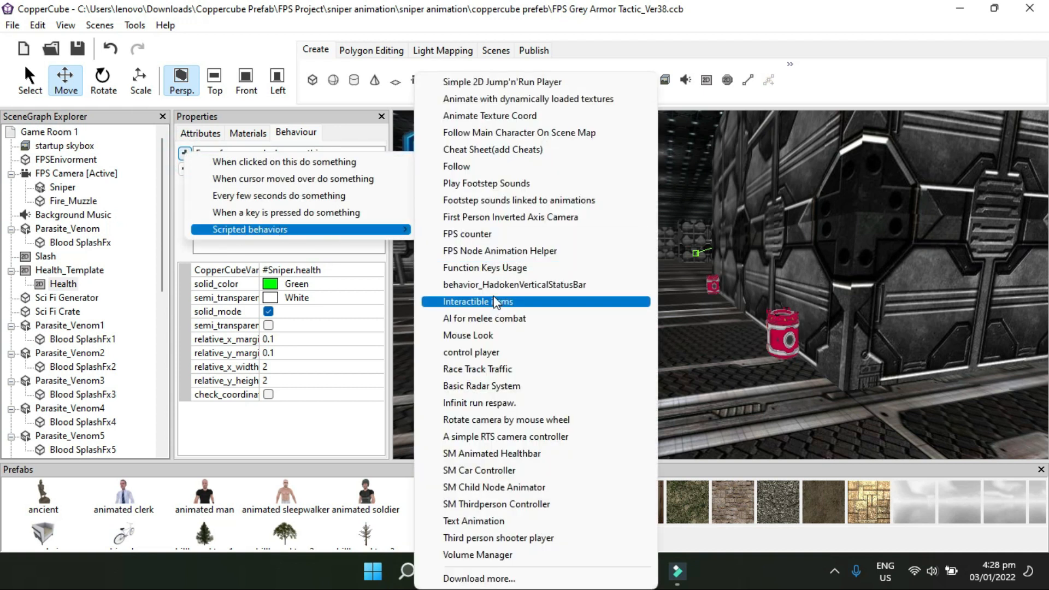
{"action": "left_click", "coordinate": [476, 302]}
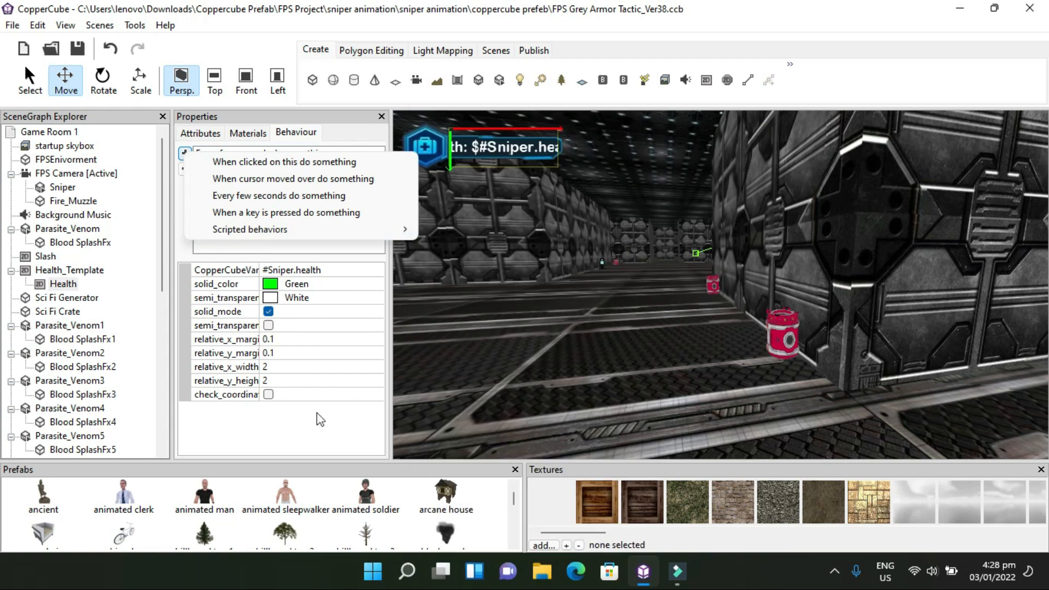
{"action": "left_click", "coordinate": [278, 196]}
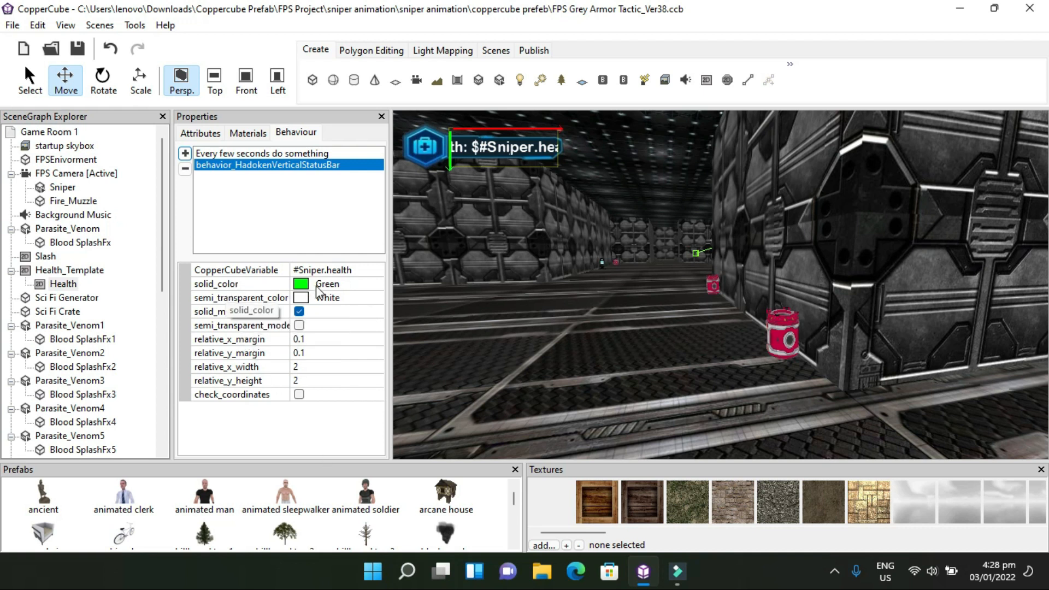
{"action": "mouse_move", "coordinate": [268, 366]}
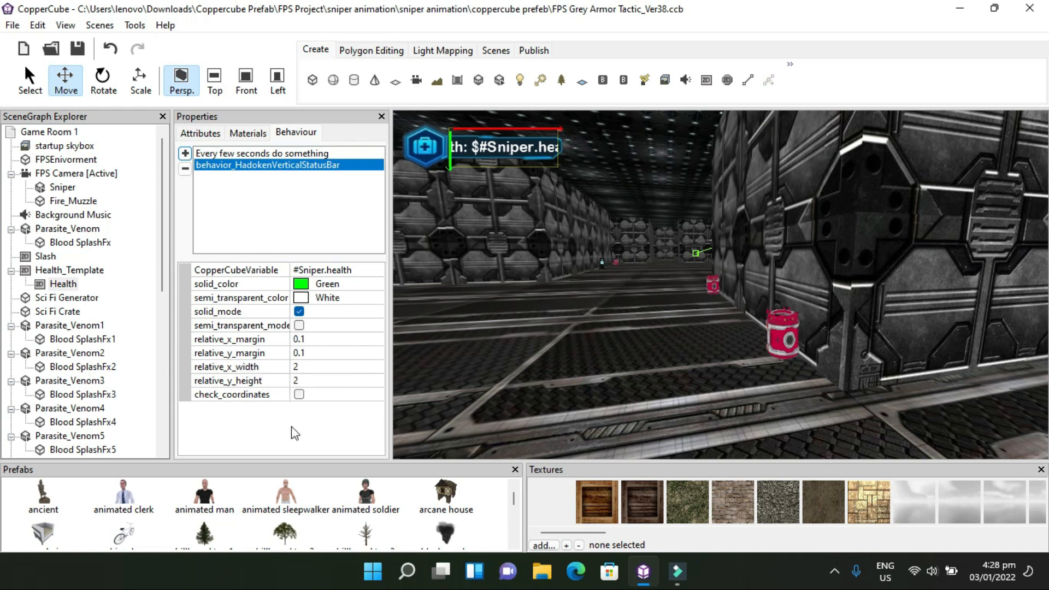
{"action": "mouse_move", "coordinate": [992, 346]}
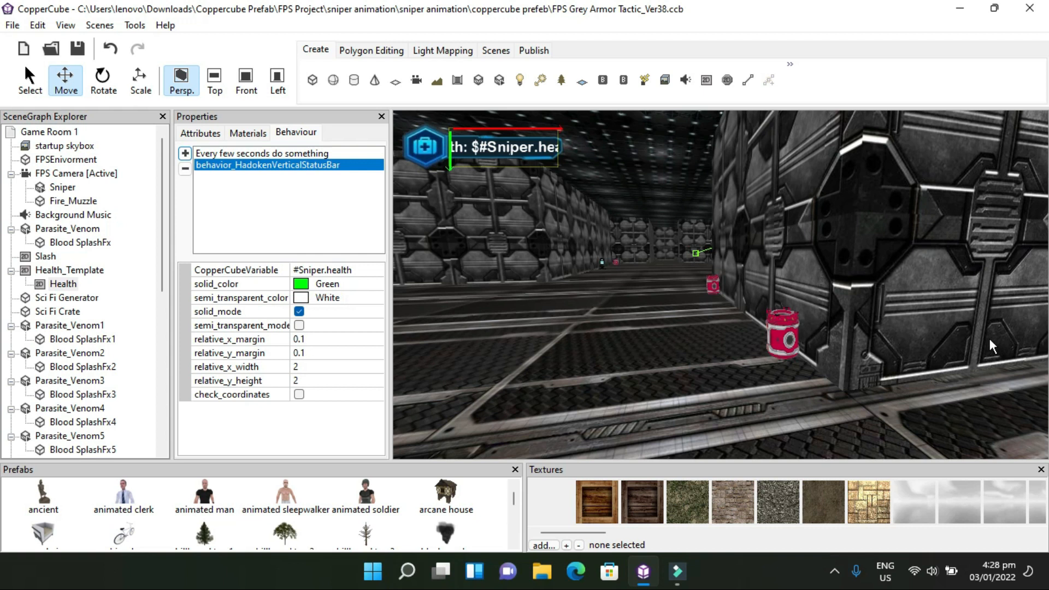
{"action": "mouse_move", "coordinate": [968, 424]}
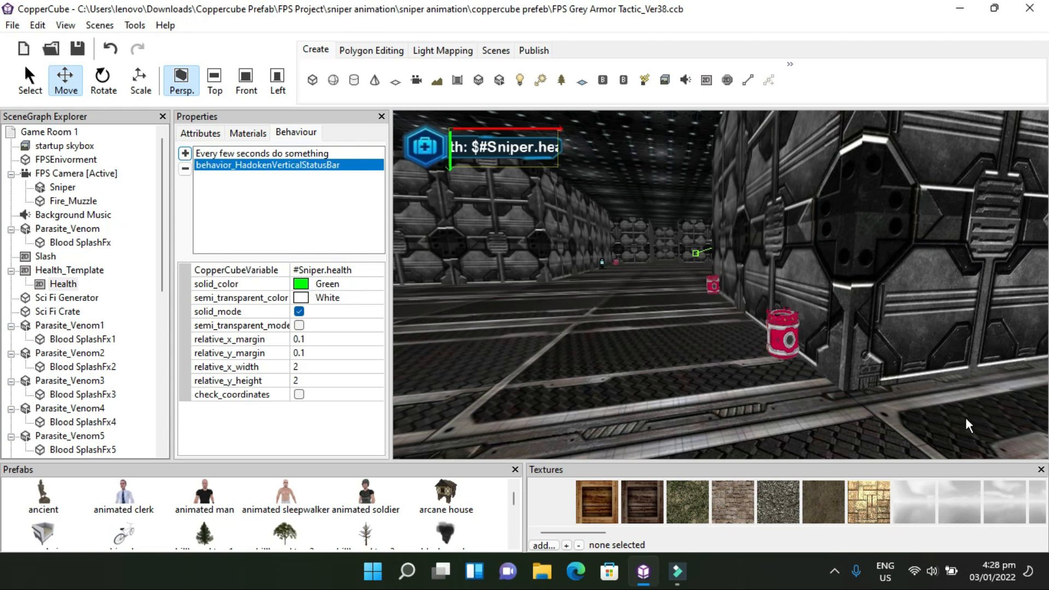
{"action": "mouse_move", "coordinate": [972, 397]}
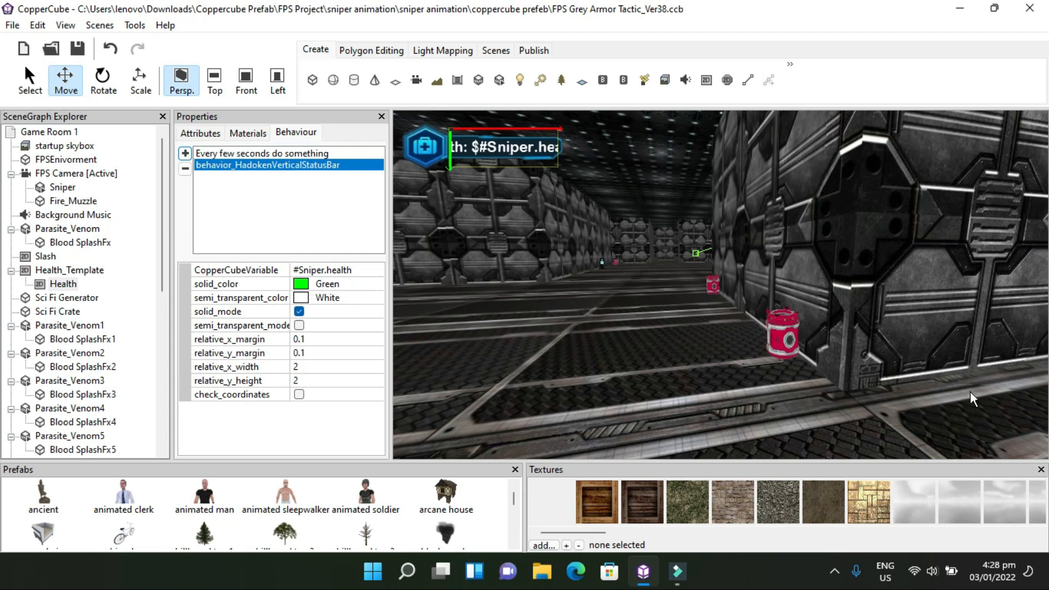
{"action": "mouse_move", "coordinate": [314, 310]}
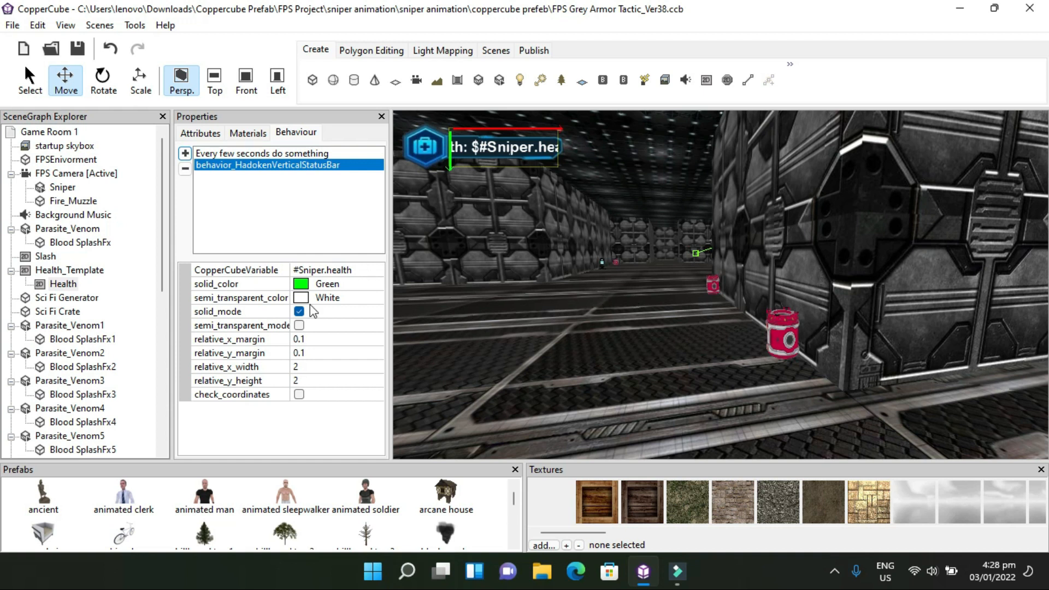
{"action": "mouse_move", "coordinate": [498, 154]}
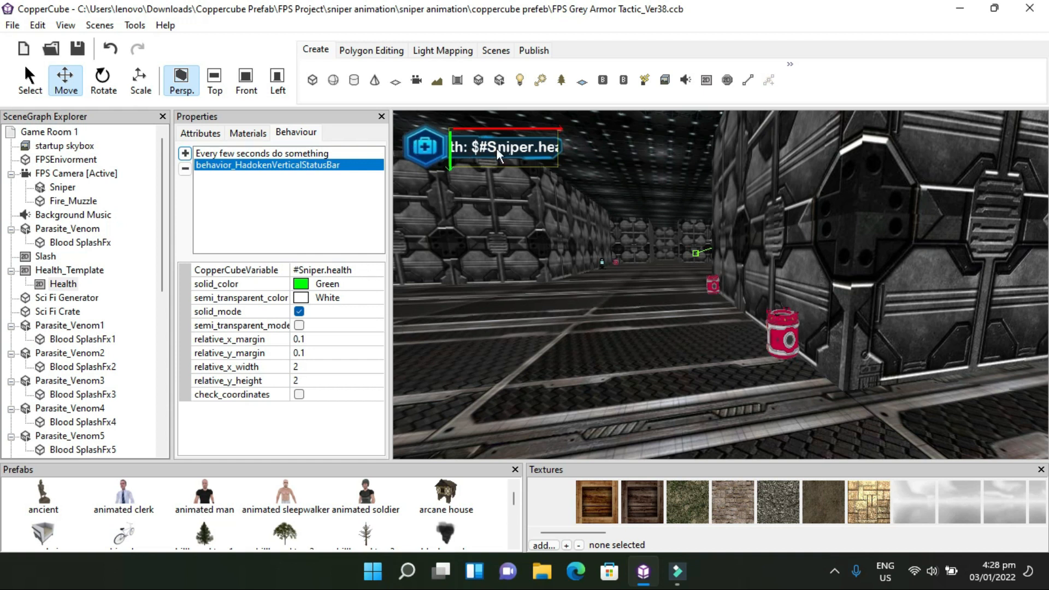
{"action": "mouse_move", "coordinate": [547, 184]}
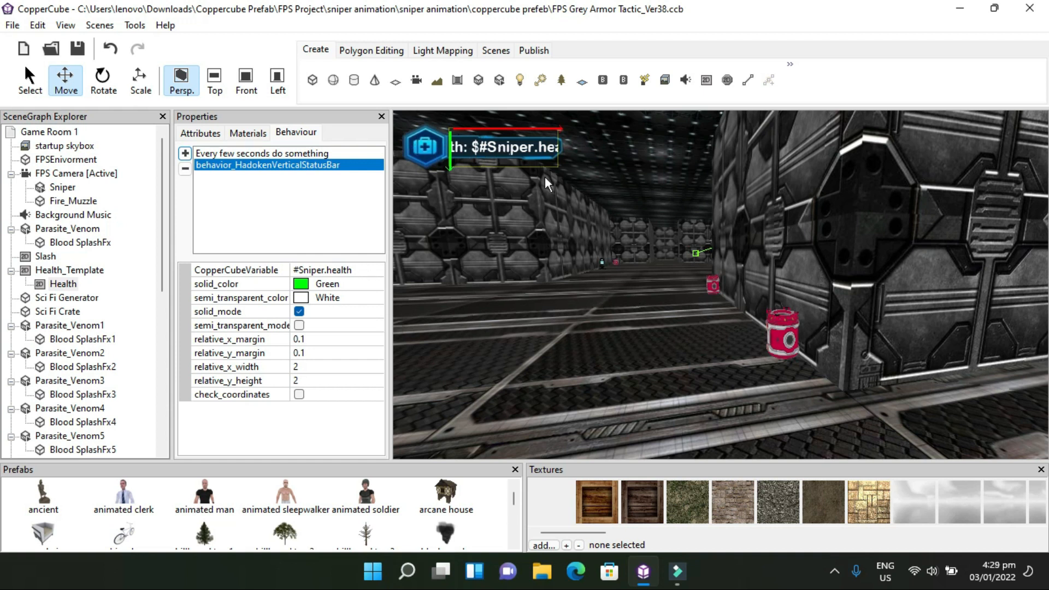
{"action": "mouse_move", "coordinate": [984, 415]}
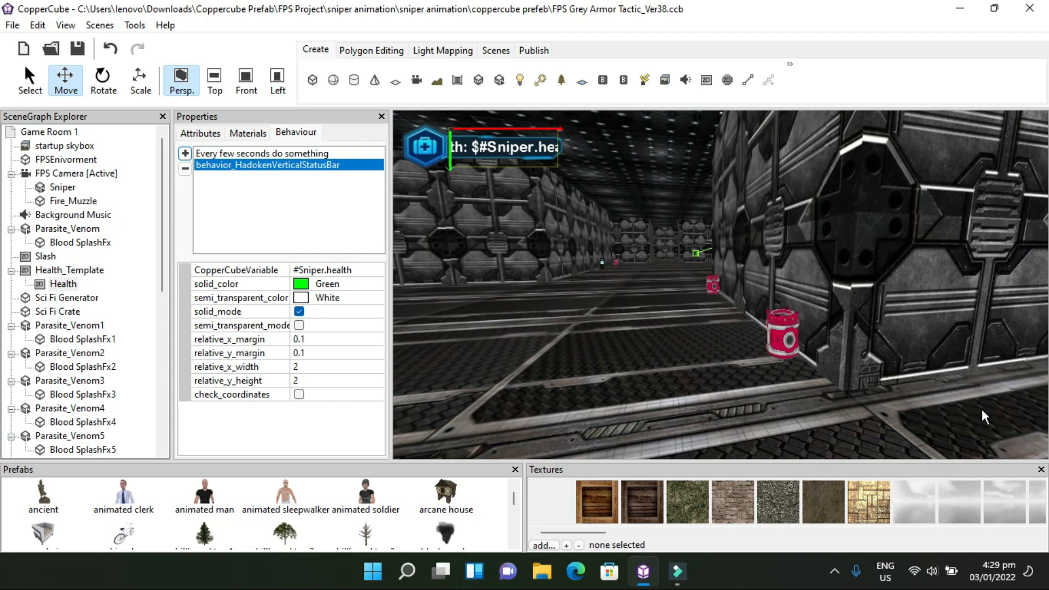
{"action": "mouse_move", "coordinate": [847, 429]}
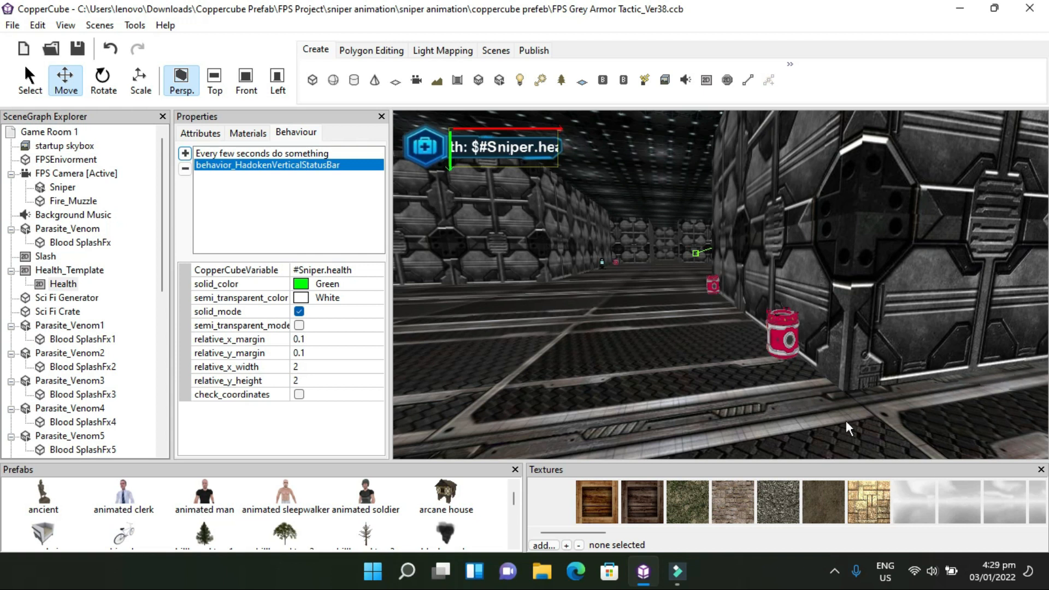
{"action": "mouse_move", "coordinate": [542, 385]}
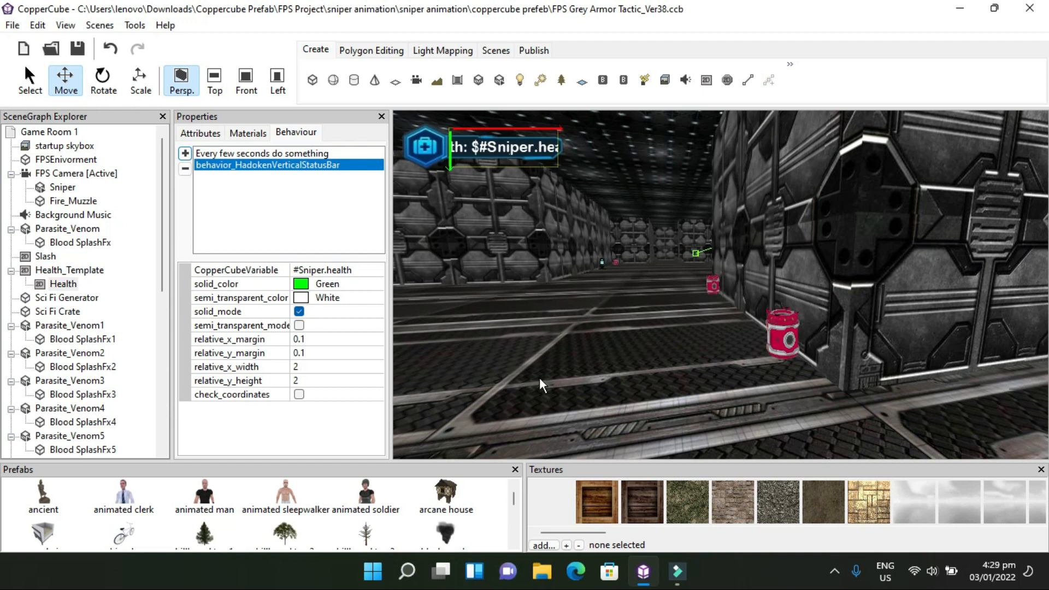
{"action": "mouse_move", "coordinate": [455, 390]}
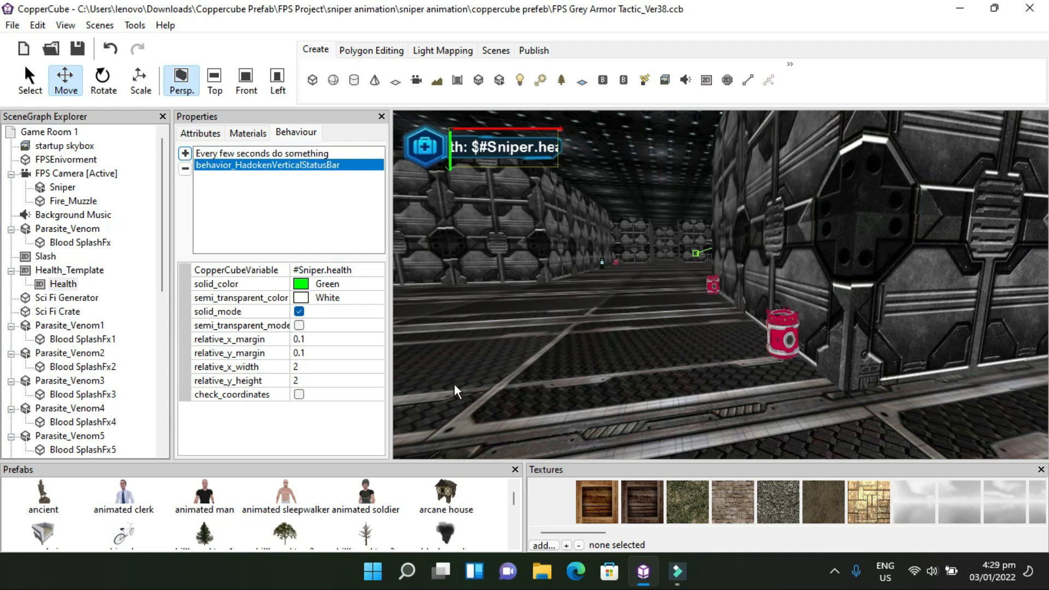
{"action": "mouse_move", "coordinate": [505, 154]}
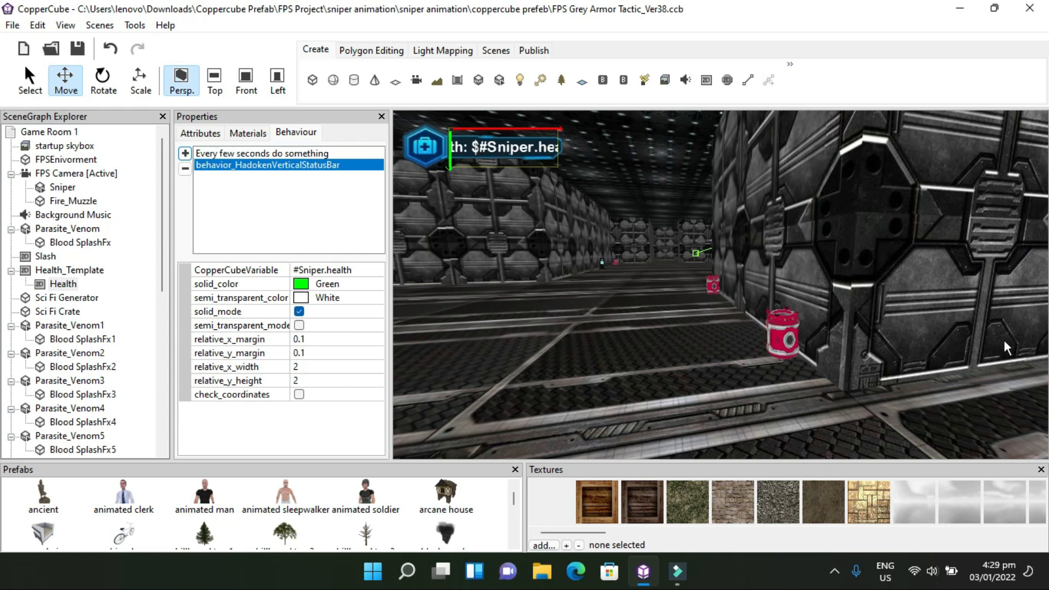
{"action": "mouse_move", "coordinate": [1010, 409]}
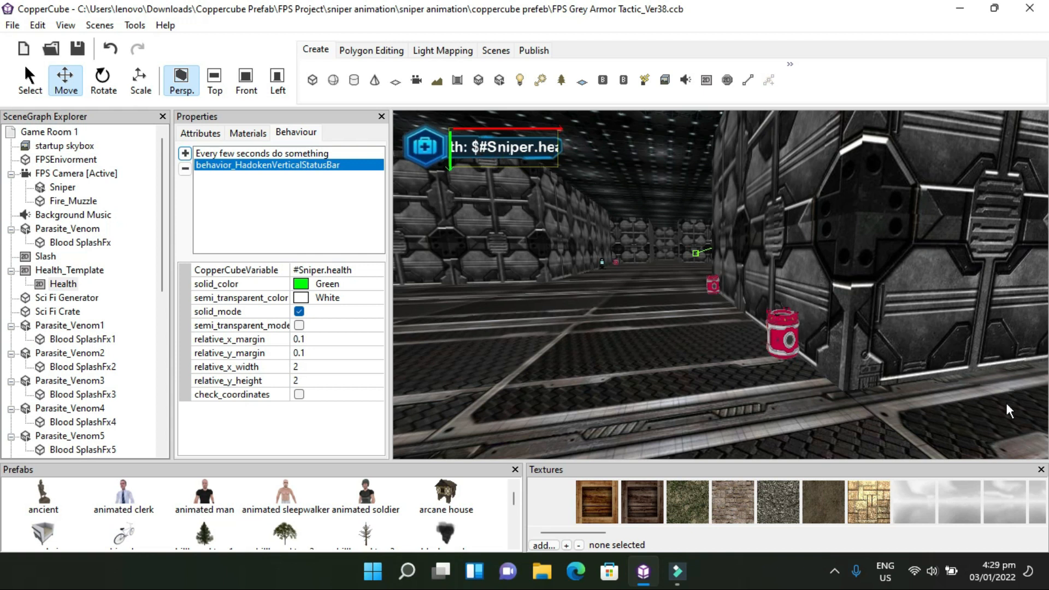
{"action": "mouse_move", "coordinate": [590, 292]}
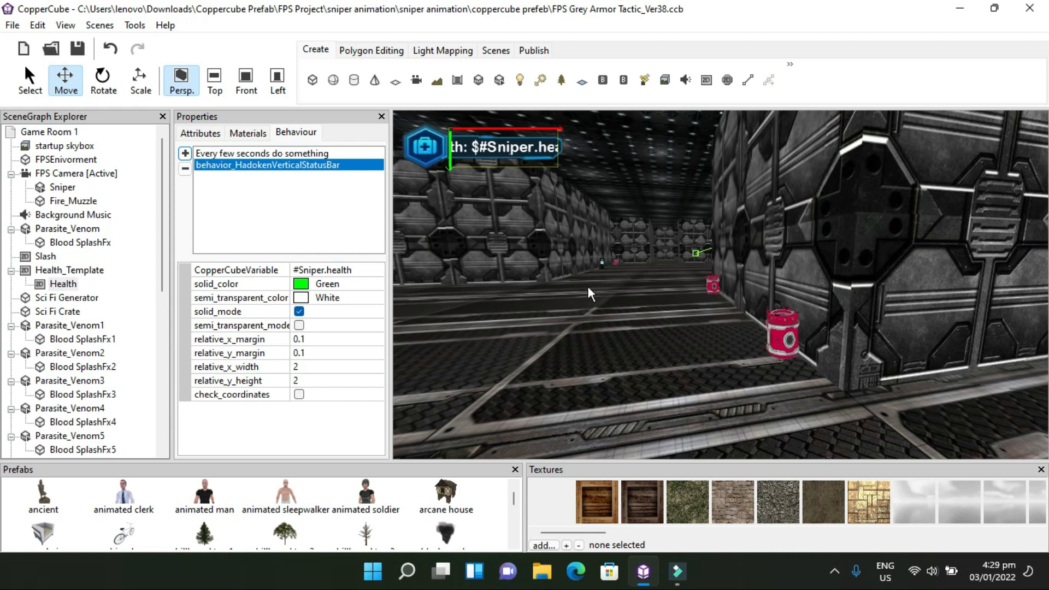
{"action": "mouse_move", "coordinate": [505, 315]}
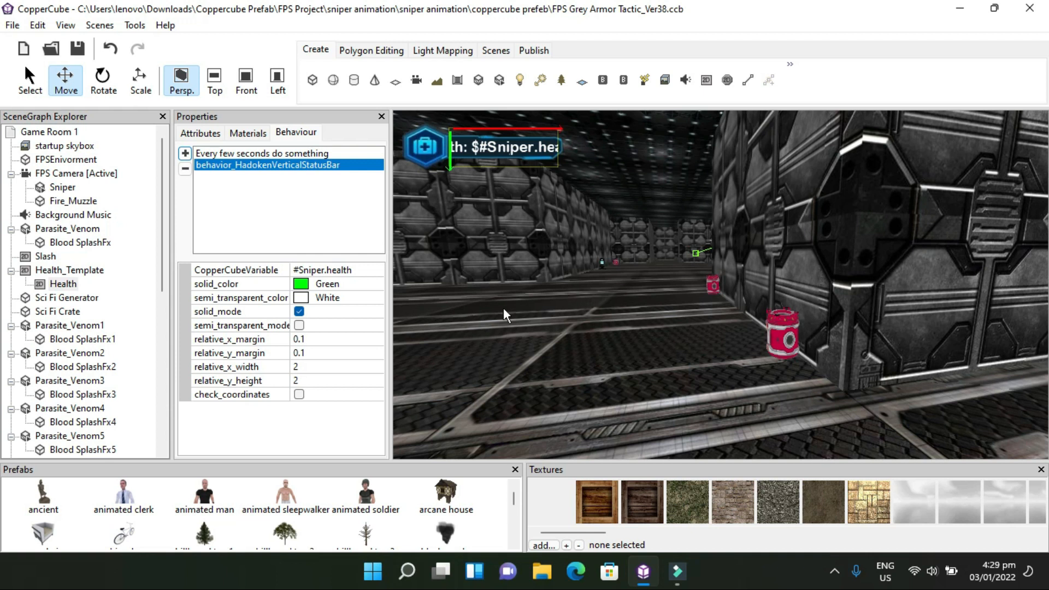
{"action": "mouse_move", "coordinate": [500, 316]}
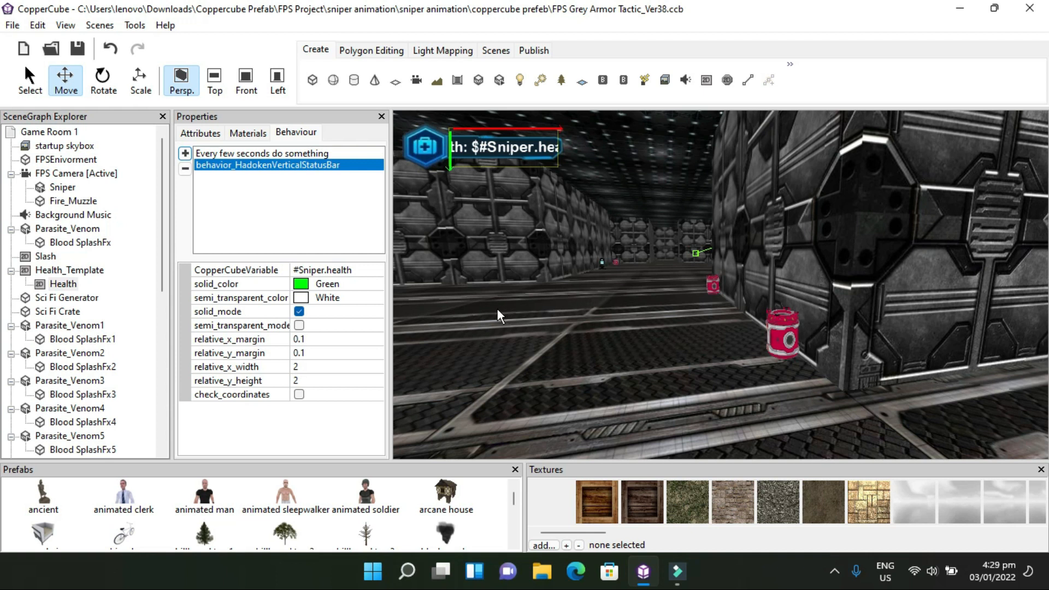
{"action": "mouse_move", "coordinate": [542, 300]}
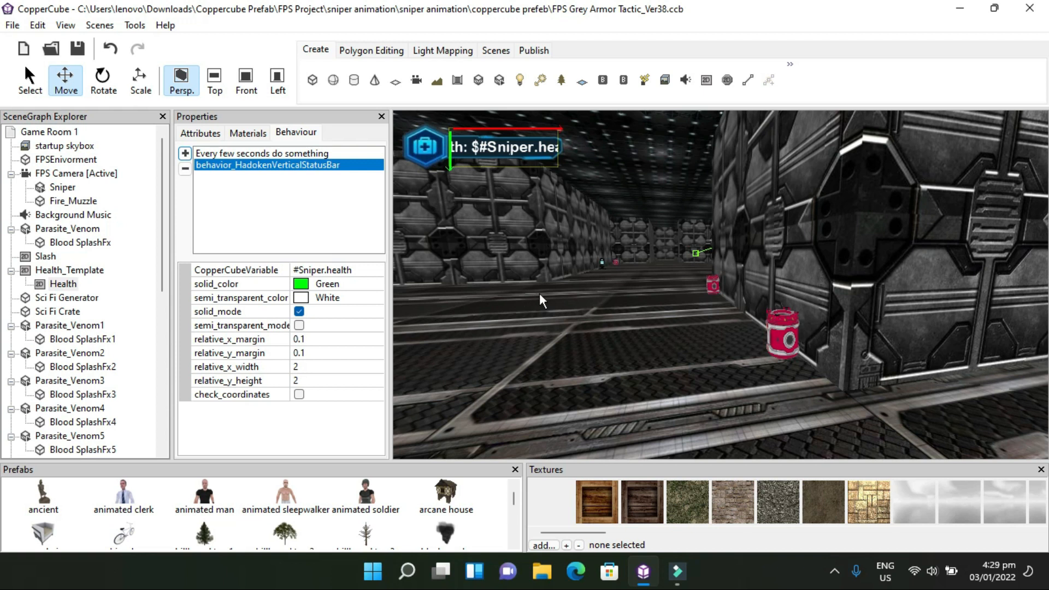
{"action": "mouse_move", "coordinate": [536, 311]}
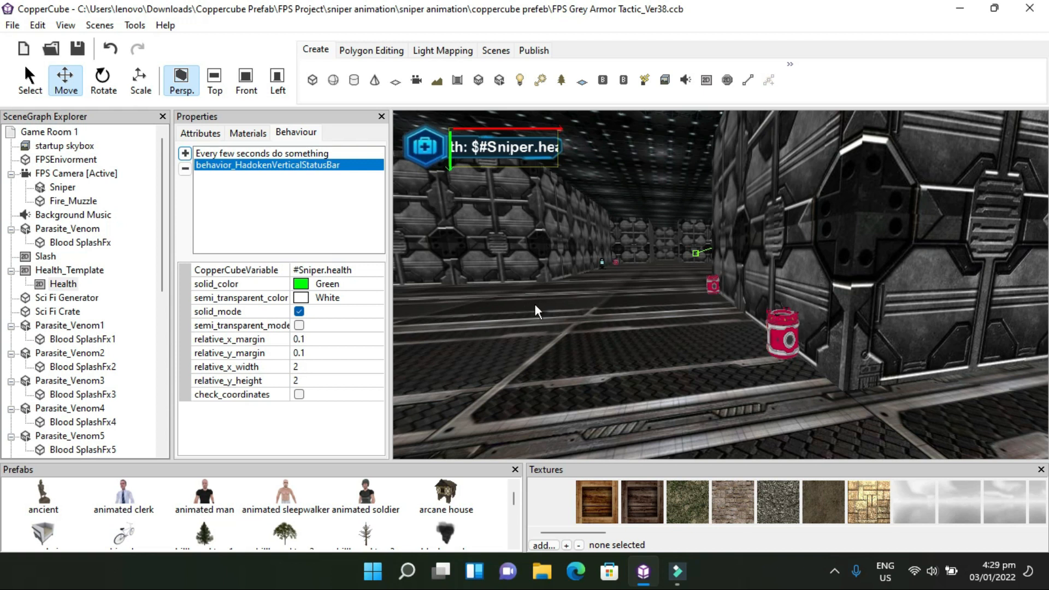
{"action": "mouse_move", "coordinate": [542, 329]}
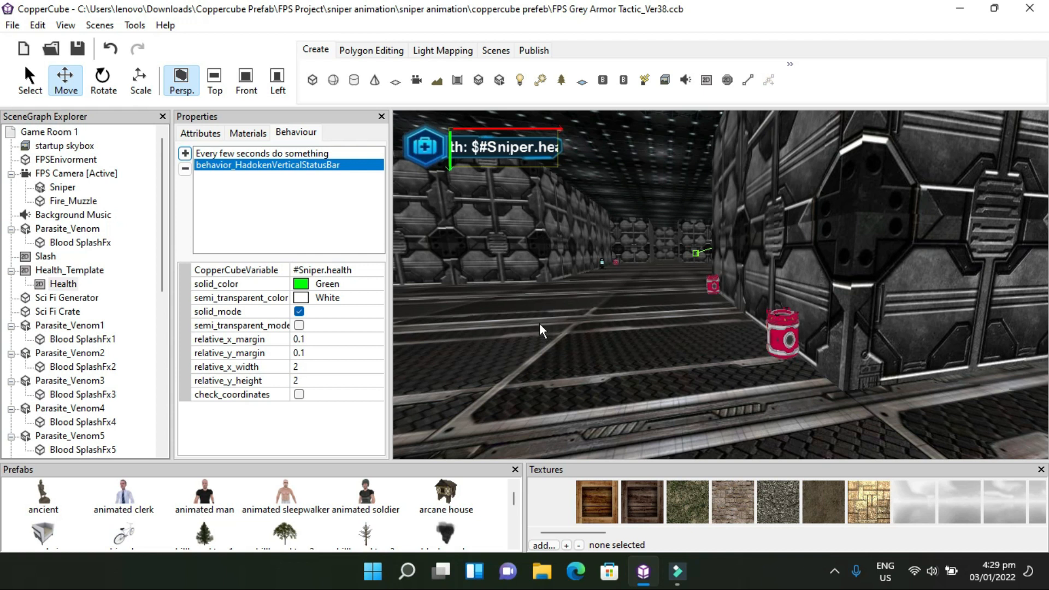
{"action": "mouse_move", "coordinate": [560, 316]}
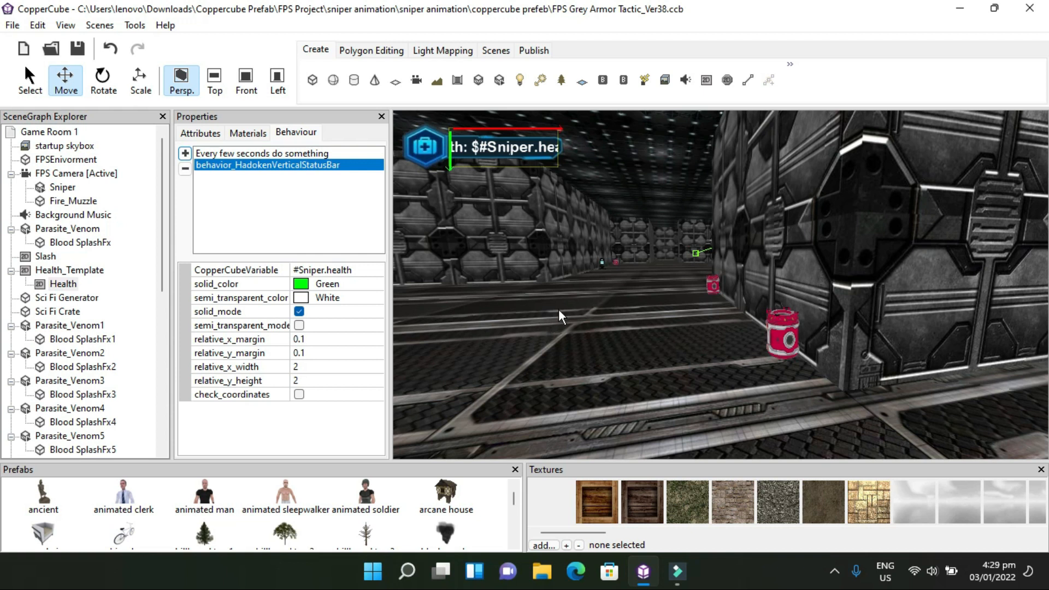
{"action": "mouse_move", "coordinate": [588, 315]}
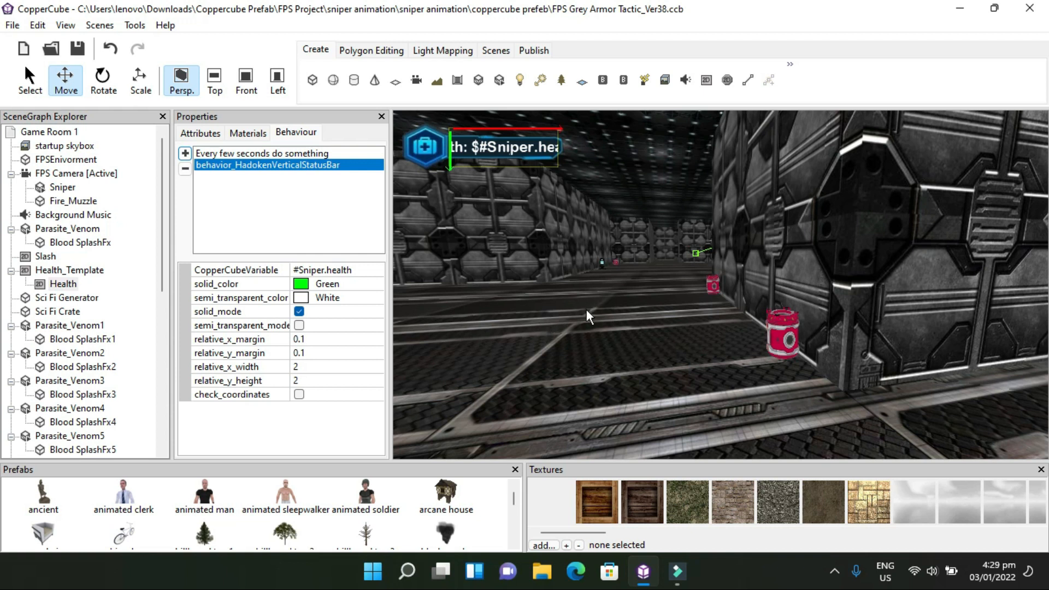
{"action": "mouse_move", "coordinate": [560, 342]}
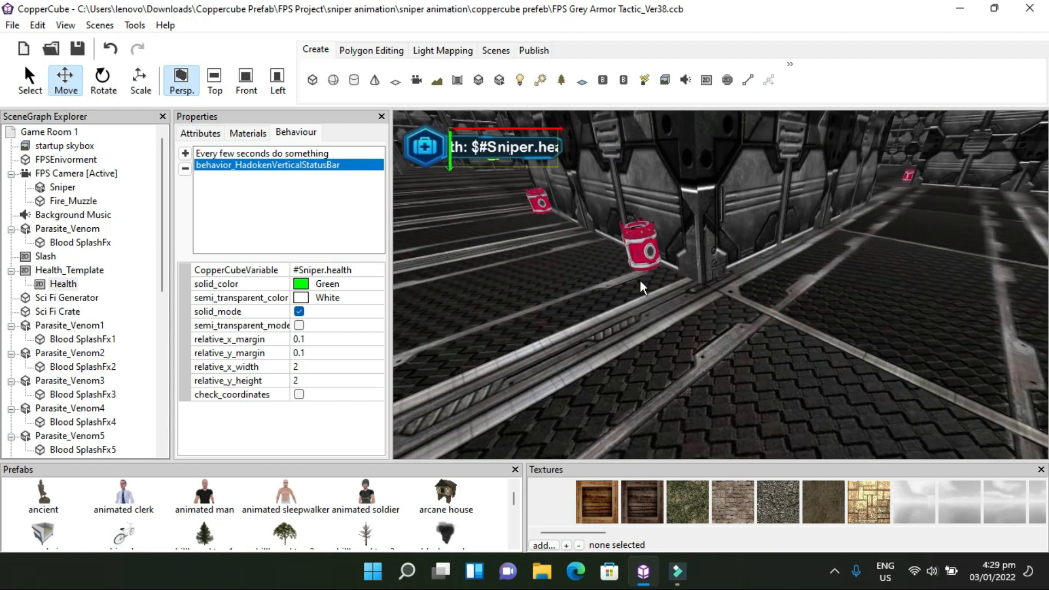
Select Sci Fi Crate10 in the viewport and review its attributes and 'On proximity do something' behaviour
{"action": "left_click", "coordinate": [639, 237]}
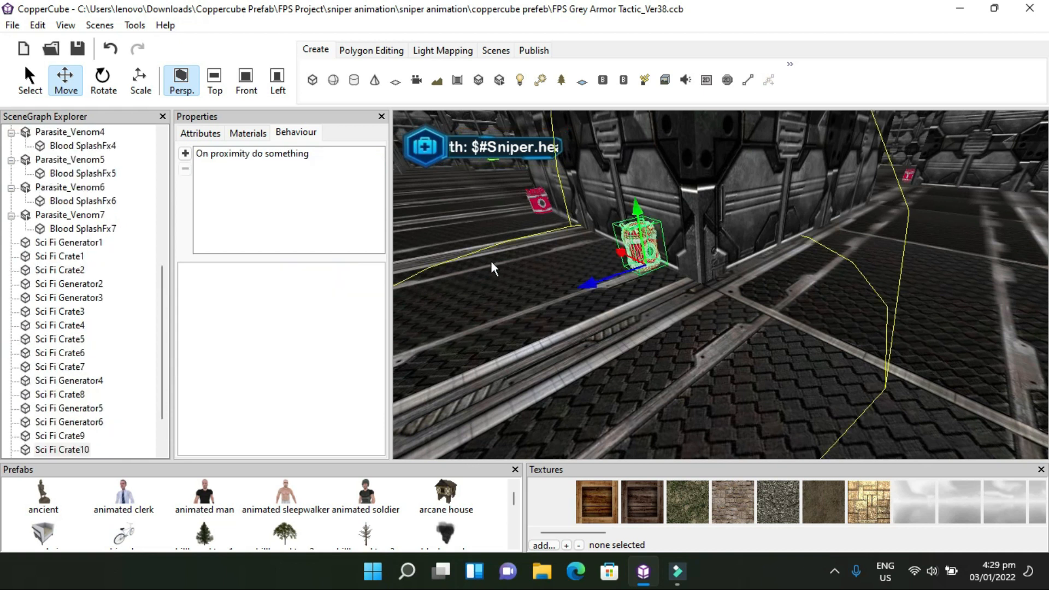
{"action": "left_click", "coordinate": [200, 132]}
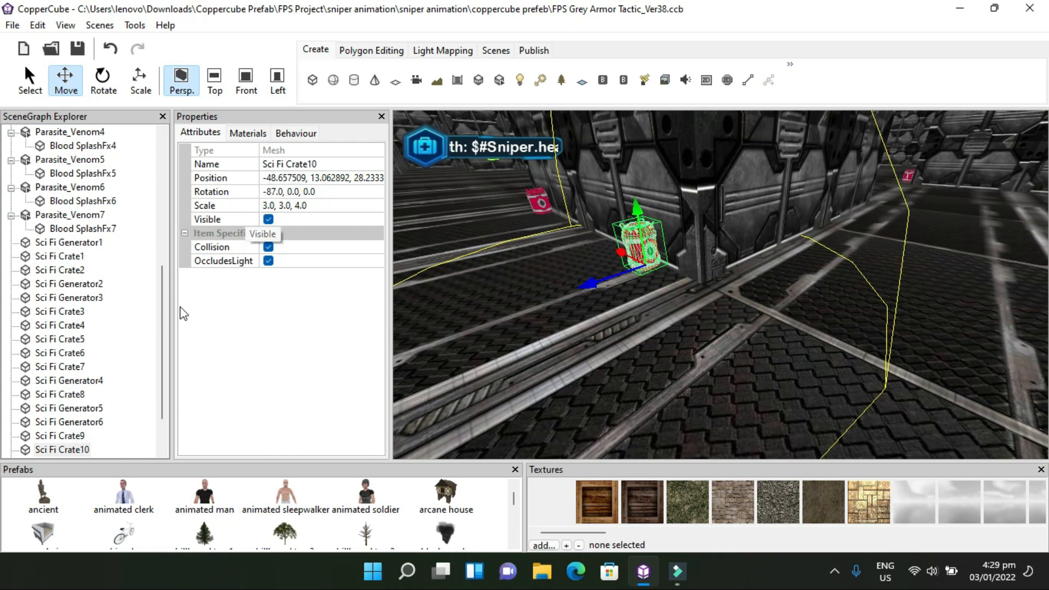
{"action": "mouse_move", "coordinate": [454, 228]}
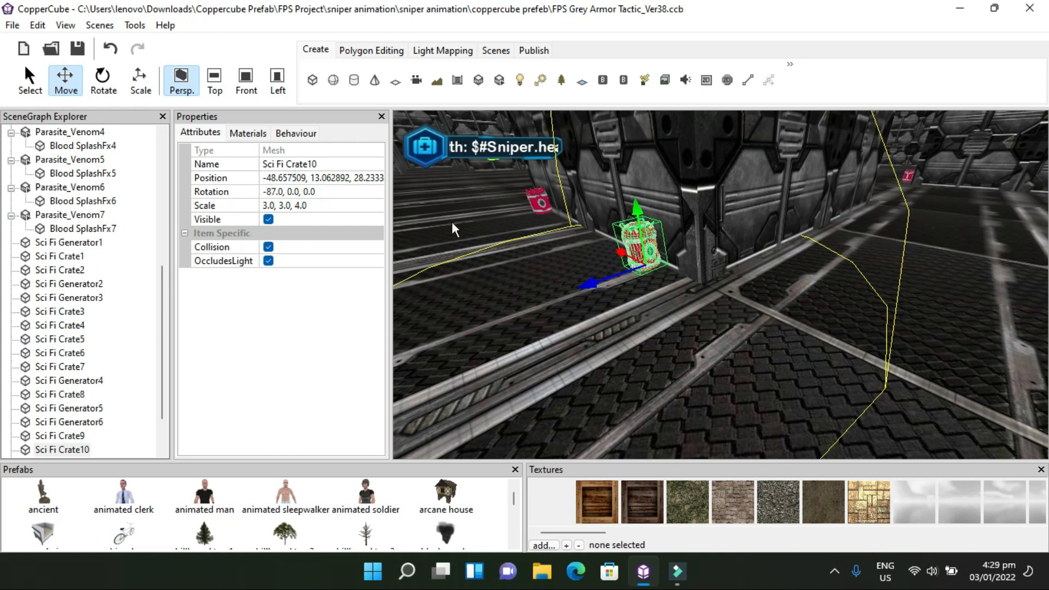
{"action": "mouse_move", "coordinate": [634, 344]}
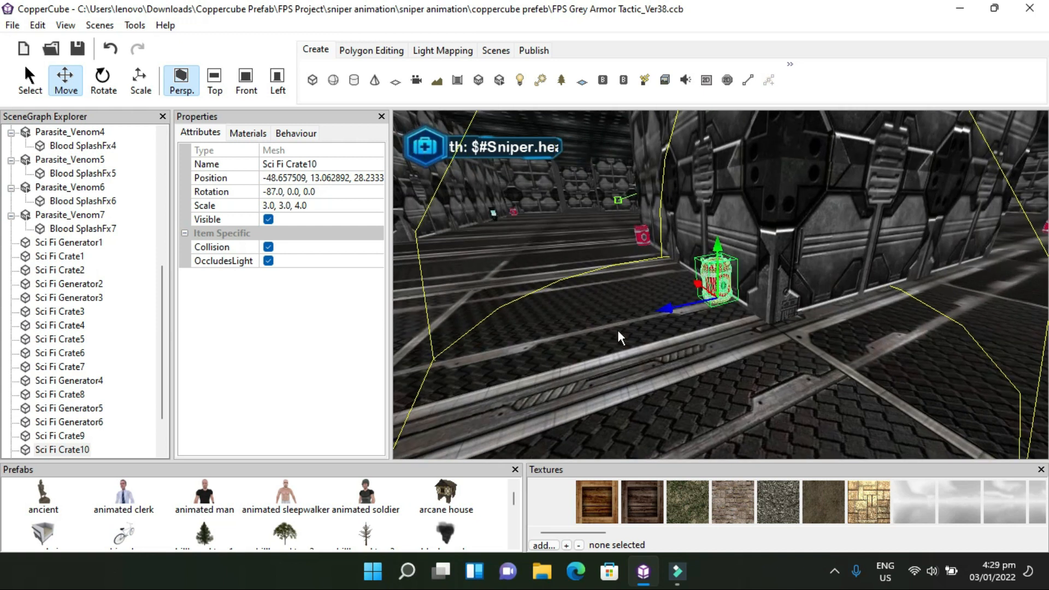
{"action": "left_click", "coordinate": [294, 132]}
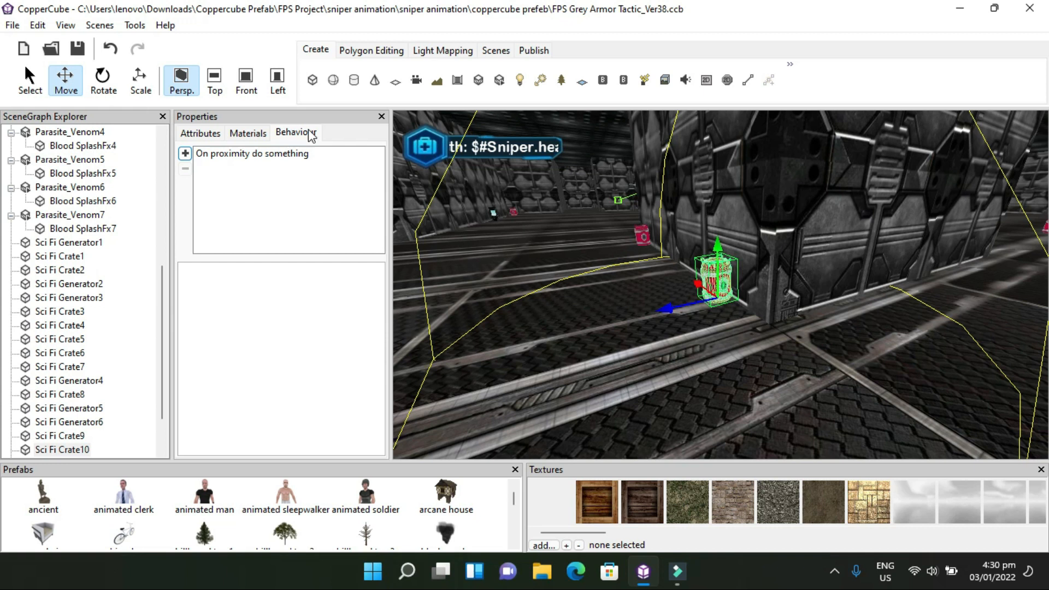
{"action": "mouse_move", "coordinate": [695, 249]}
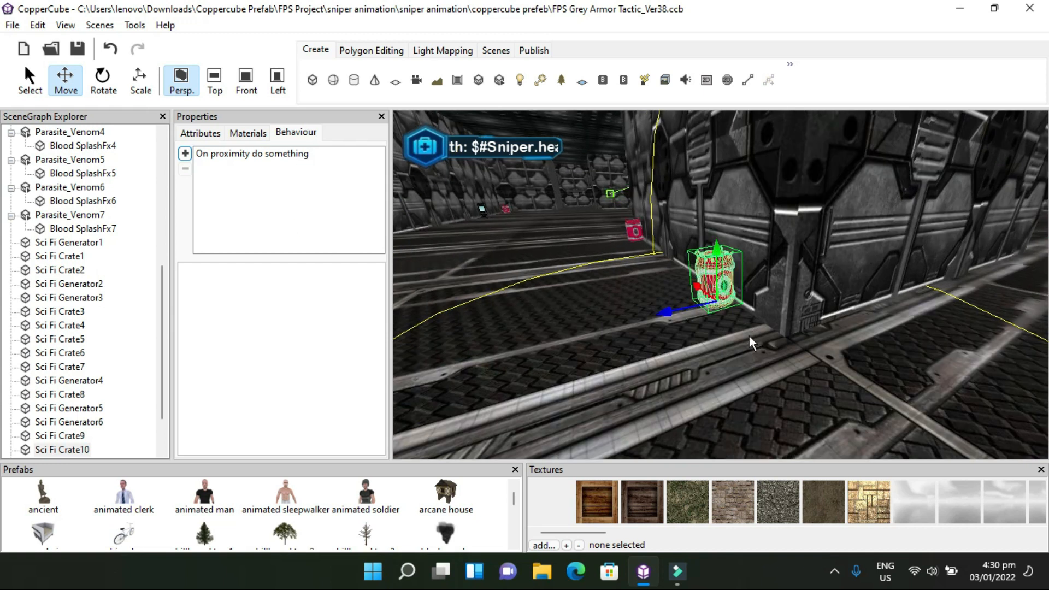
{"action": "mouse_move", "coordinate": [255, 186]}
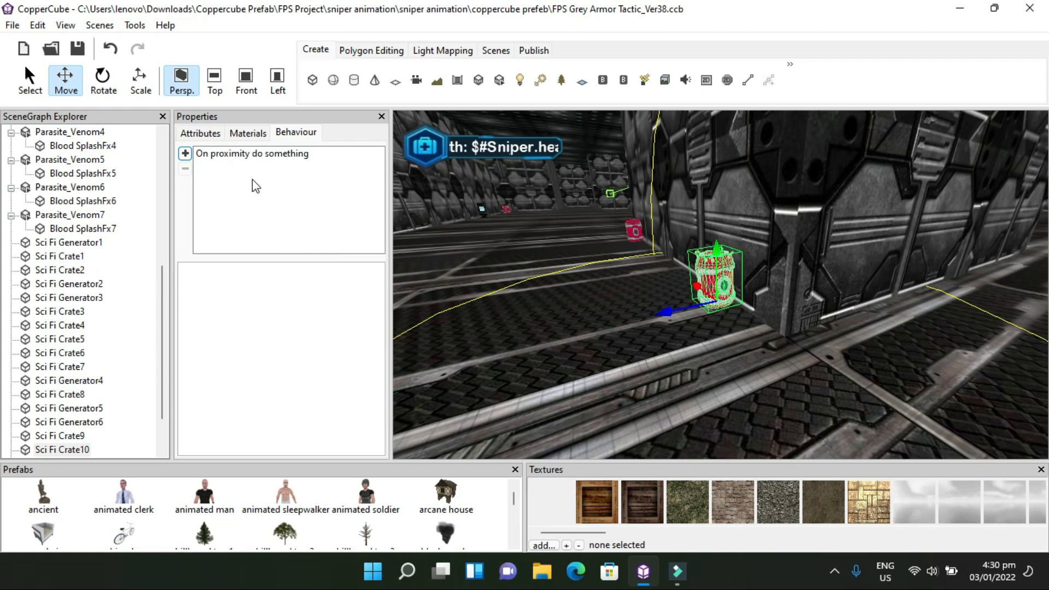
{"action": "mouse_move", "coordinate": [305, 185]}
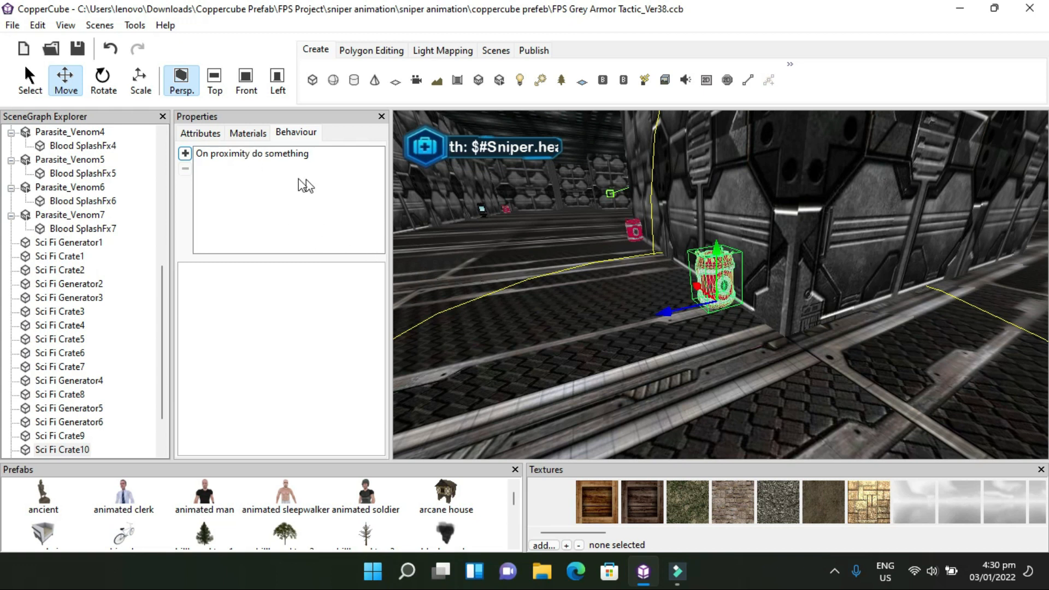
{"action": "mouse_move", "coordinate": [266, 163]}
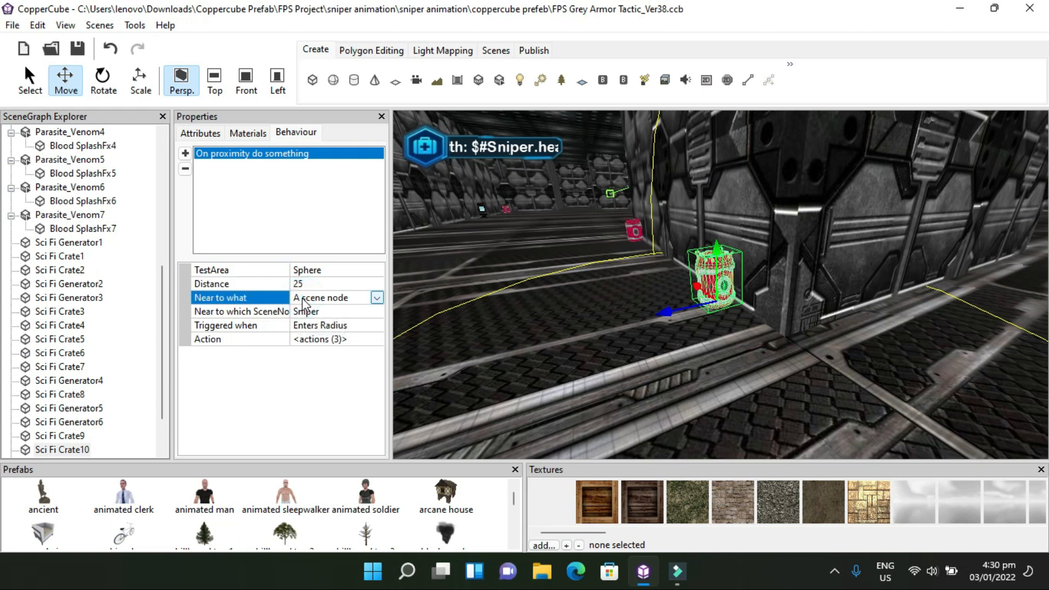
{"action": "mouse_move", "coordinate": [298, 322]}
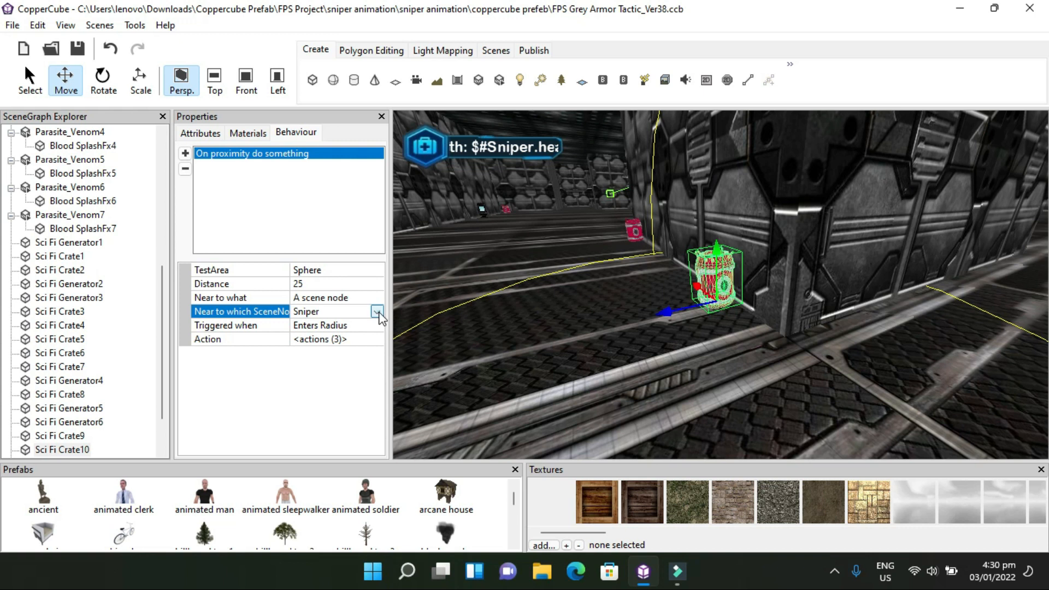
{"action": "left_click", "coordinate": [377, 311]}
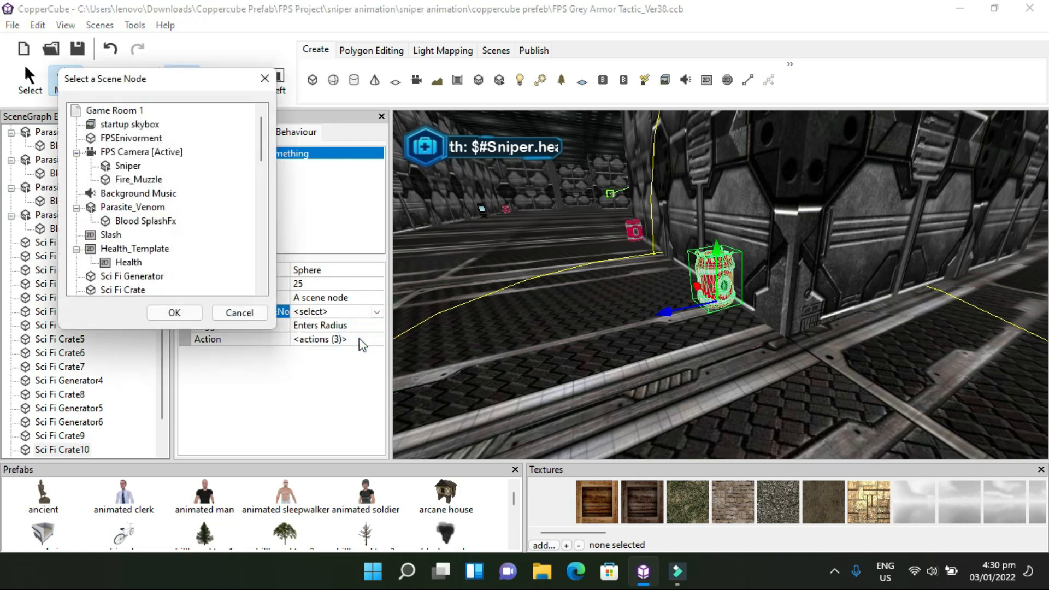
{"action": "left_click", "coordinate": [126, 165]}
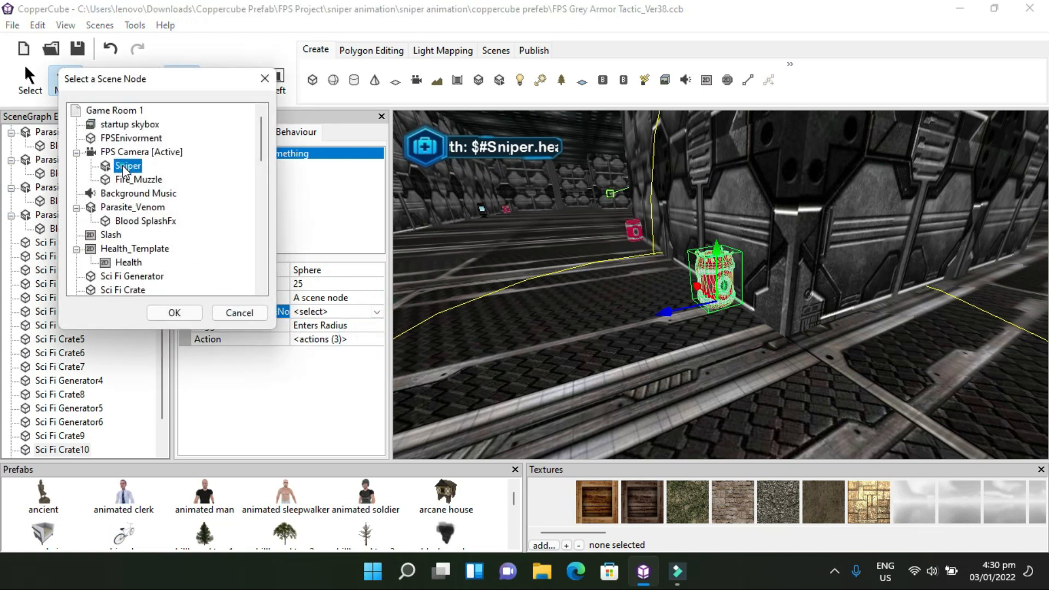
{"action": "left_click", "coordinate": [174, 313]}
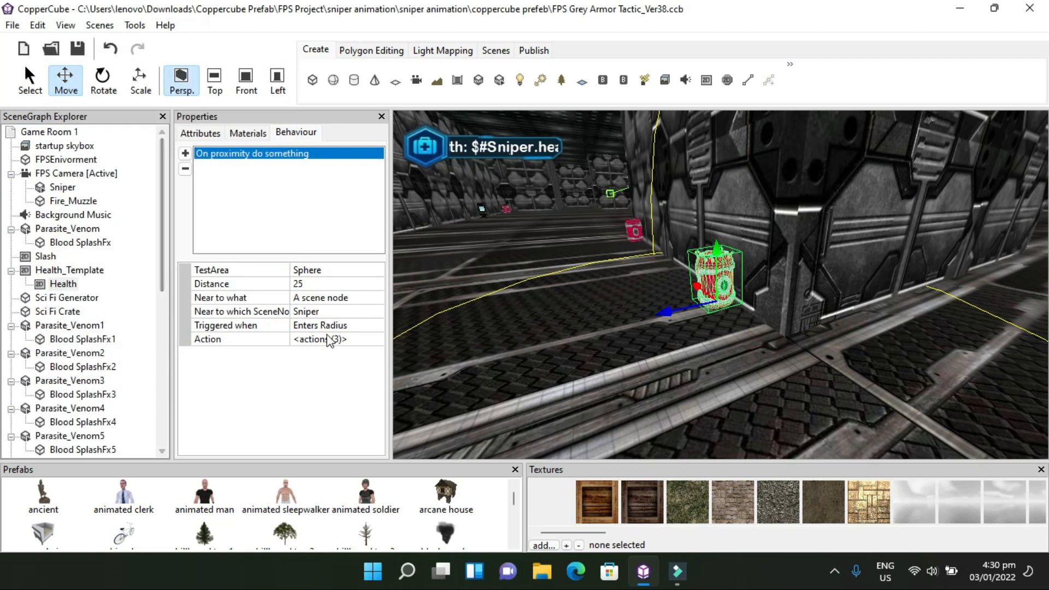
{"action": "mouse_move", "coordinate": [294, 330]}
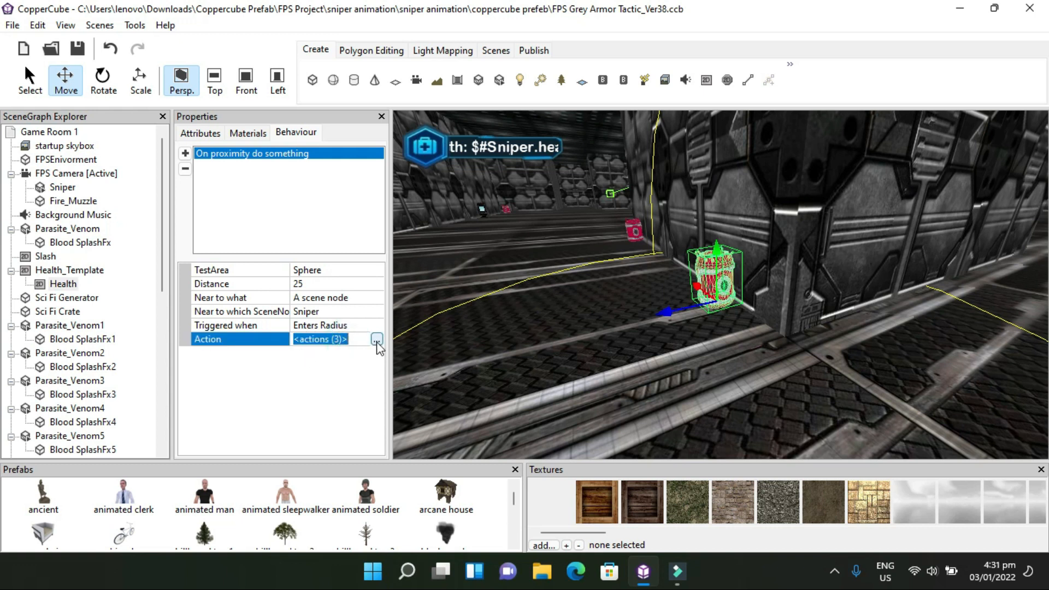
{"action": "left_click", "coordinate": [376, 338]}
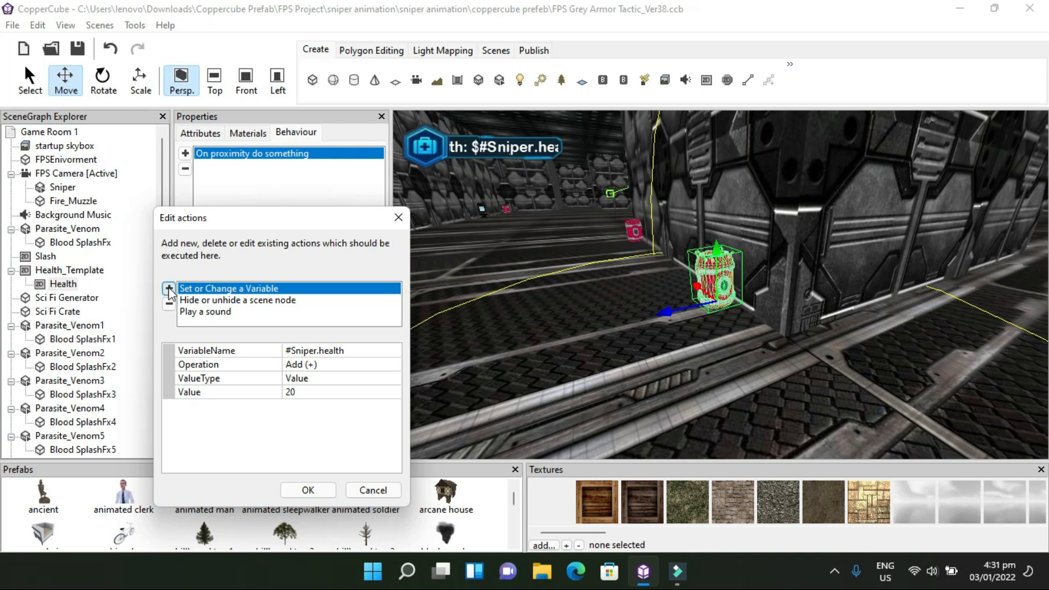
{"action": "mouse_move", "coordinate": [264, 436]}
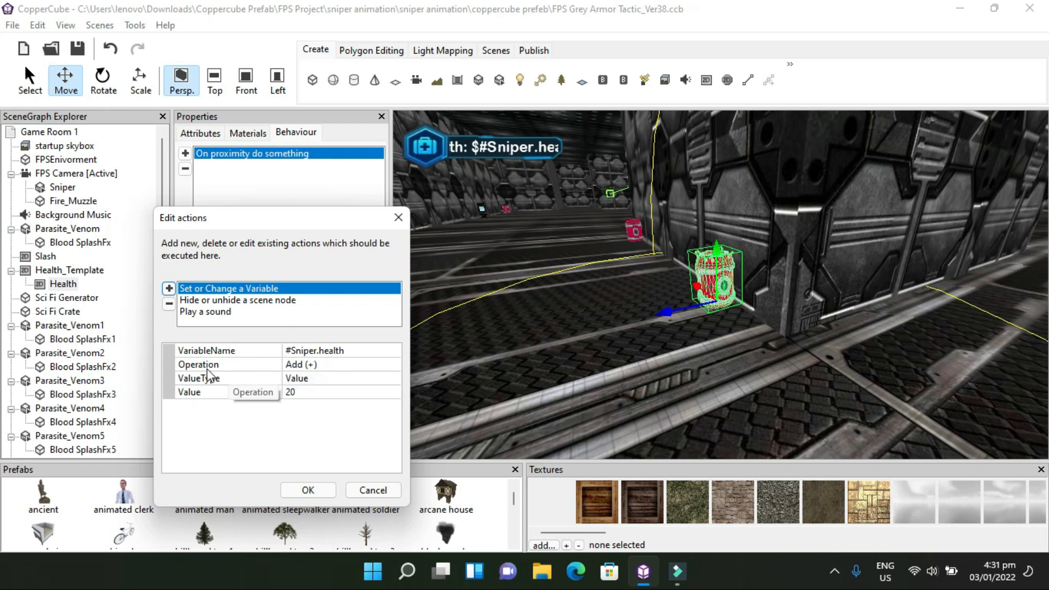
{"action": "mouse_move", "coordinate": [296, 378]}
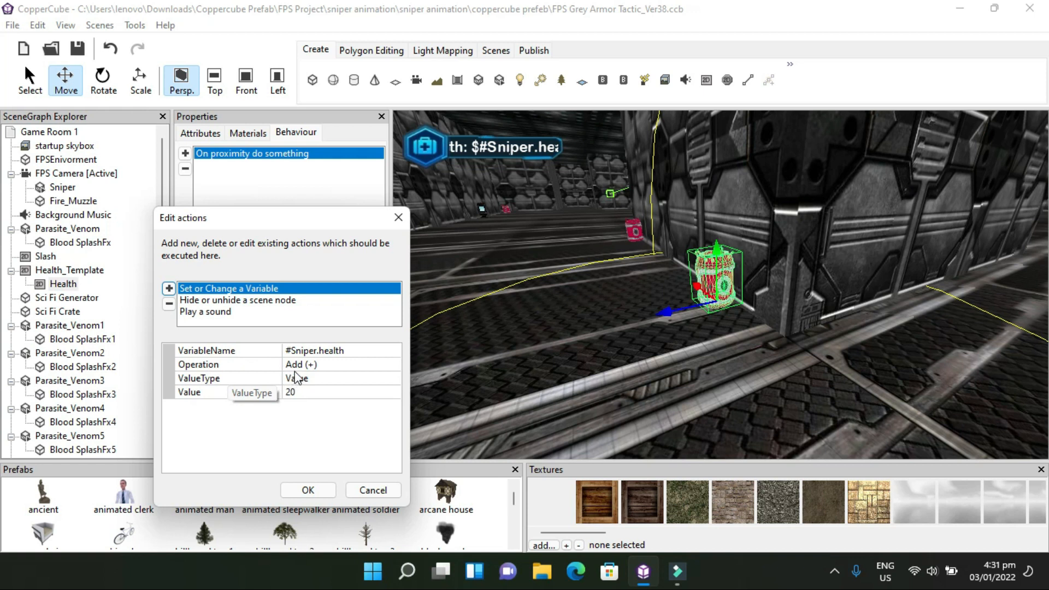
{"action": "mouse_move", "coordinate": [304, 393]}
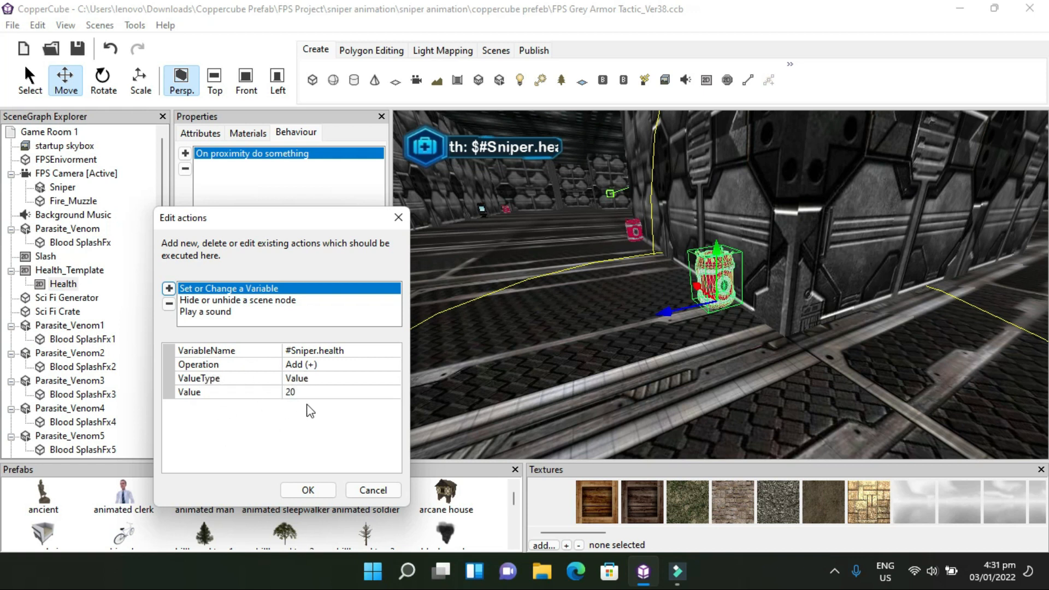
{"action": "mouse_move", "coordinate": [296, 397]}
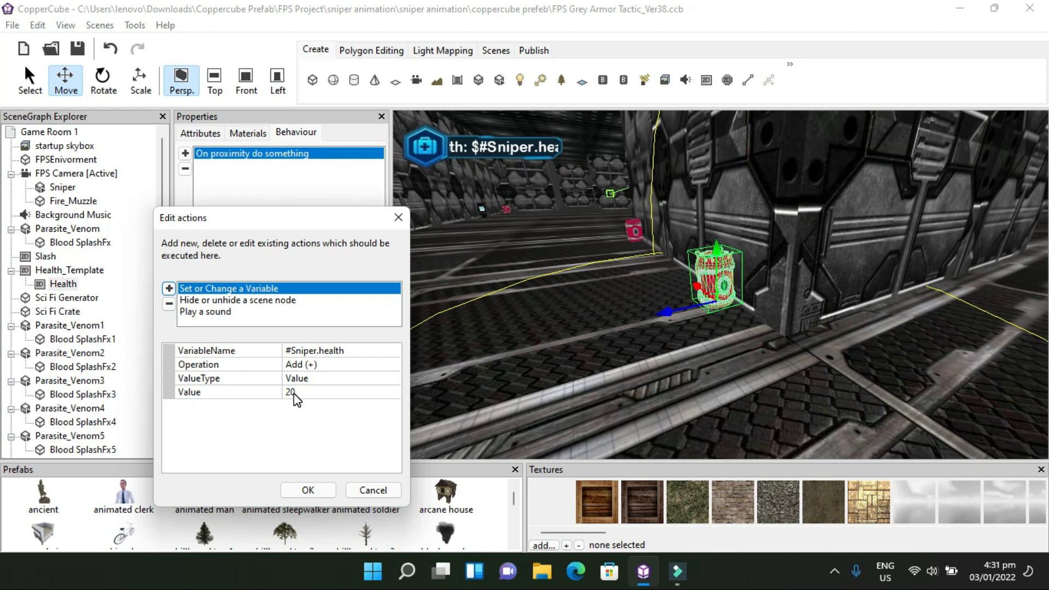
{"action": "mouse_move", "coordinate": [288, 425]}
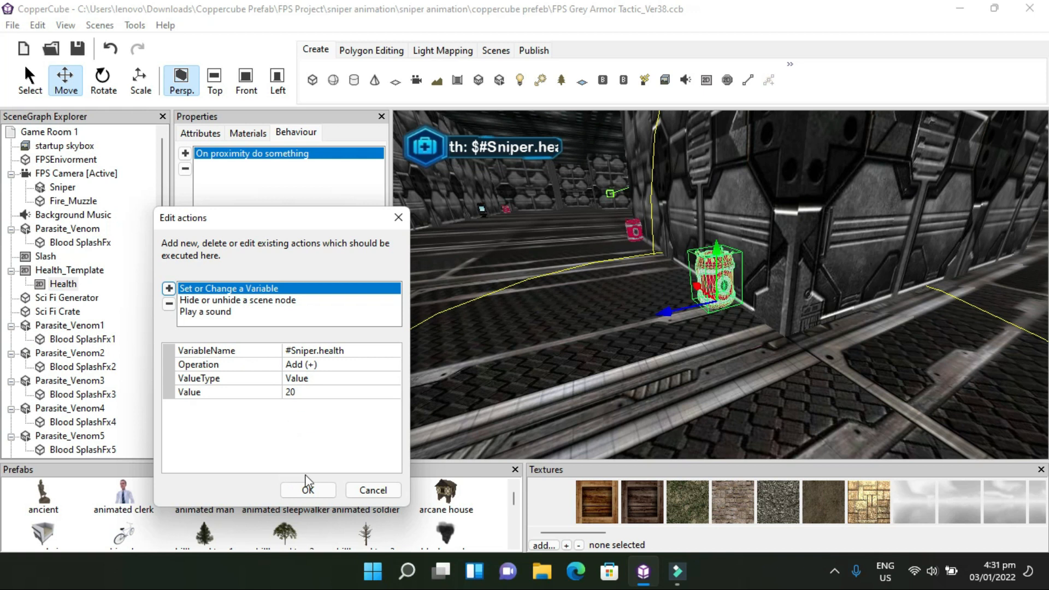
Leave the medkit's Set or Change a Variable action unchanged, adding 20 to #Sniper.health
{"action": "left_click", "coordinate": [308, 489]}
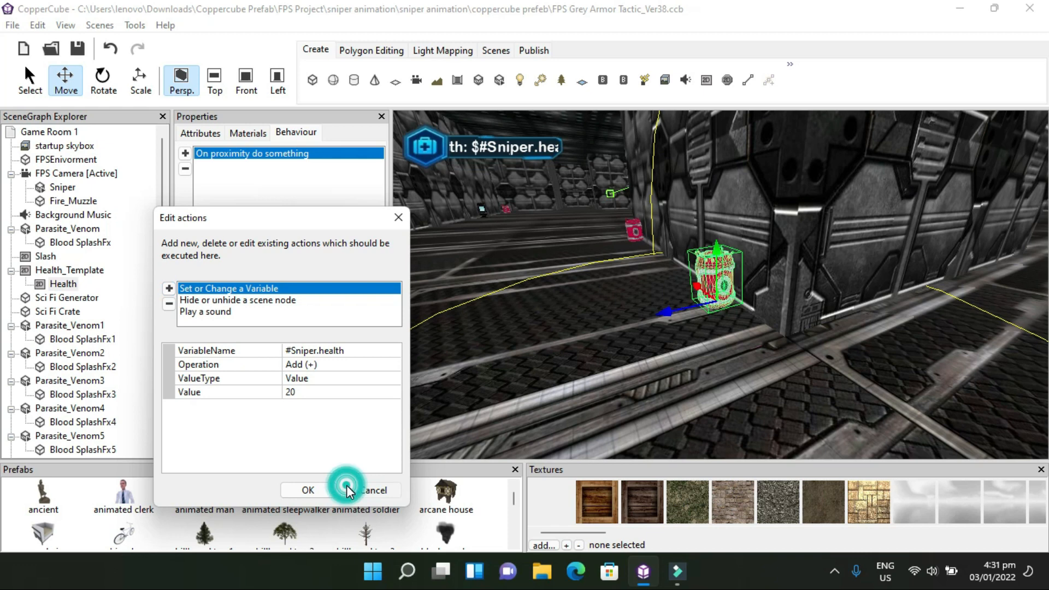
Close the medkit's actions and select Sci Fi Generator2 to show its proximity behaviour triggered by Sniper within 25
{"action": "left_click", "coordinate": [307, 489]}
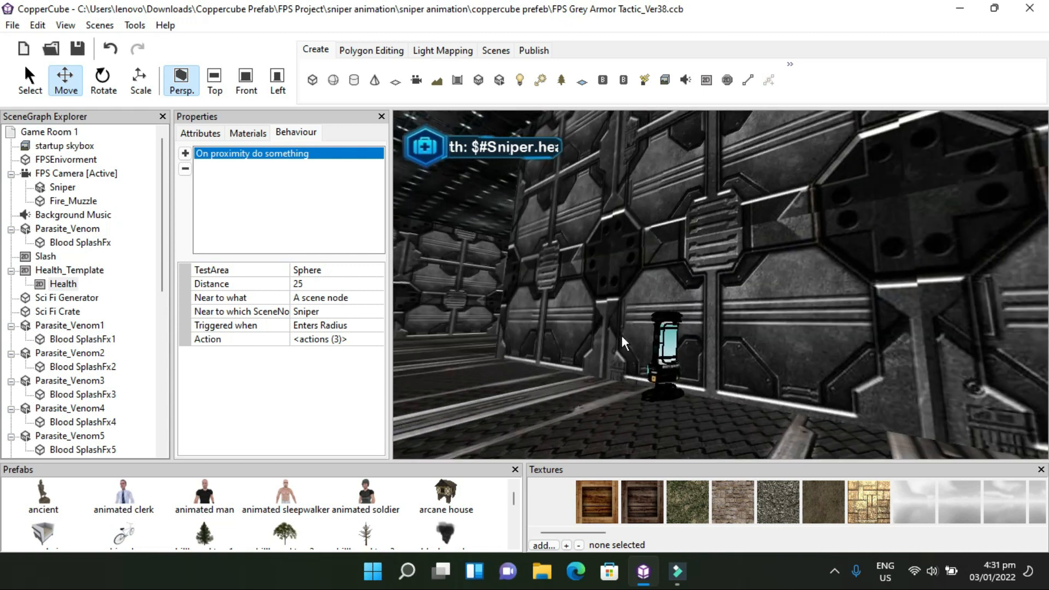
{"action": "left_click", "coordinate": [662, 353]}
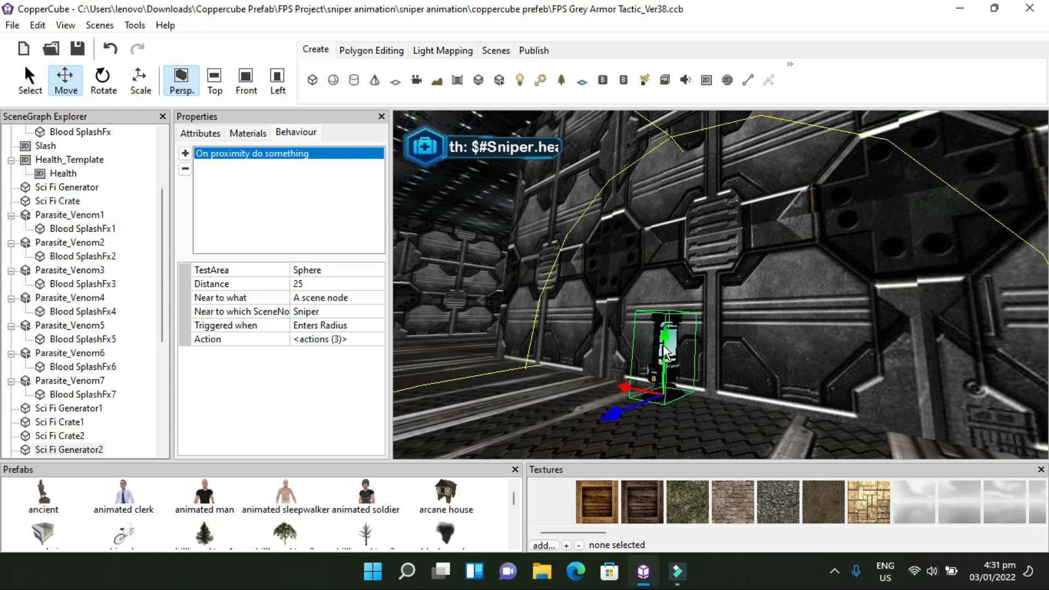
{"action": "left_click", "coordinate": [200, 134]}
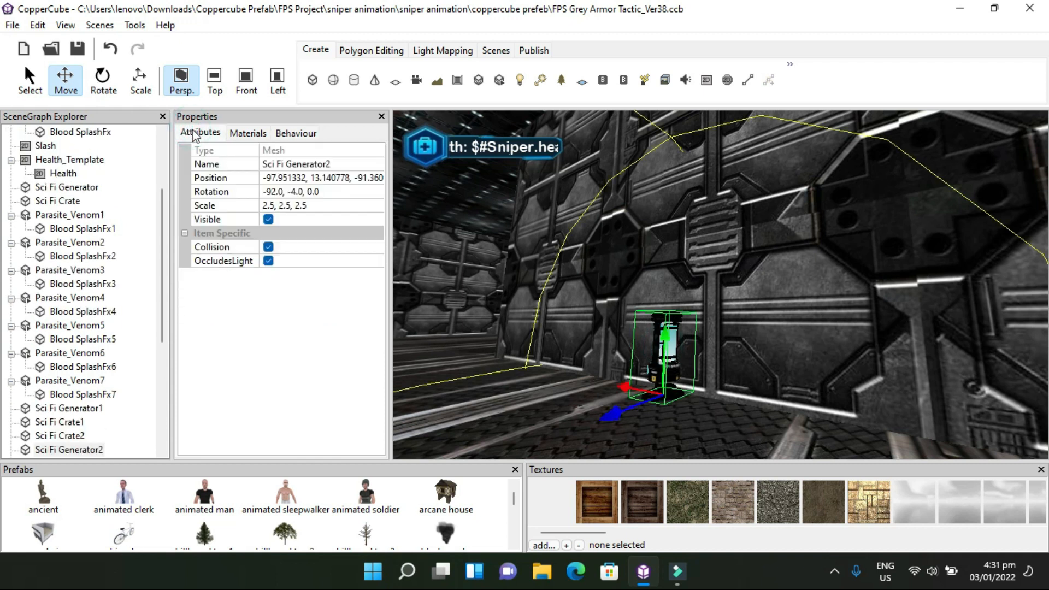
{"action": "mouse_move", "coordinate": [403, 247]}
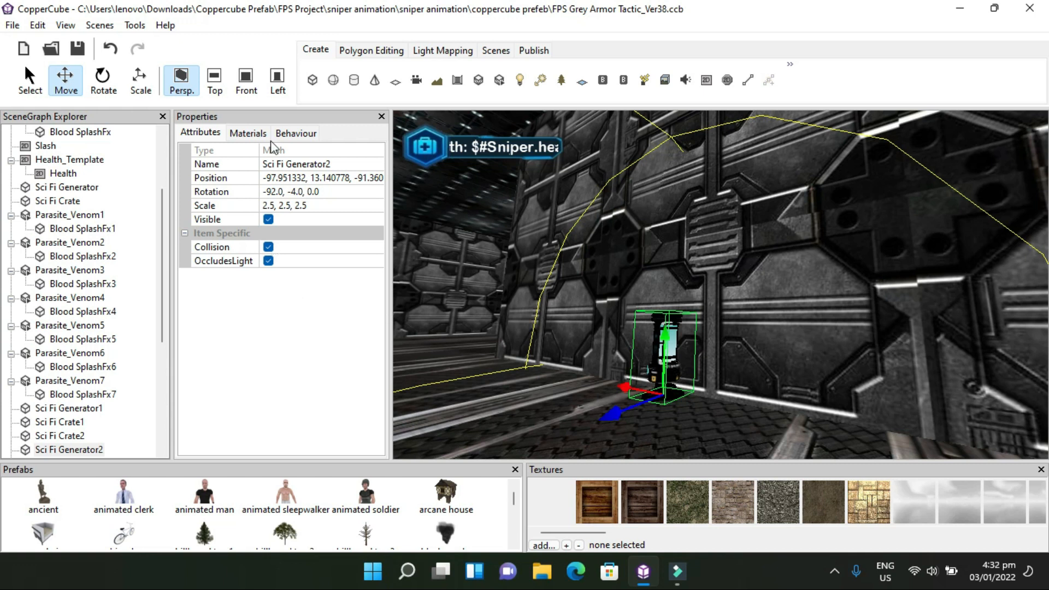
{"action": "left_click", "coordinate": [295, 134]}
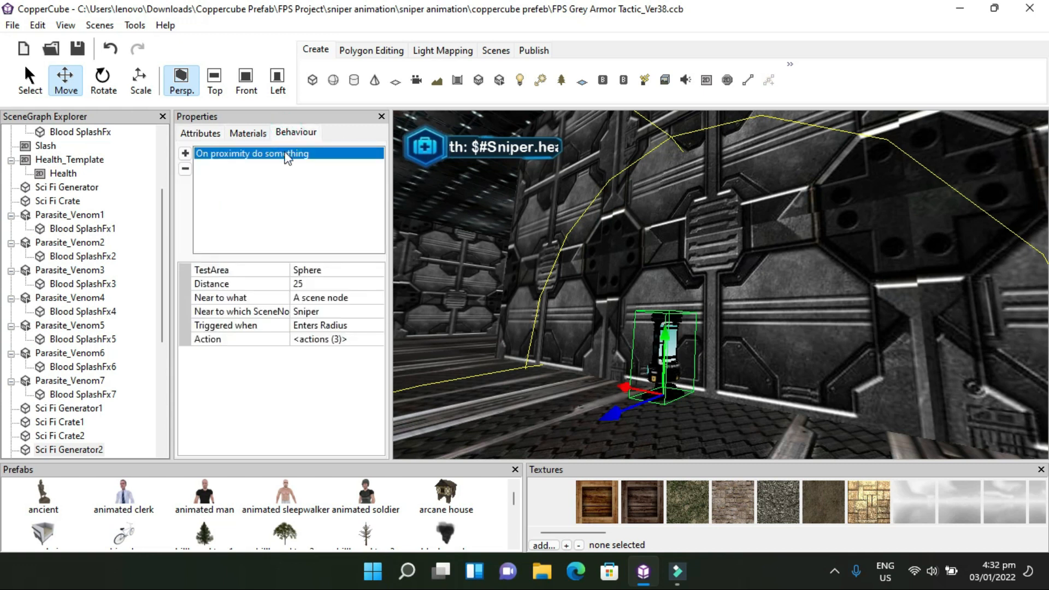
{"action": "mouse_move", "coordinate": [280, 189]}
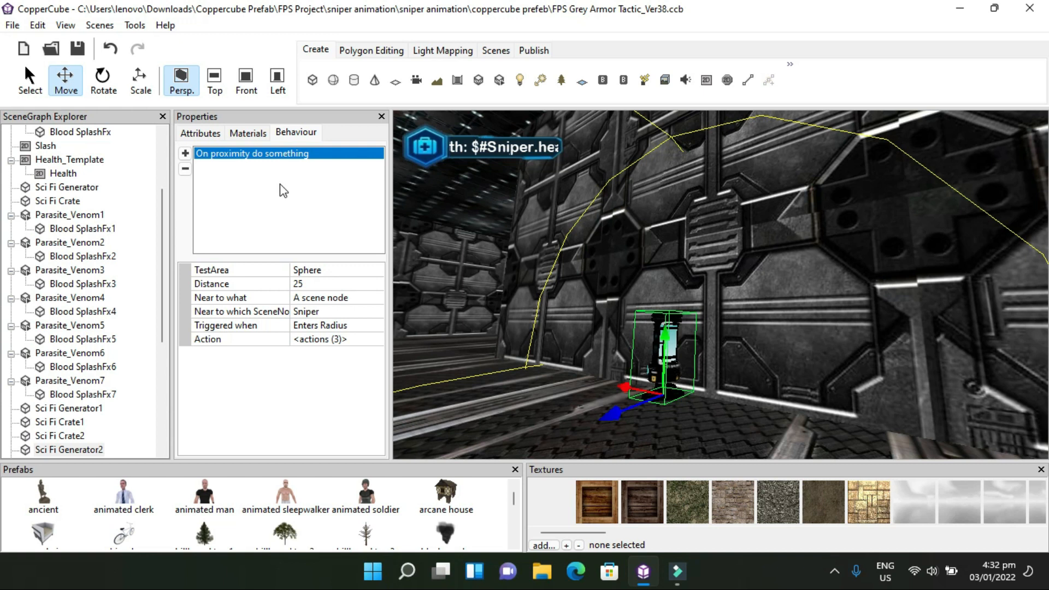
{"action": "mouse_move", "coordinate": [239, 353]}
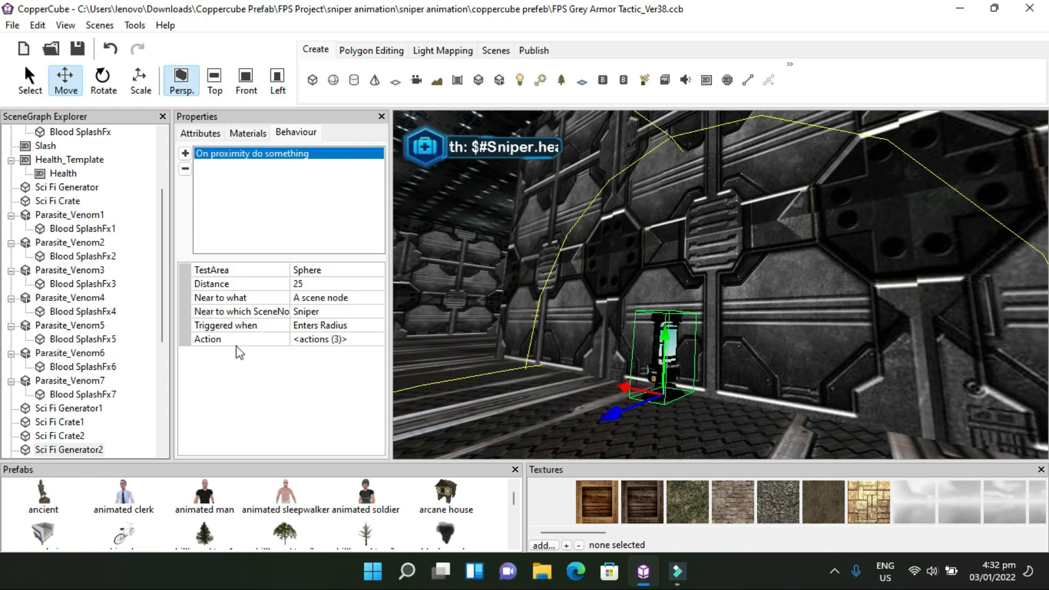
{"action": "mouse_move", "coordinate": [314, 301]}
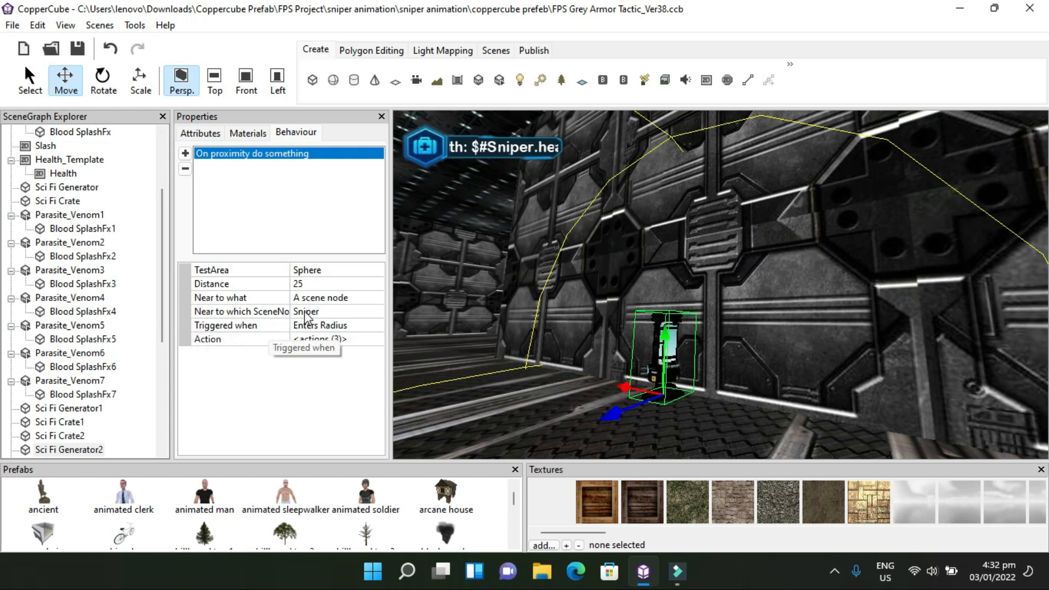
{"action": "mouse_move", "coordinate": [266, 332]}
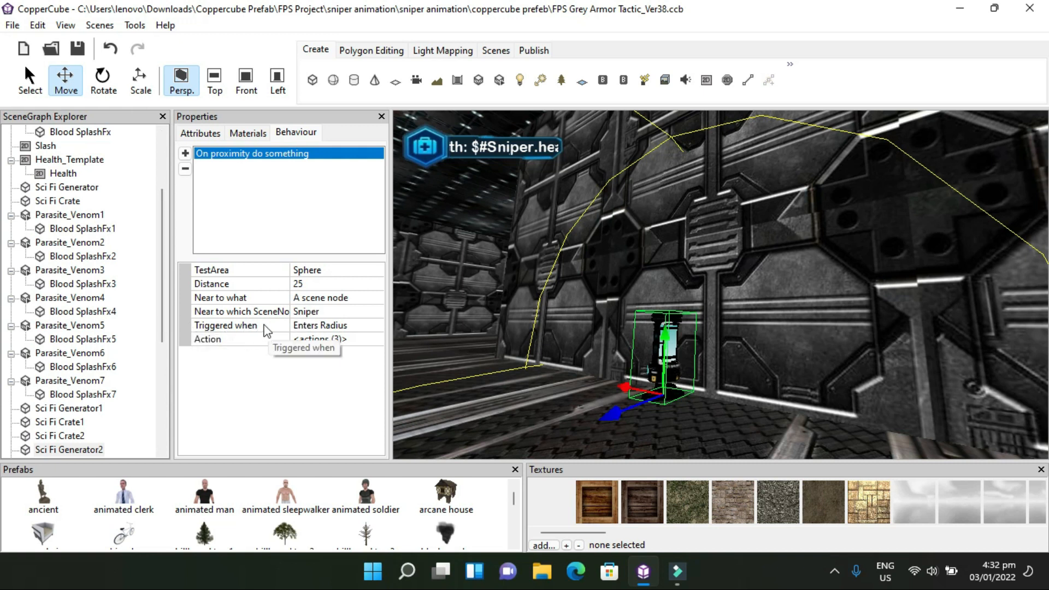
{"action": "mouse_move", "coordinate": [248, 341]}
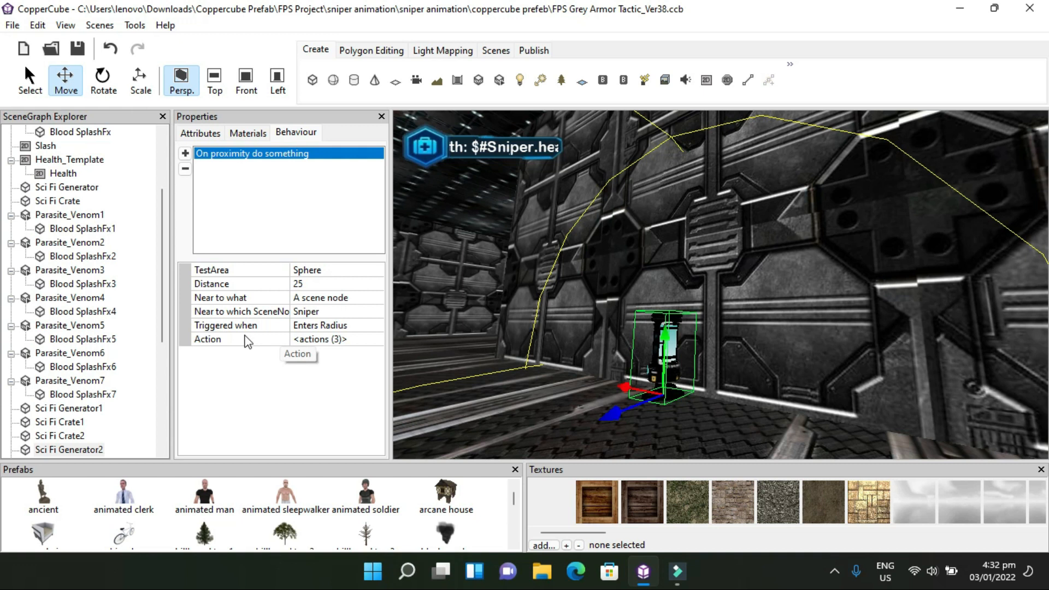
{"action": "mouse_move", "coordinate": [344, 339]}
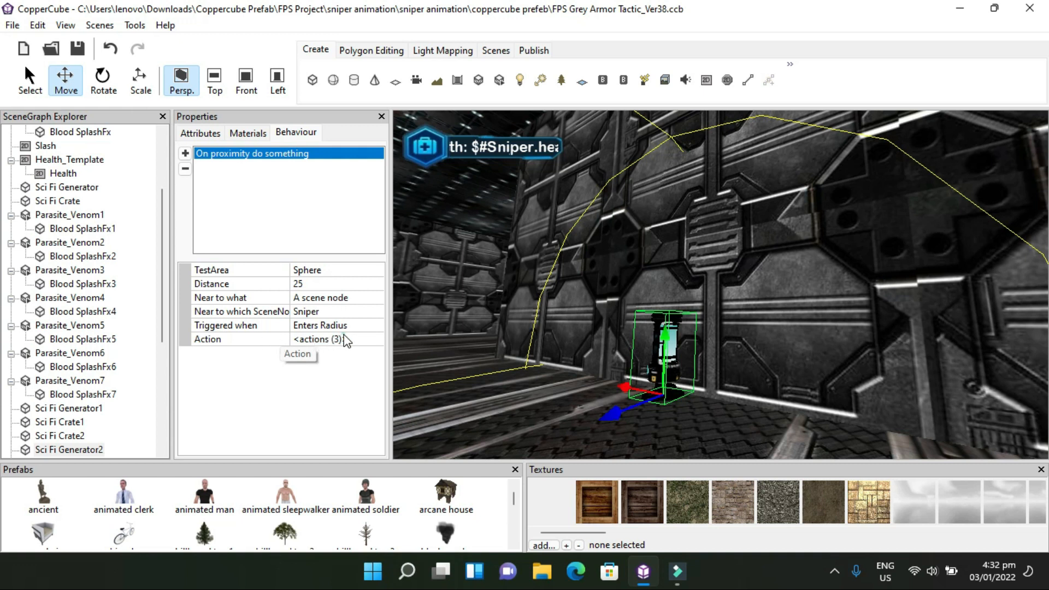
Review Sci Fi Generator2's actions: add 10 to #Sniper.health, hide itself, and play a sound
{"action": "left_click", "coordinate": [317, 338]}
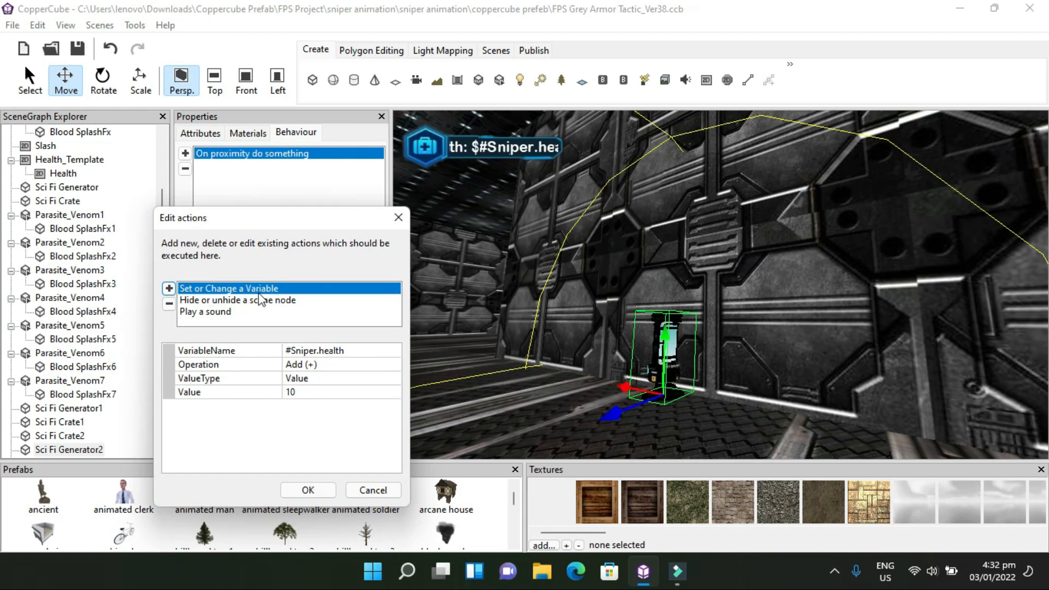
{"action": "mouse_move", "coordinate": [308, 358]}
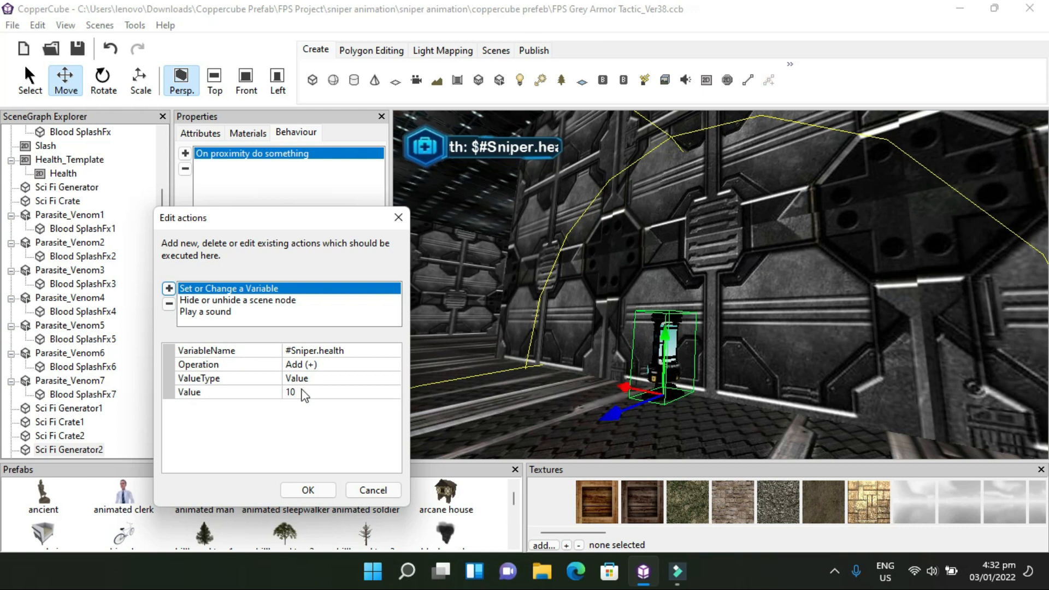
{"action": "left_click", "coordinate": [237, 299]}
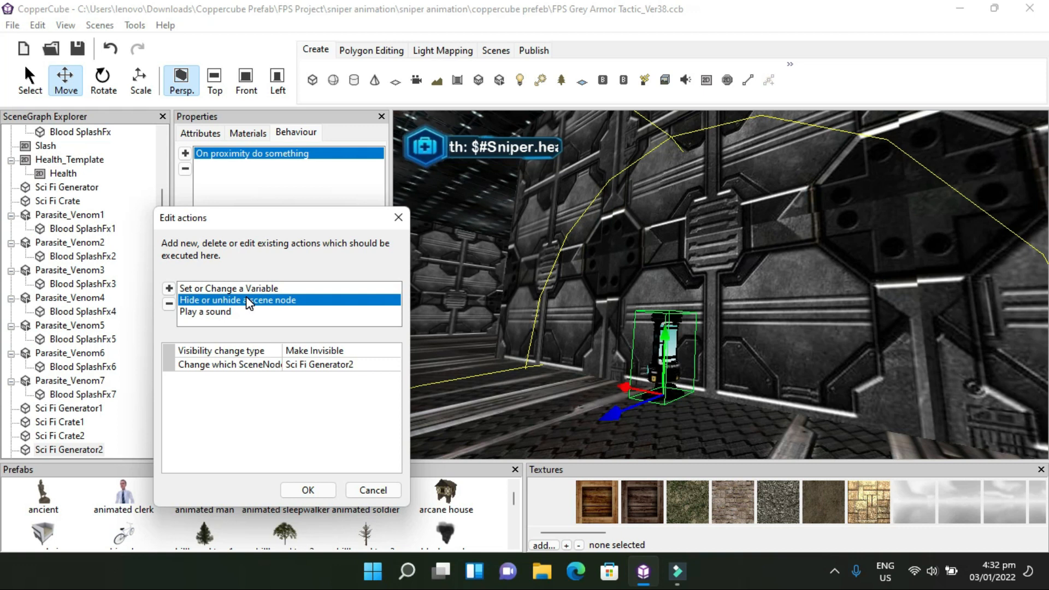
{"action": "mouse_move", "coordinate": [248, 309]}
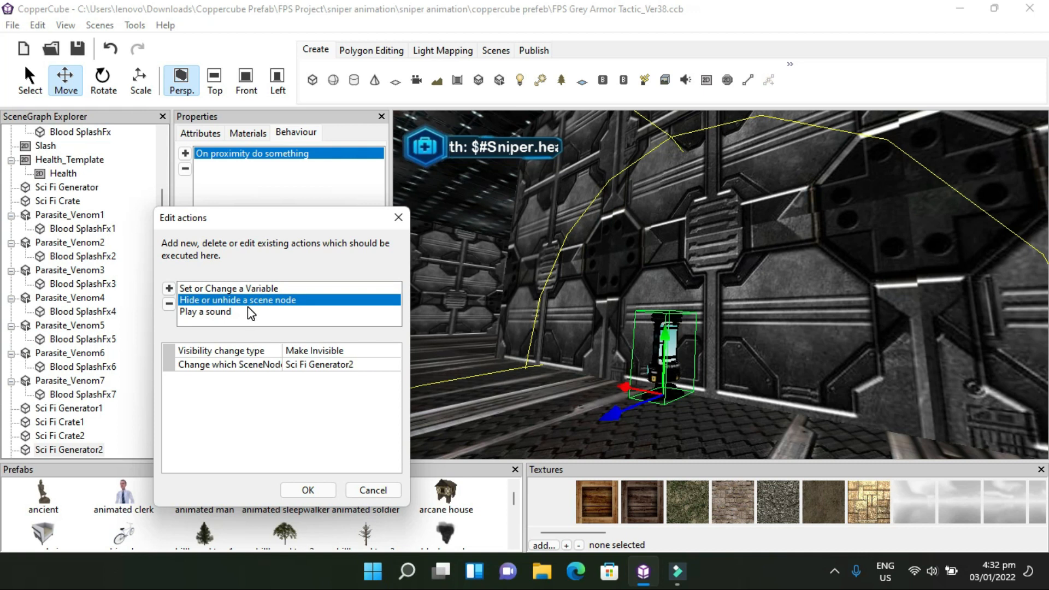
{"action": "mouse_move", "coordinate": [247, 316]}
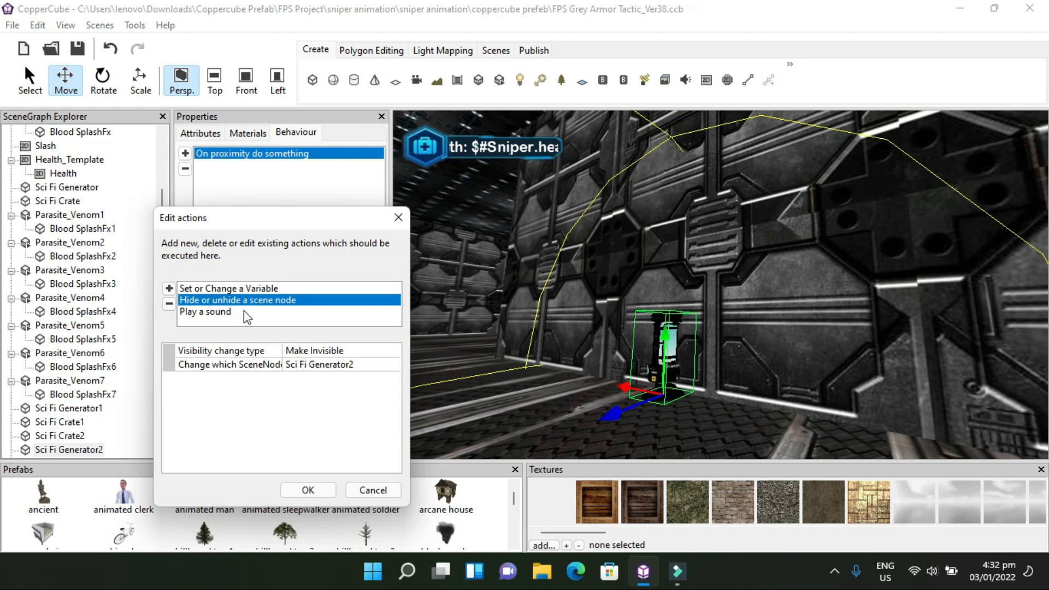
{"action": "mouse_move", "coordinate": [252, 314]}
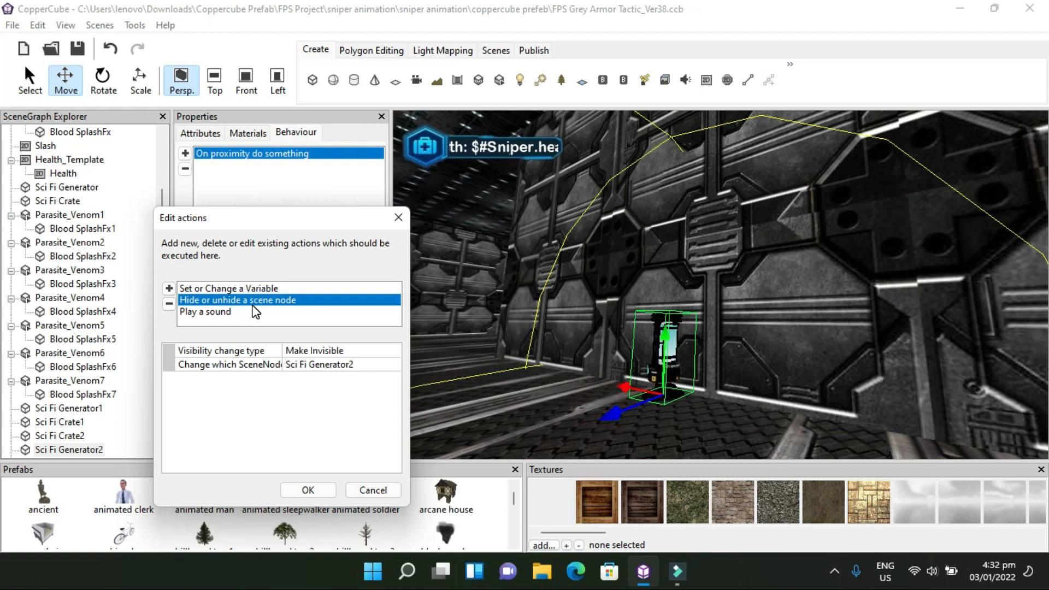
{"action": "left_click", "coordinate": [205, 312]}
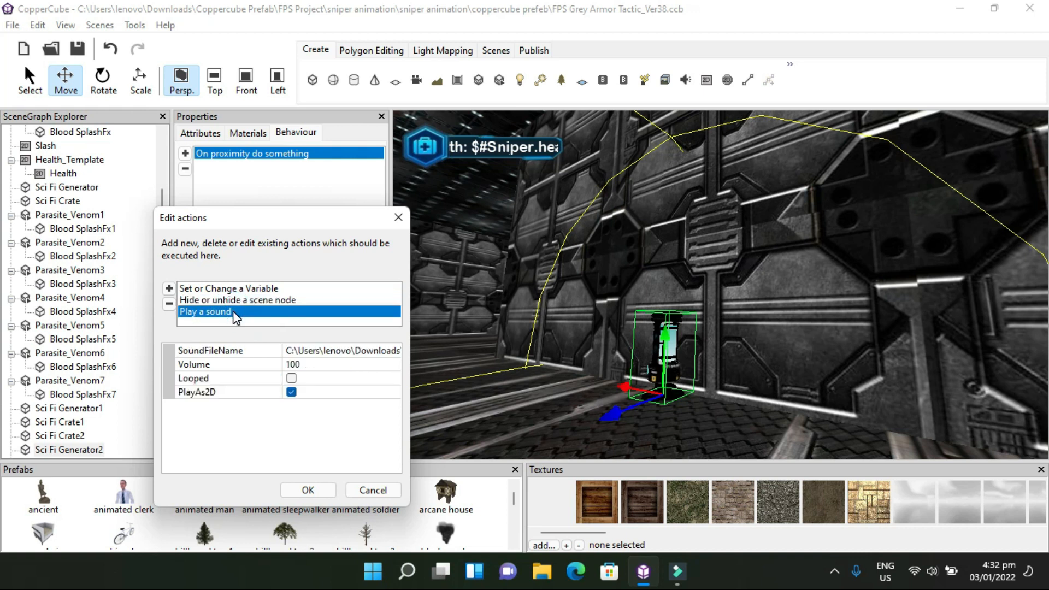
{"action": "mouse_move", "coordinate": [373, 490]}
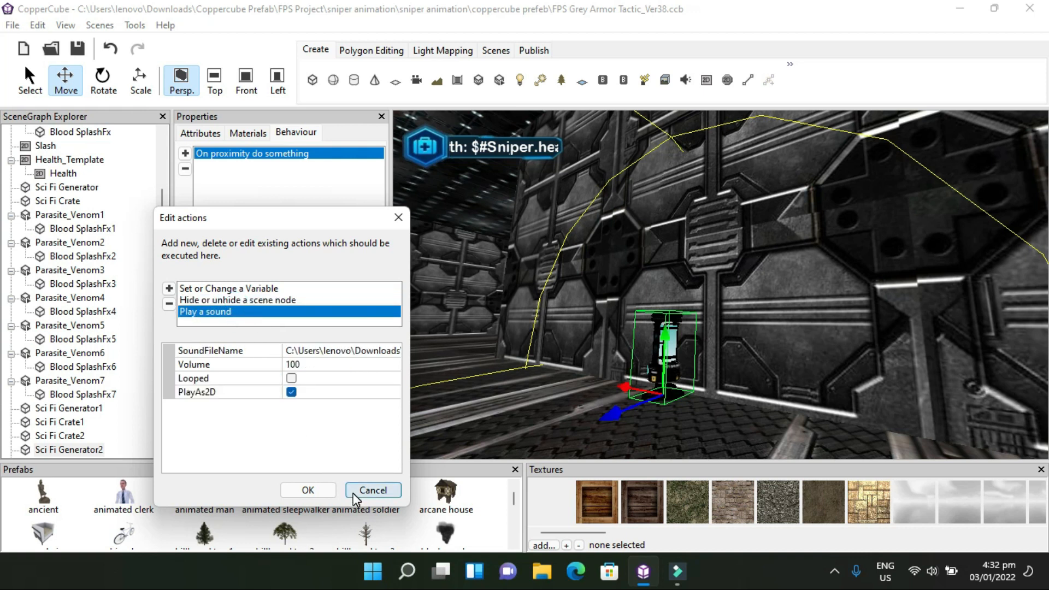
Cancel the Edit actions dialog, leaving Sci Fi Generator2's proximity behaviour with its three actions
{"action": "left_click", "coordinate": [372, 489]}
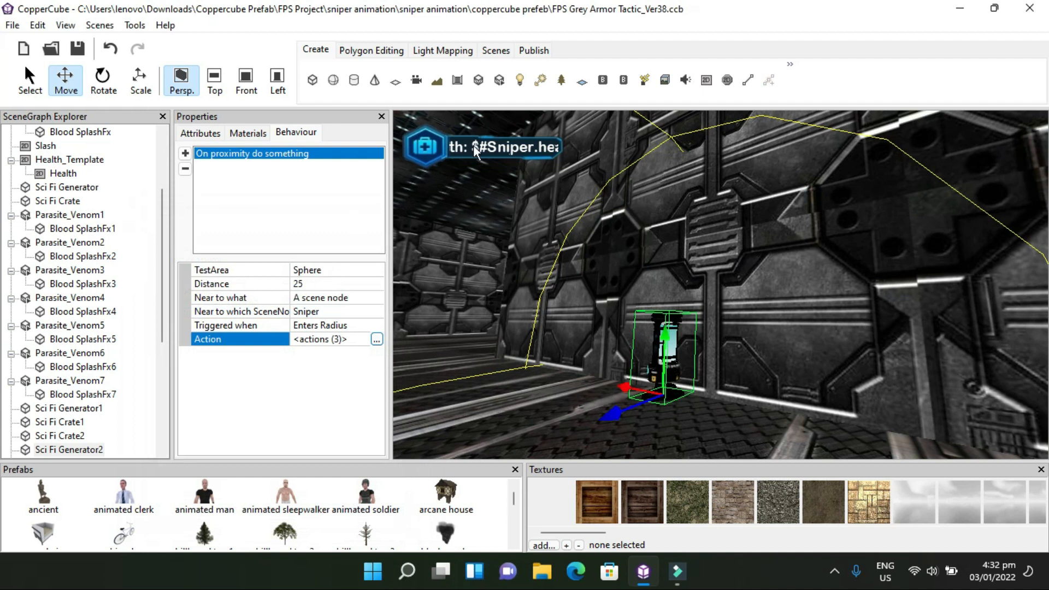
{"action": "mouse_move", "coordinate": [507, 155]}
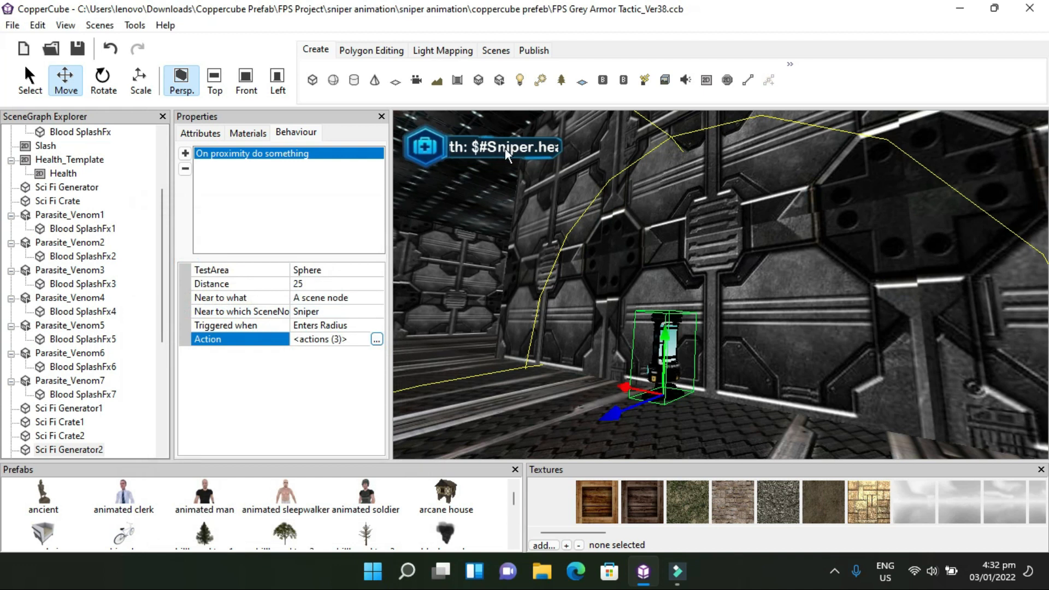
{"action": "mouse_move", "coordinate": [997, 428]}
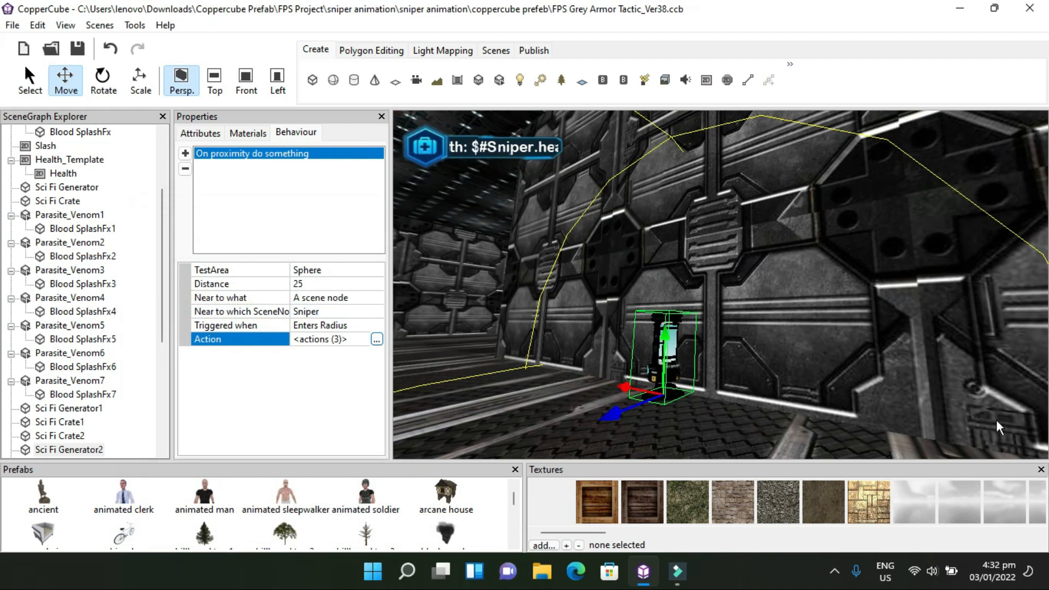
{"action": "mouse_move", "coordinate": [1013, 415]}
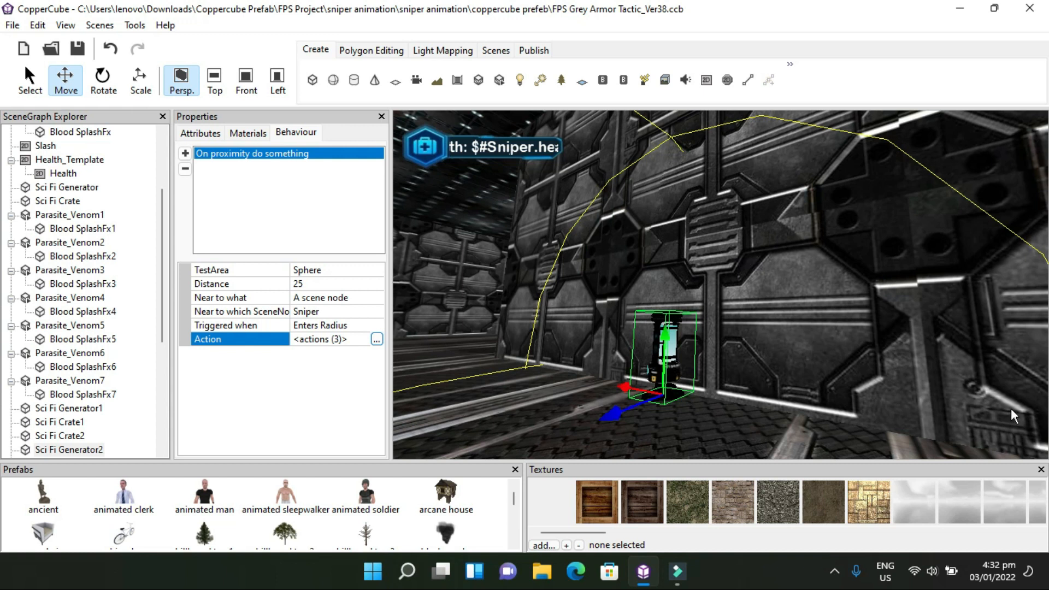
{"action": "mouse_move", "coordinate": [976, 392]}
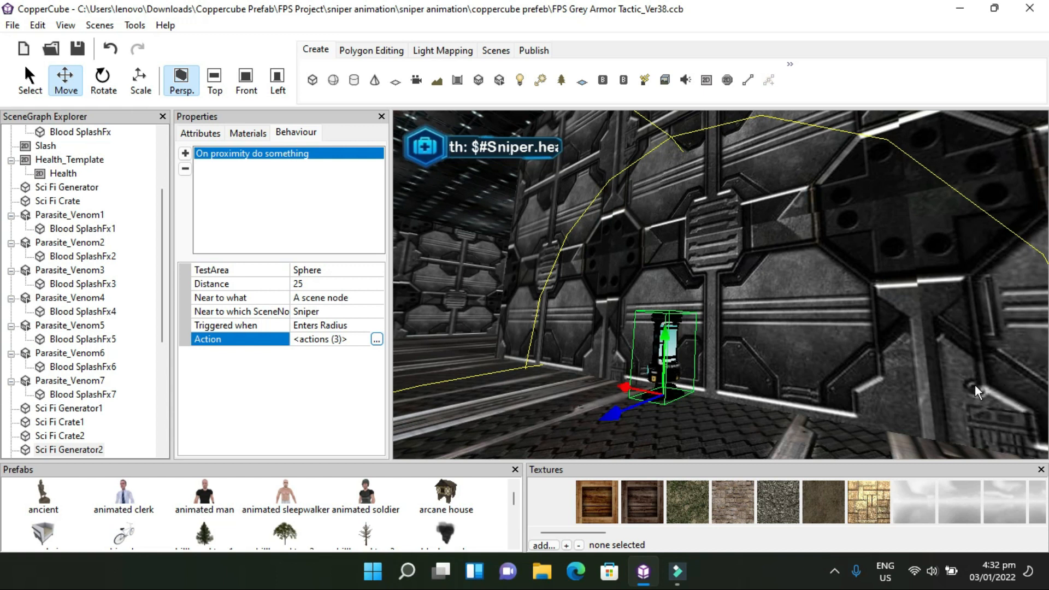
{"action": "mouse_move", "coordinate": [260, 25]}
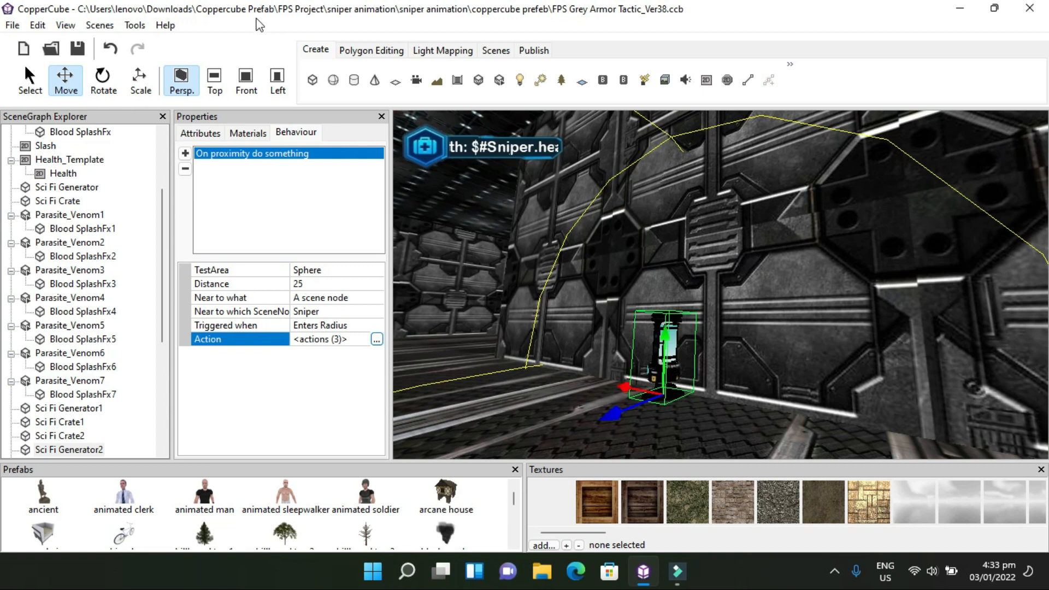
{"action": "mouse_move", "coordinate": [13, 32]}
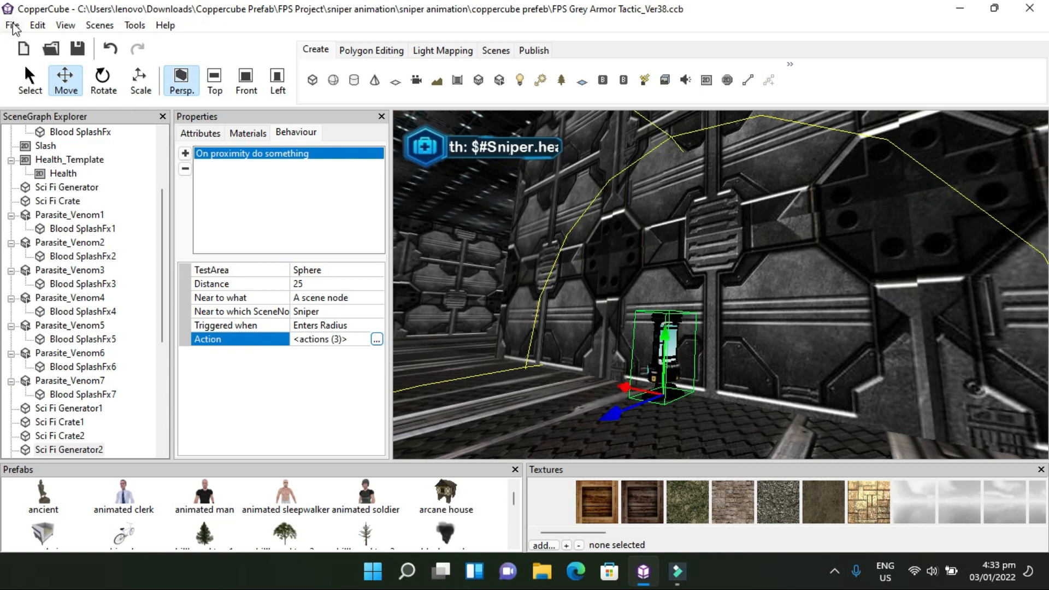
Publish the scene via File > Publish > Test as Windows Application (.exe) and confirm
{"action": "left_click", "coordinate": [11, 25]}
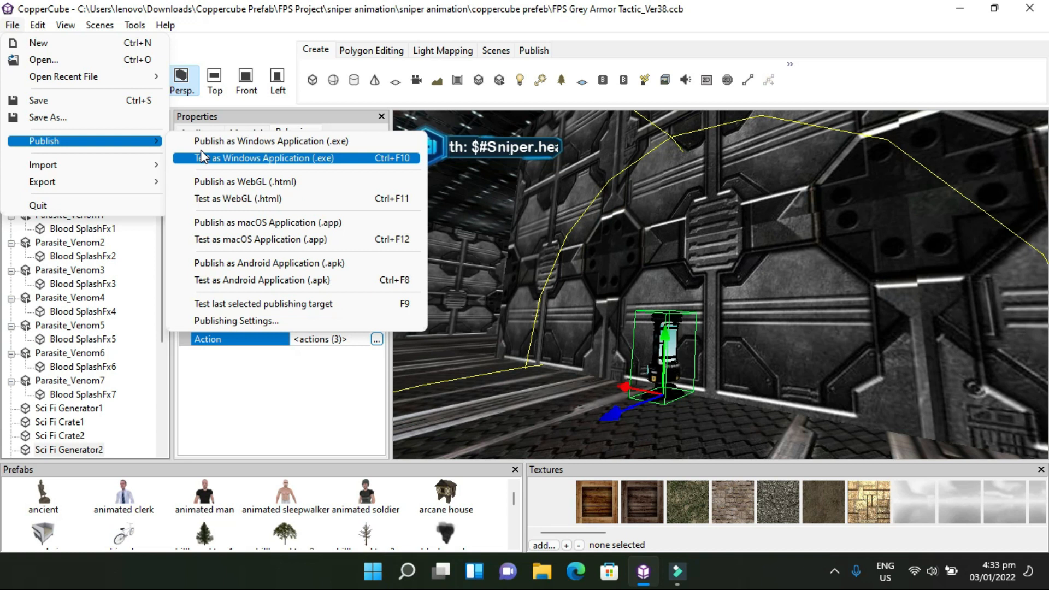
{"action": "mouse_move", "coordinate": [201, 160]}
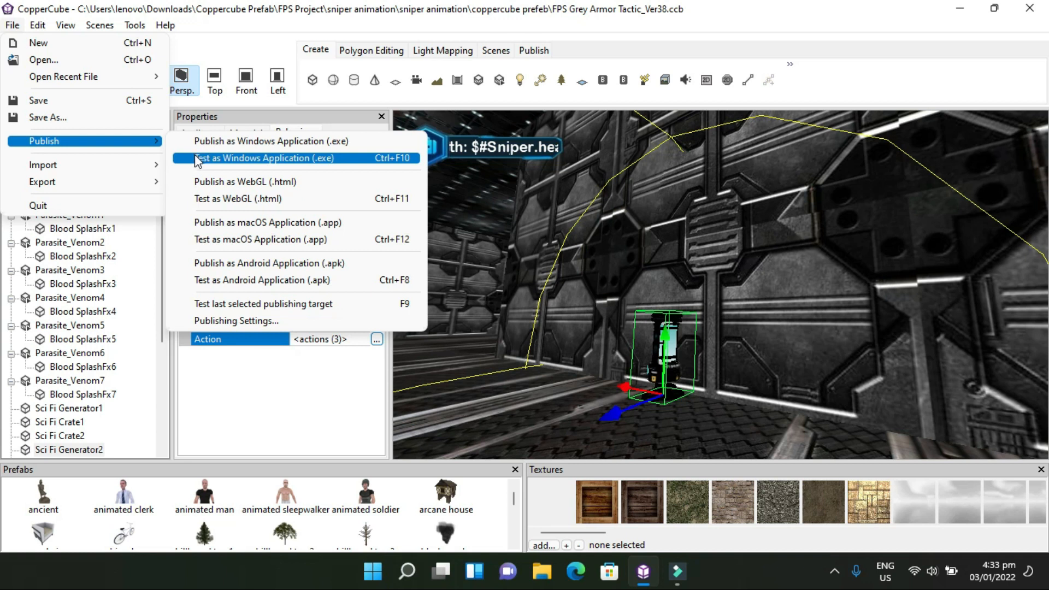
{"action": "mouse_move", "coordinate": [192, 169]}
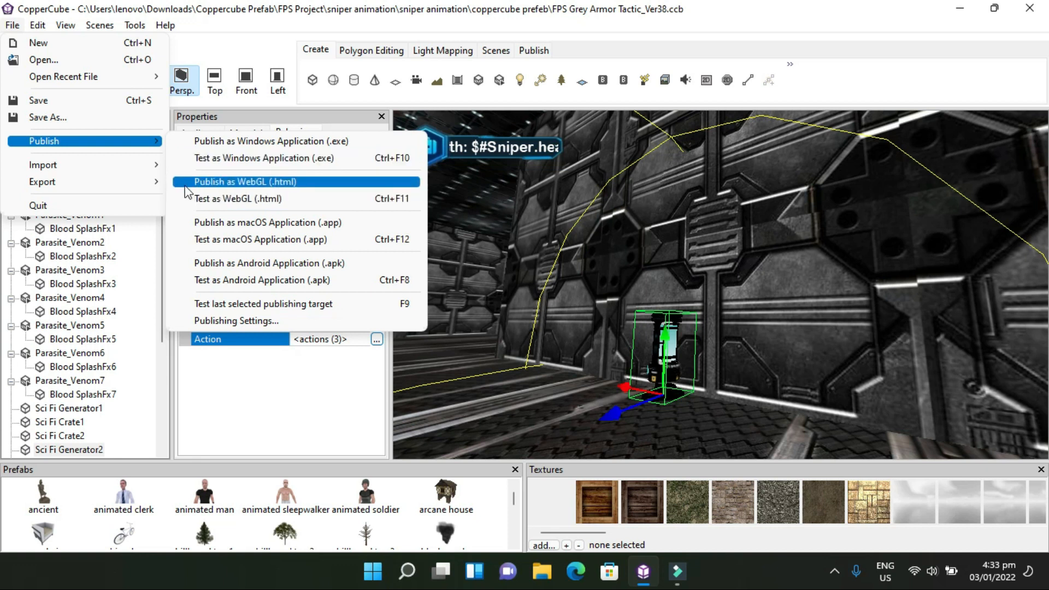
{"action": "left_click", "coordinate": [245, 182]}
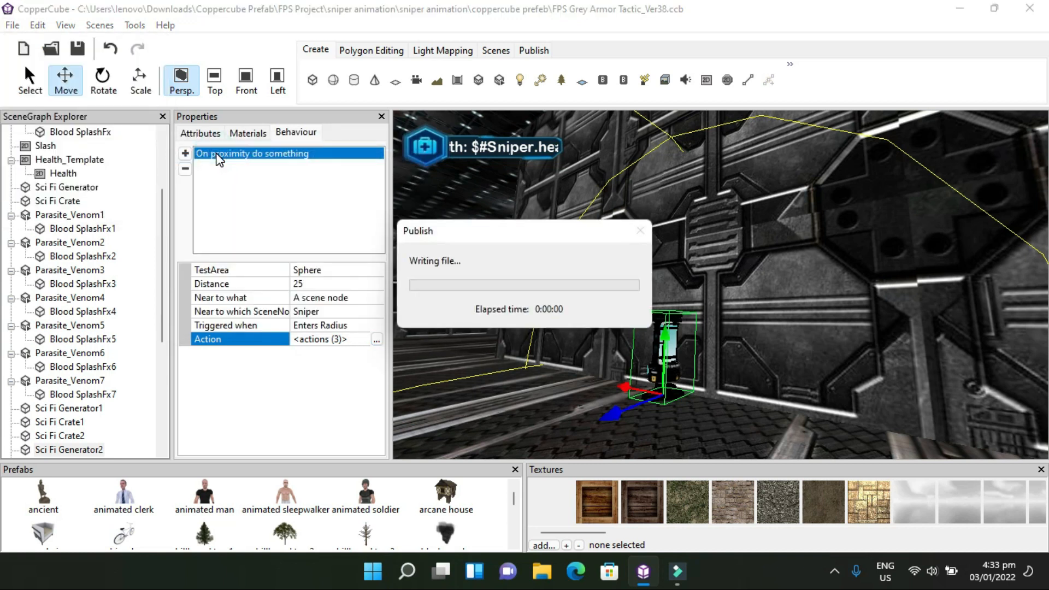
{"action": "mouse_move", "coordinate": [301, 353]}
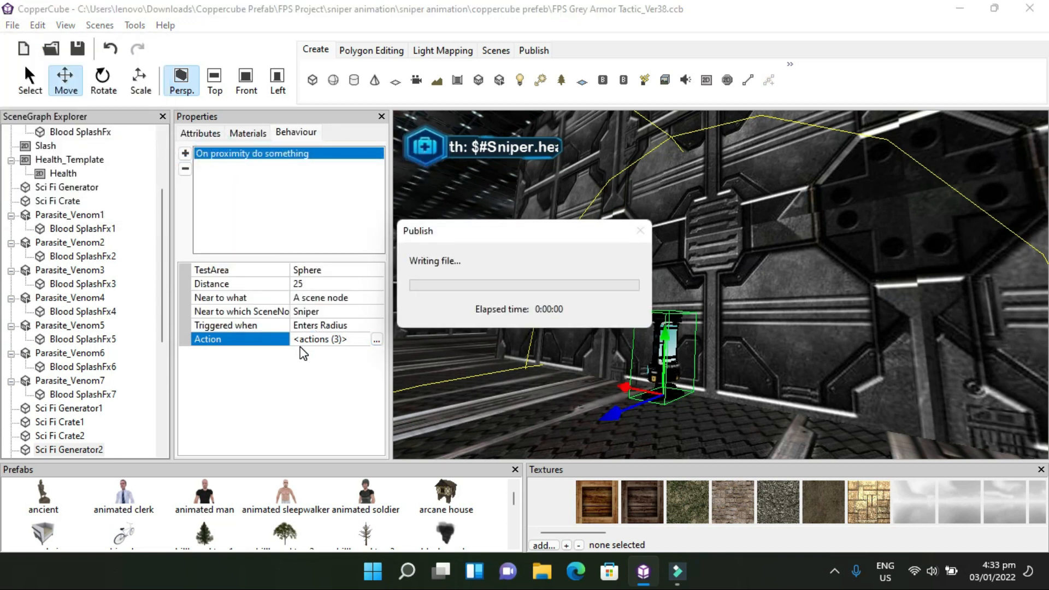
{"action": "mouse_move", "coordinate": [329, 369]}
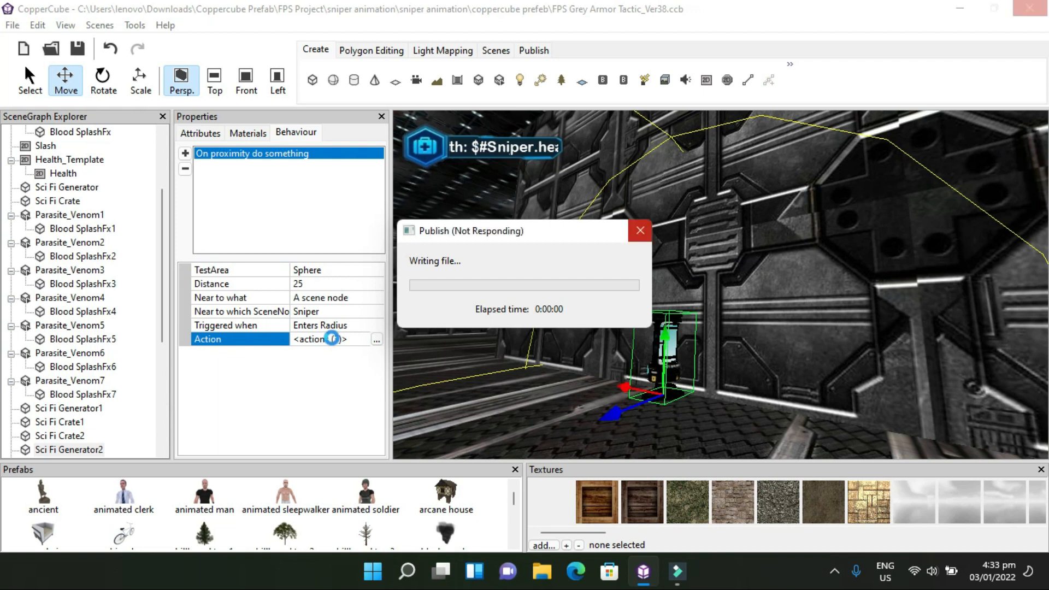
{"action": "left_click", "coordinate": [374, 338]}
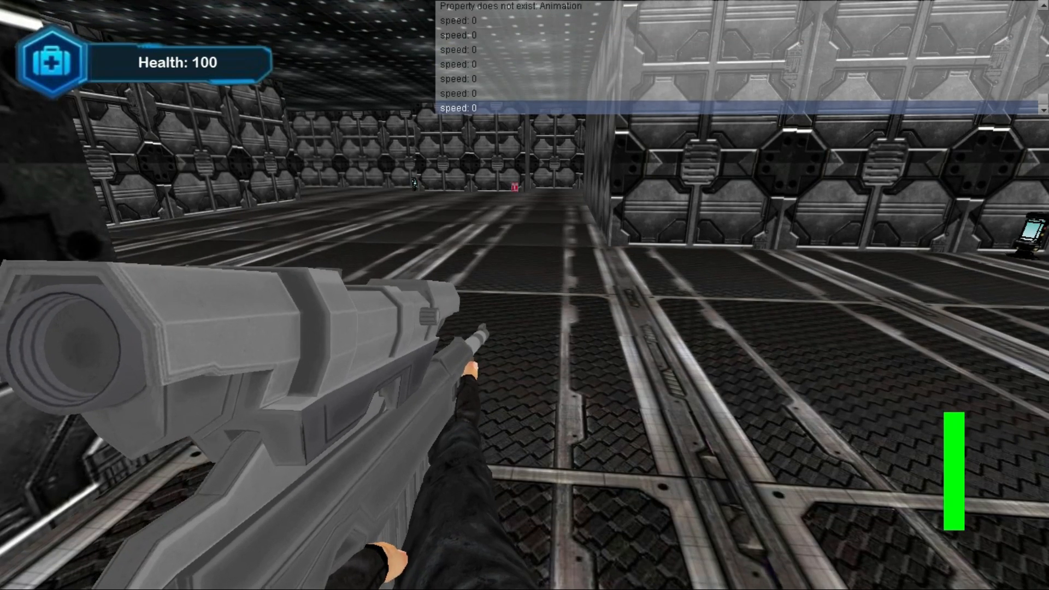
{"action": "mouse_move", "coordinate": [524, 295]}
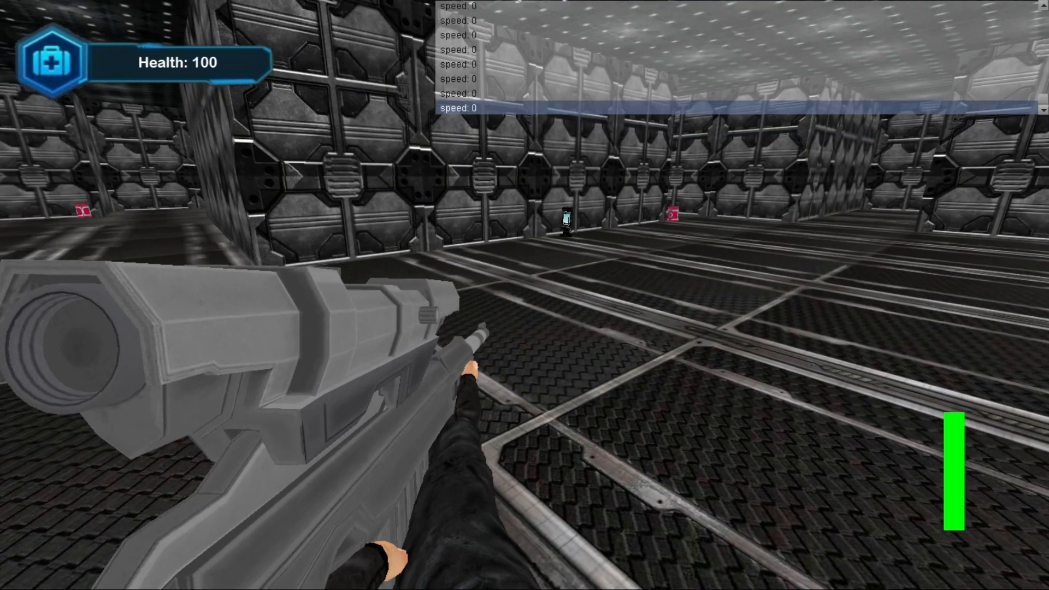
{"action": "mouse_move", "coordinate": [524, 295]}
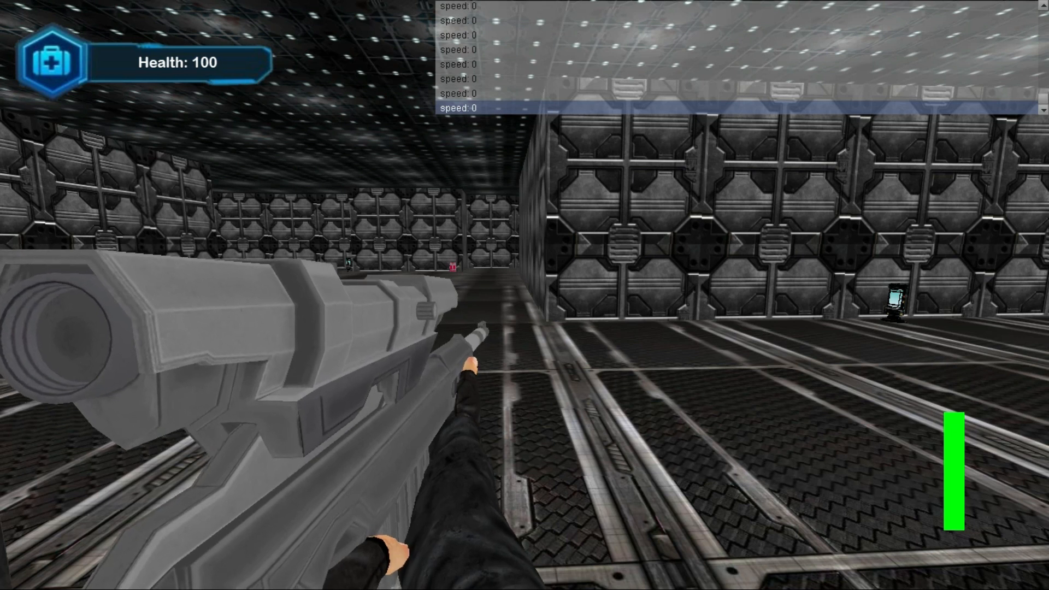
{"action": "mouse_move", "coordinate": [524, 295]}
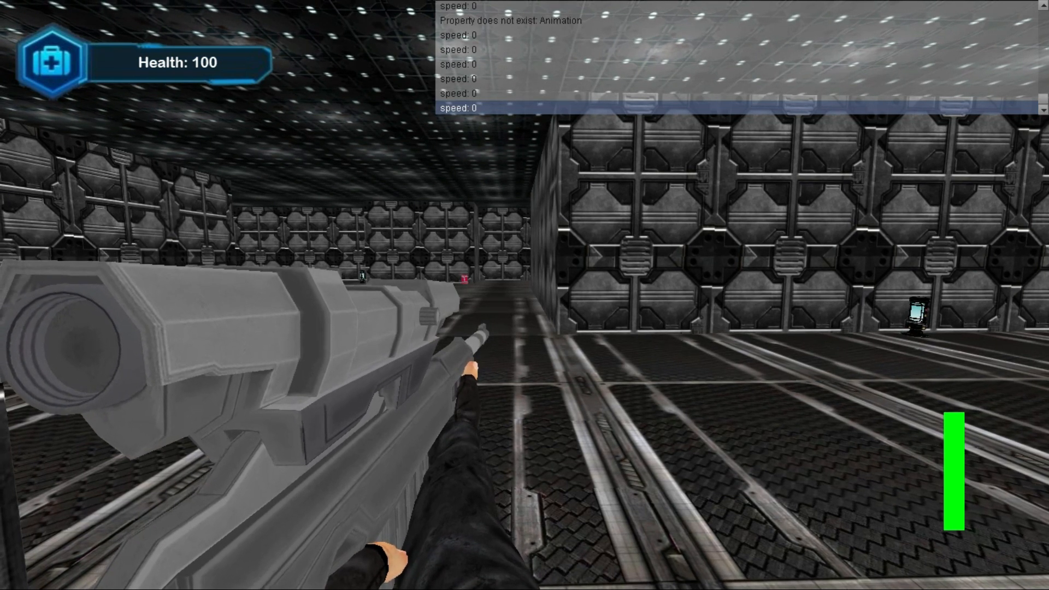
Walk the player forward through the corridor with health at 100
{"action": "key", "text": "w"}
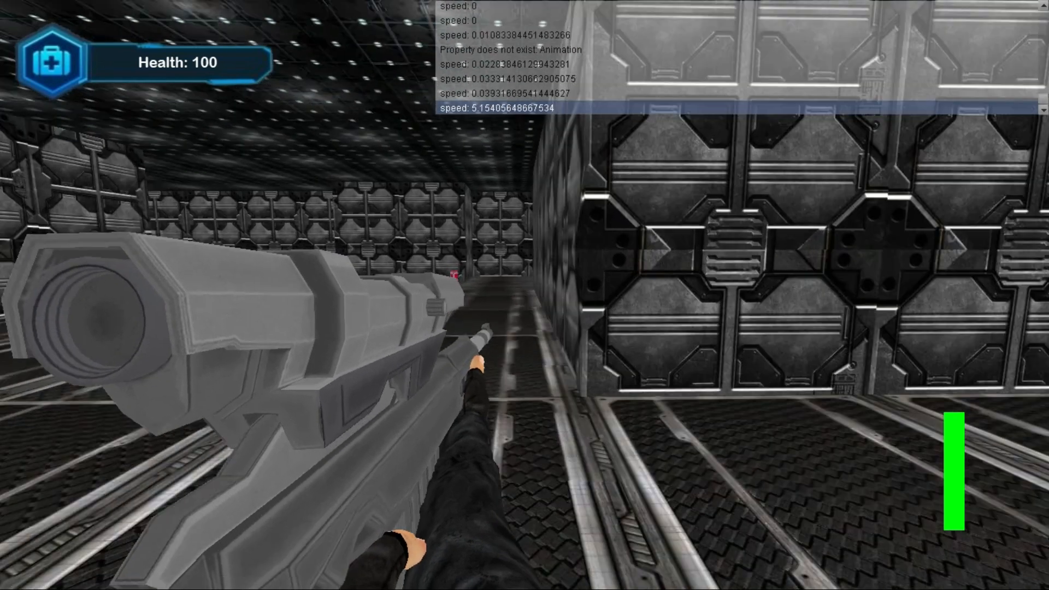
{"action": "mouse_move", "coordinate": [524, 295]}
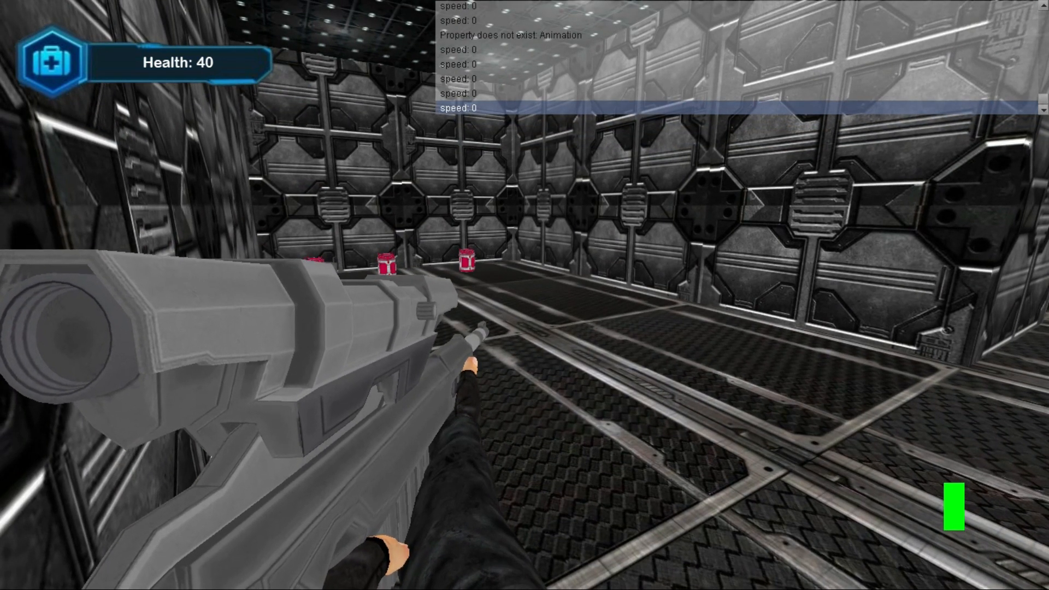
{"action": "mouse_move", "coordinate": [524, 295]}
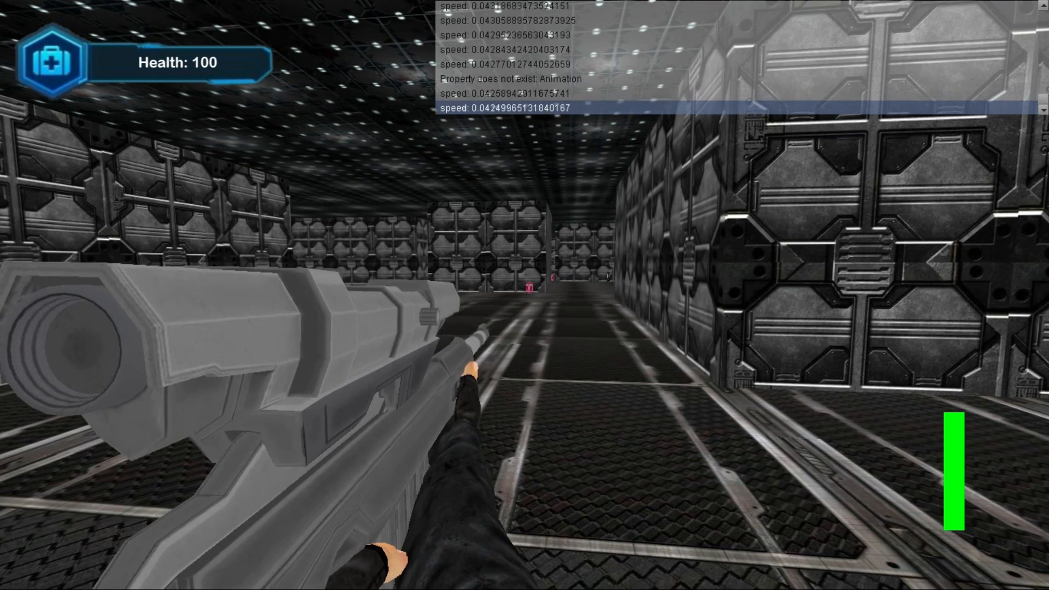
Walk over the medical kits to restore health from 40 back to 100
{"action": "key", "text": "w"}
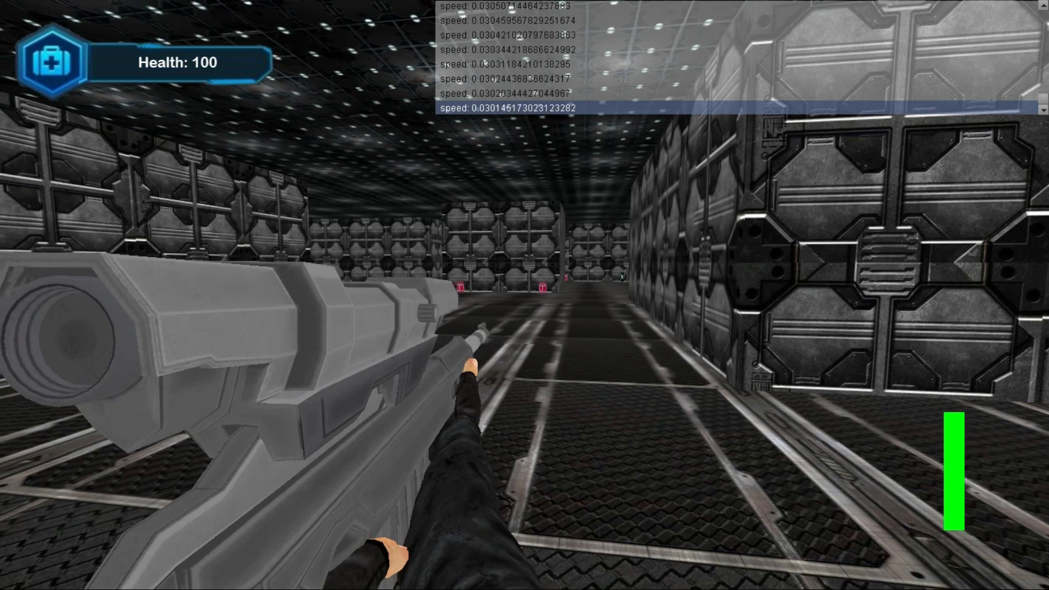
{"action": "key", "text": "w"}
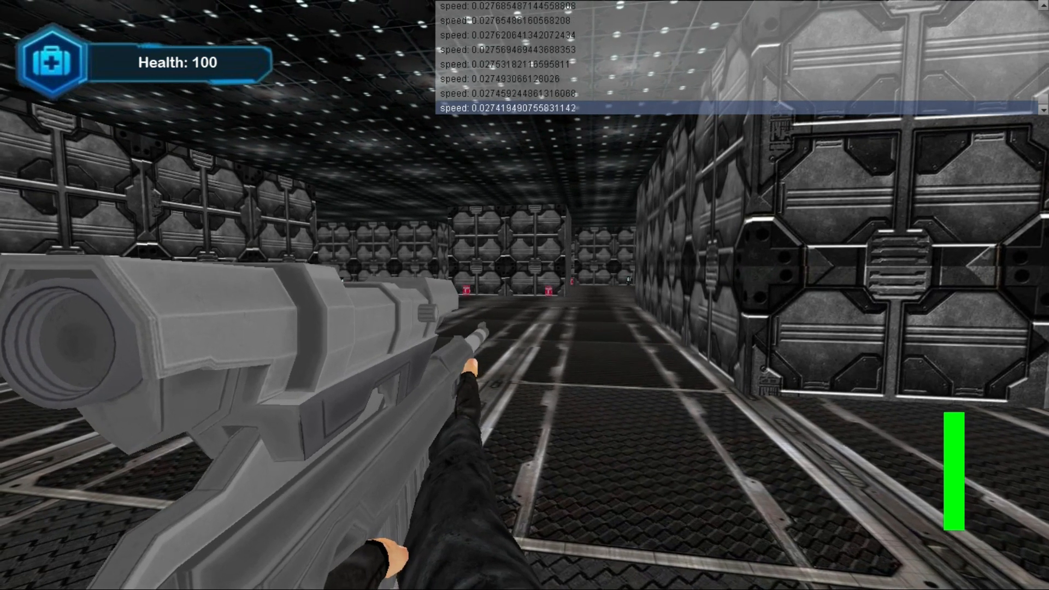